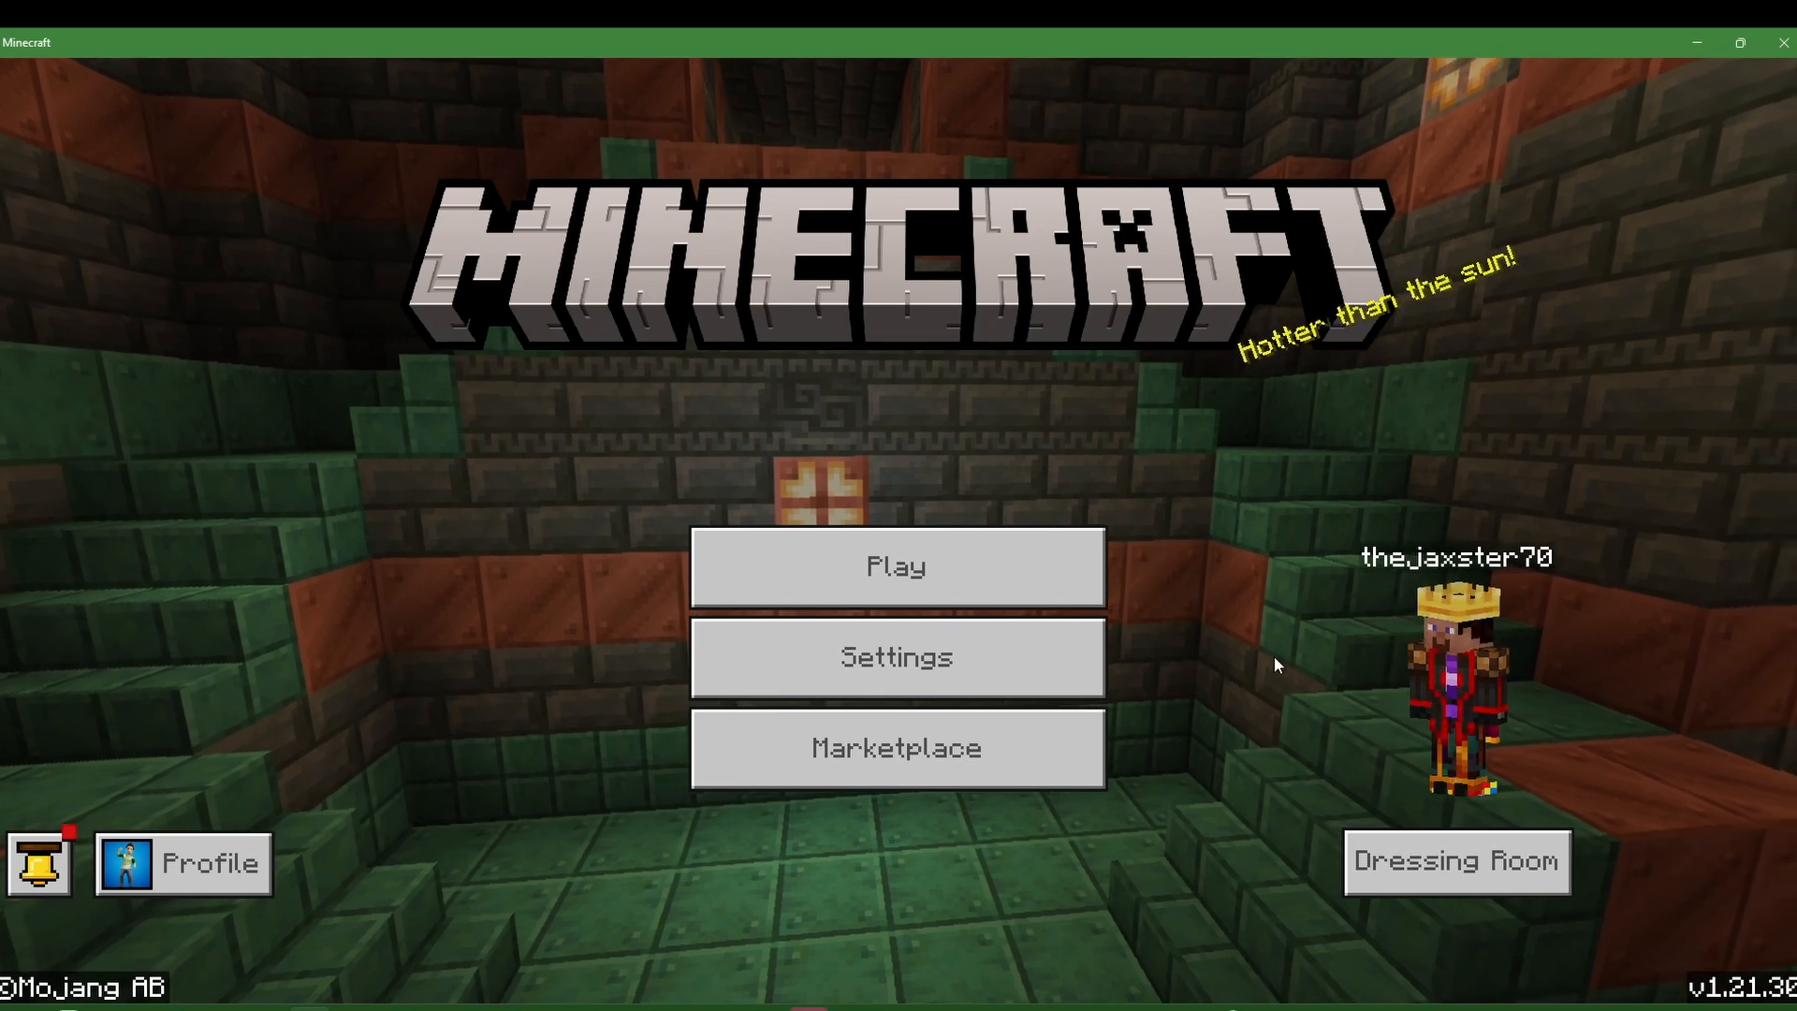
mouse_move(1592, 695)
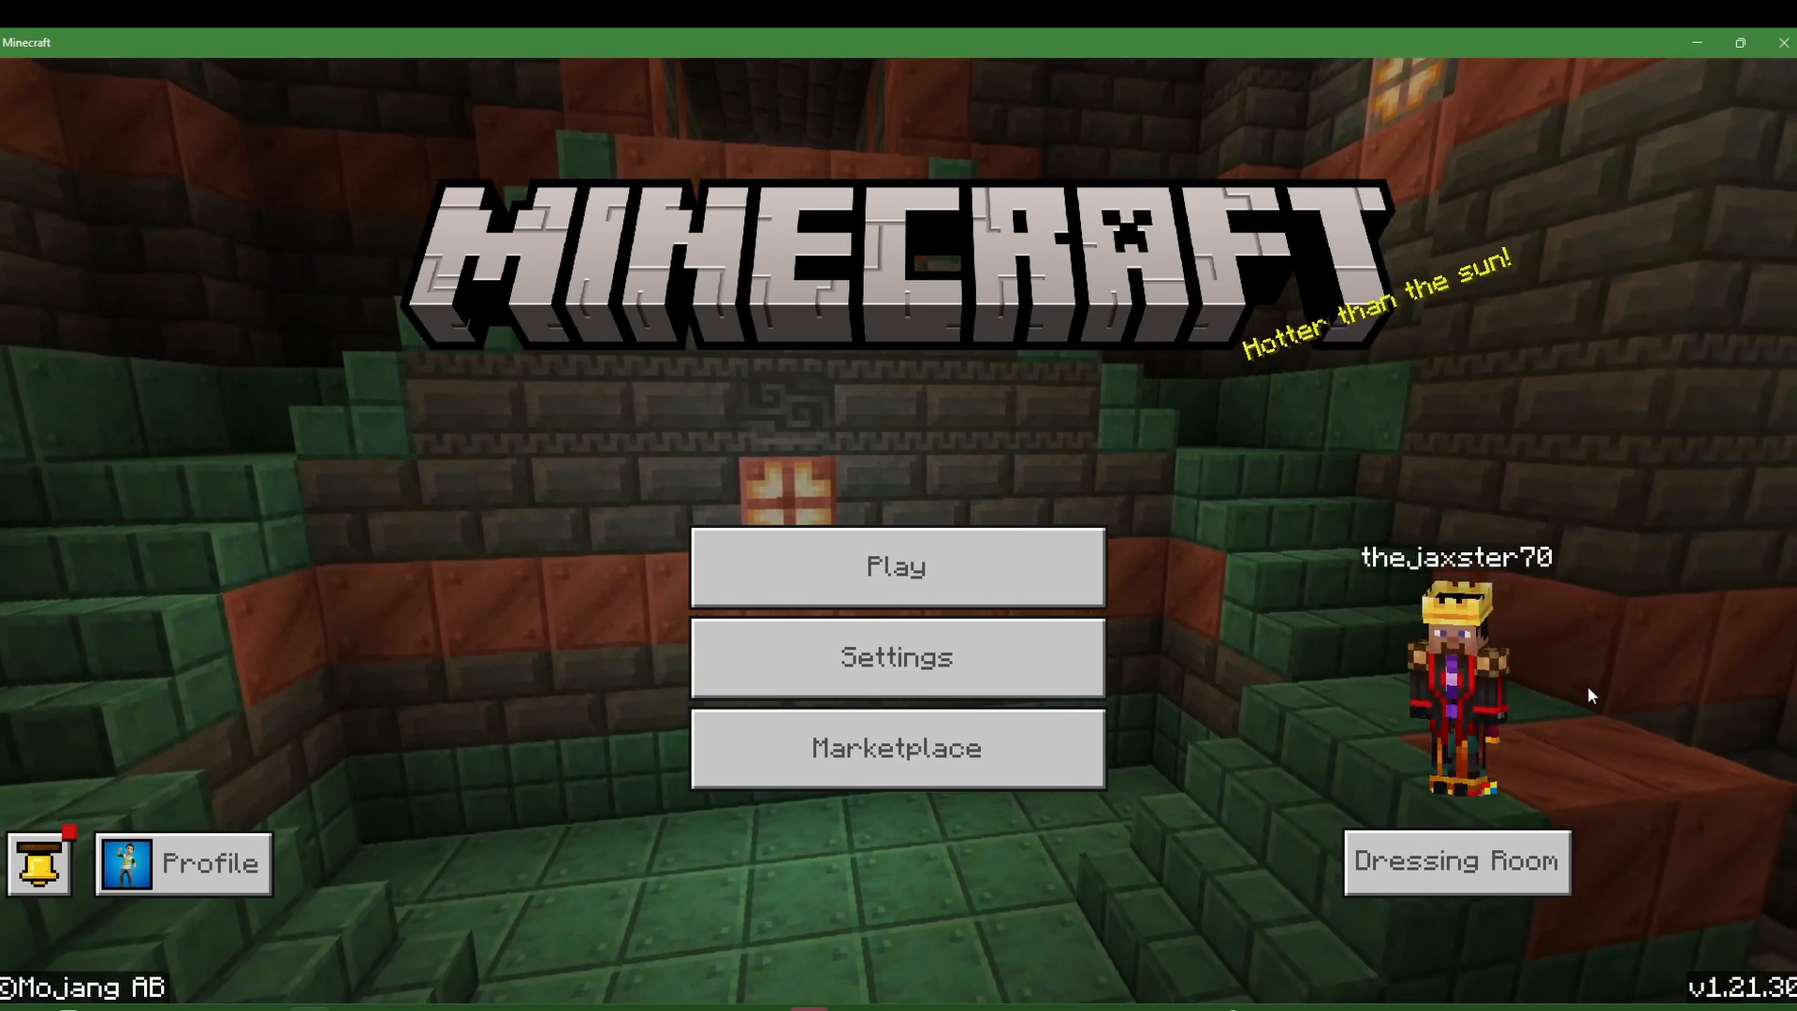
mouse_move(1511, 617)
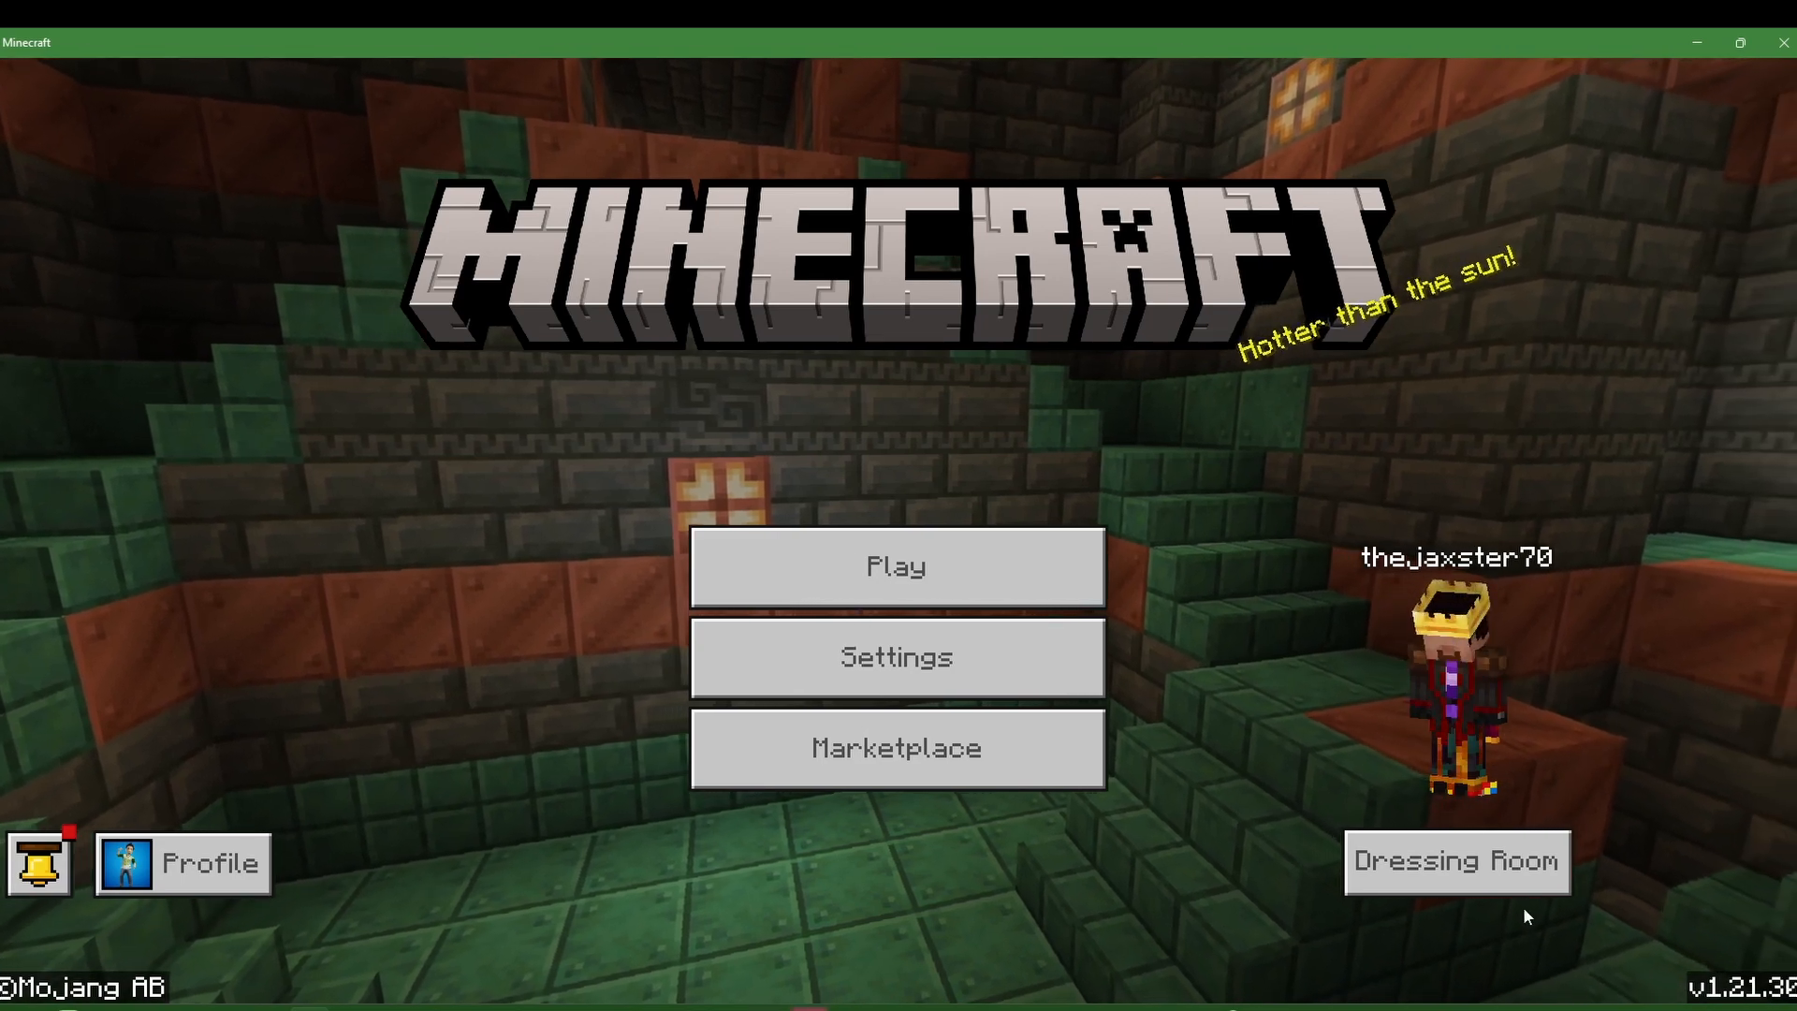
In the Dressing Room's Featured Items, preview the Bumblebee Helmet and claim the free Transformers Hoodie.
left_click(1458, 862)
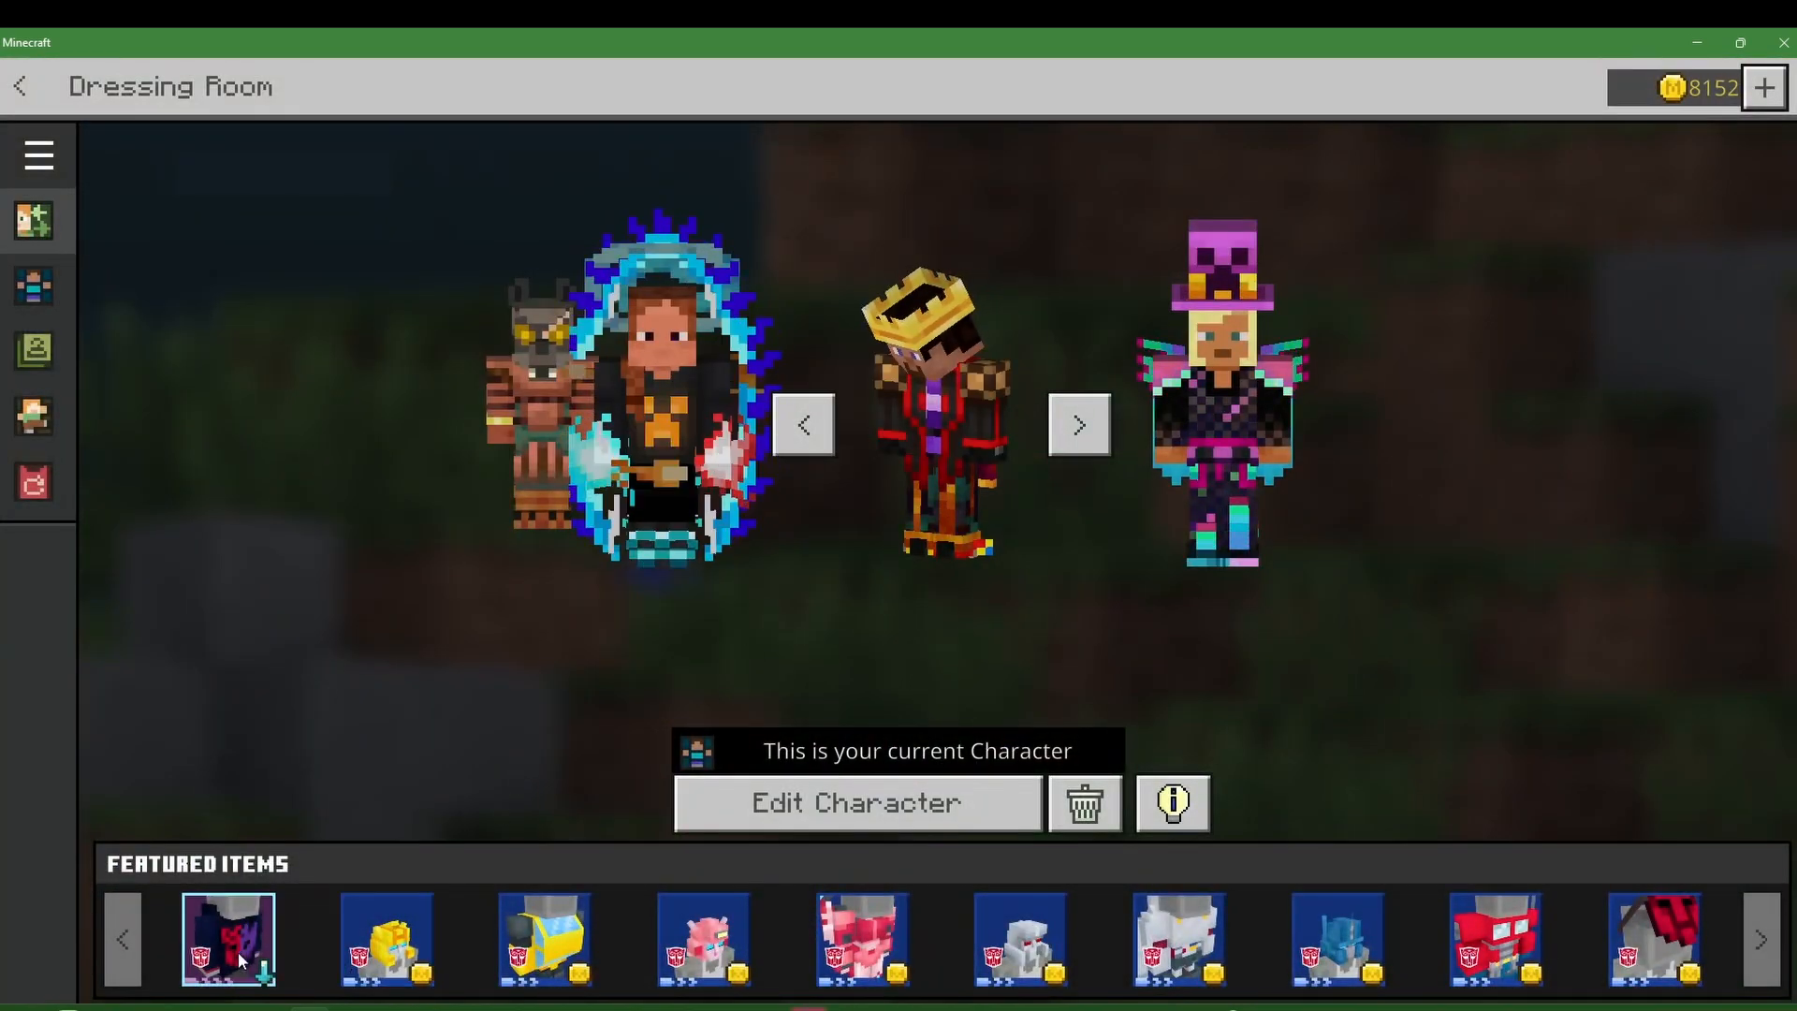
left_click(222, 947)
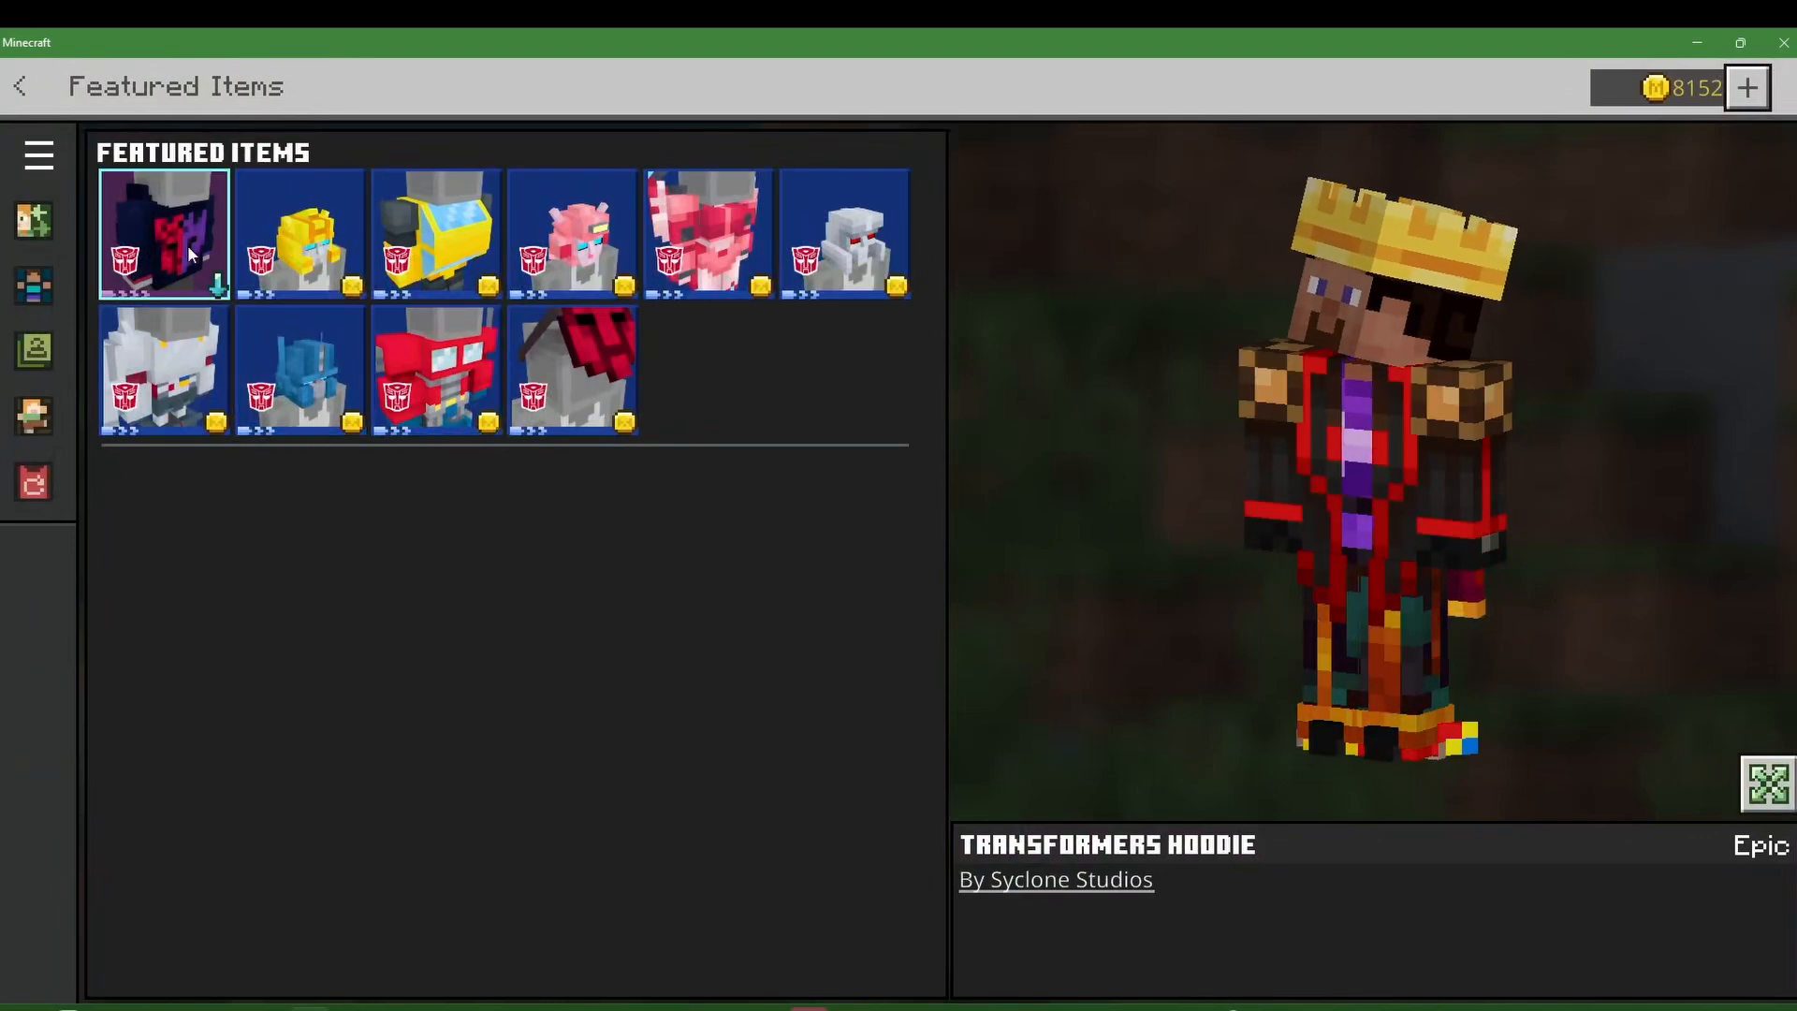
left_click(164, 239)
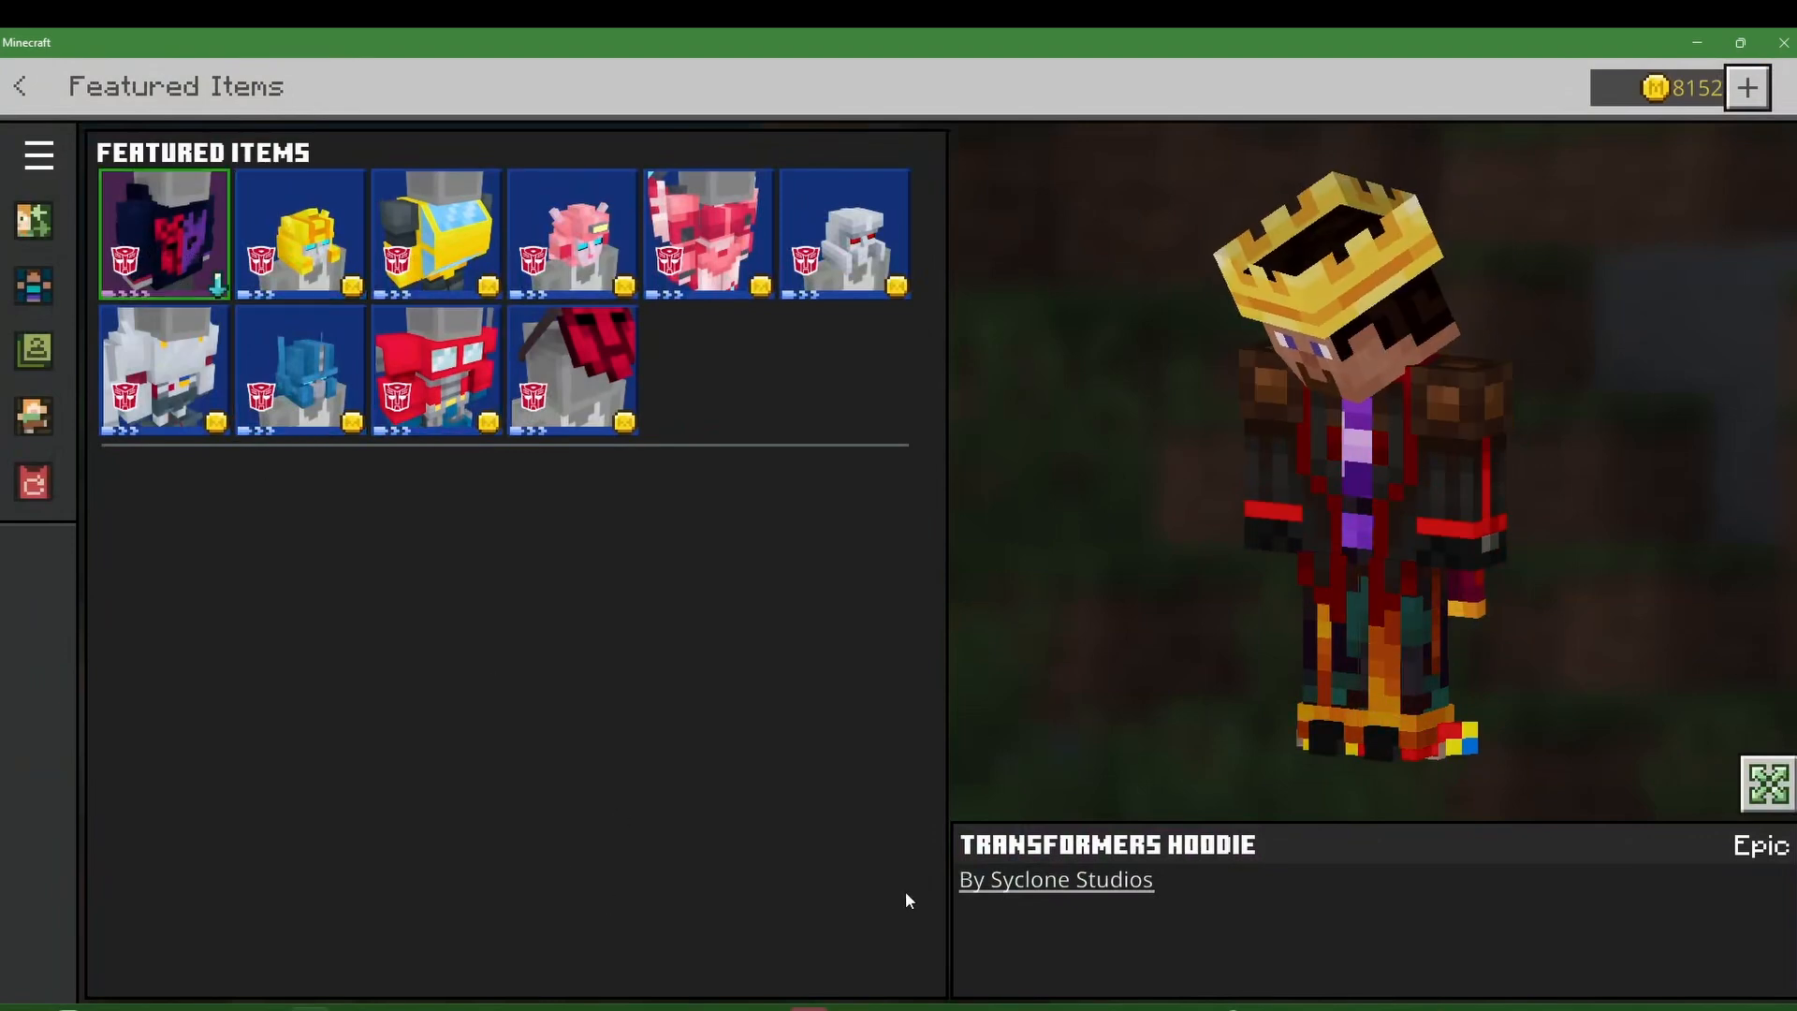
left_click(300, 234)
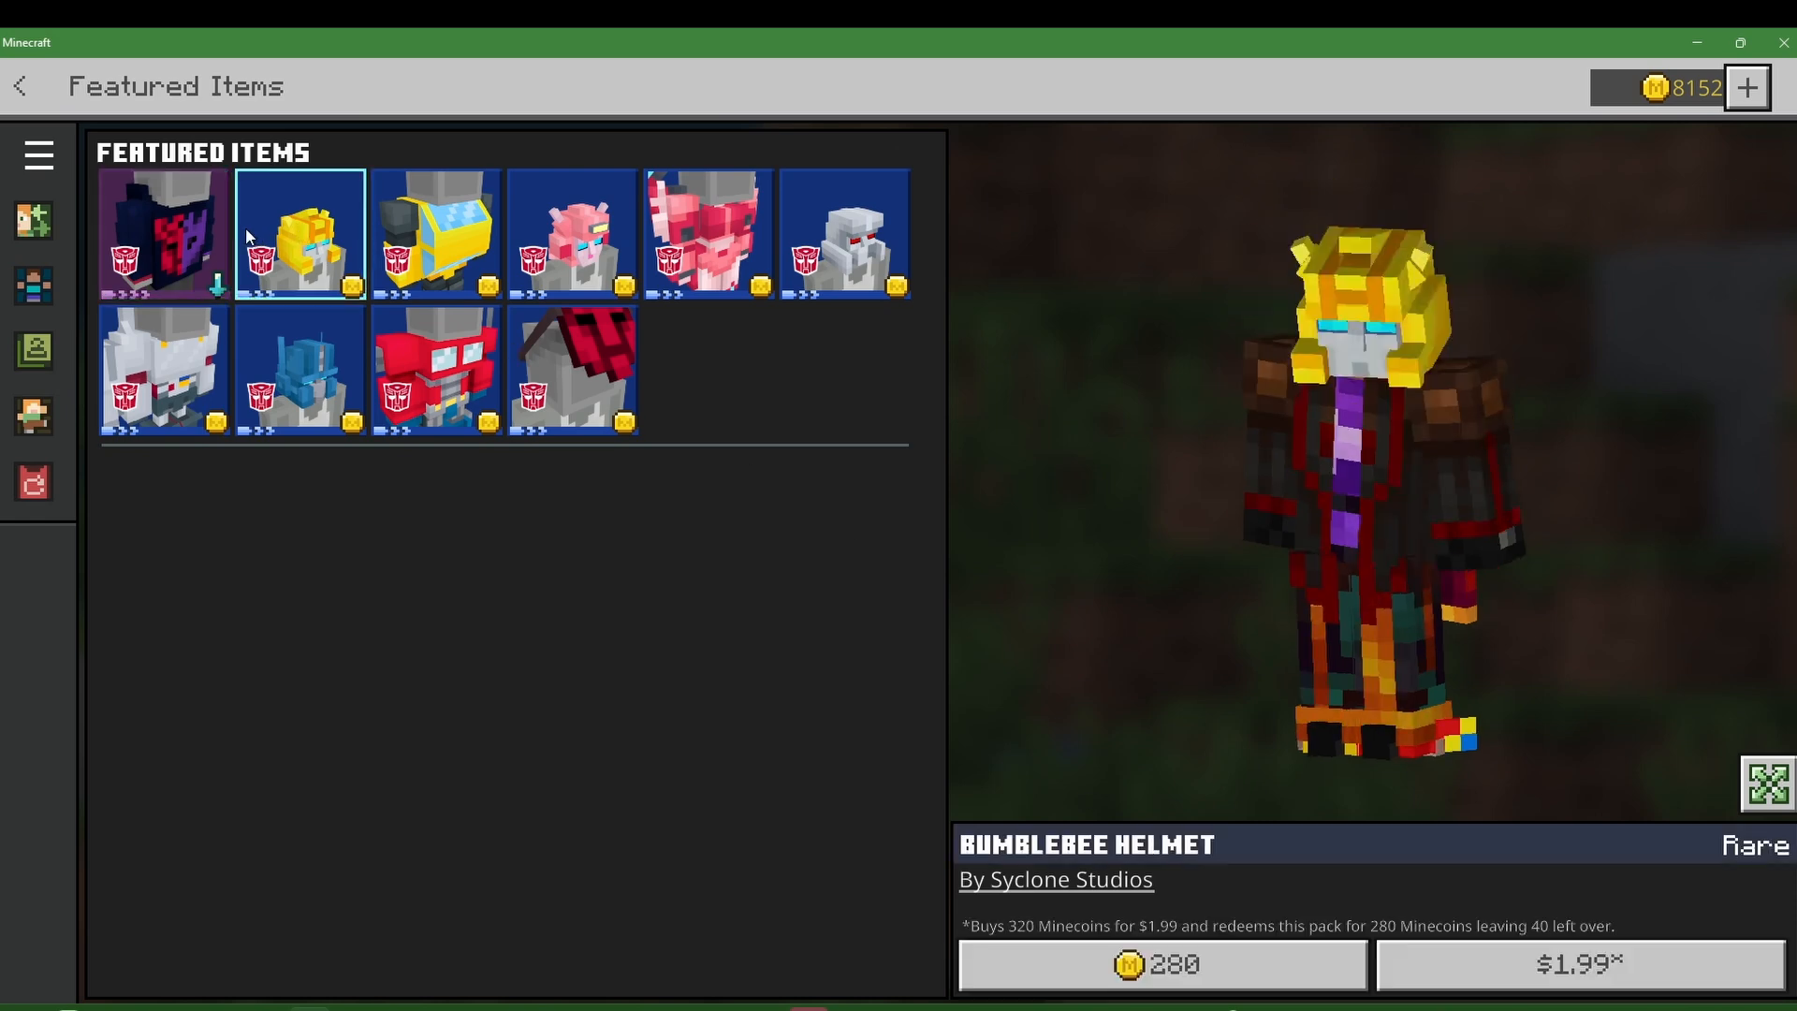
left_click(164, 234)
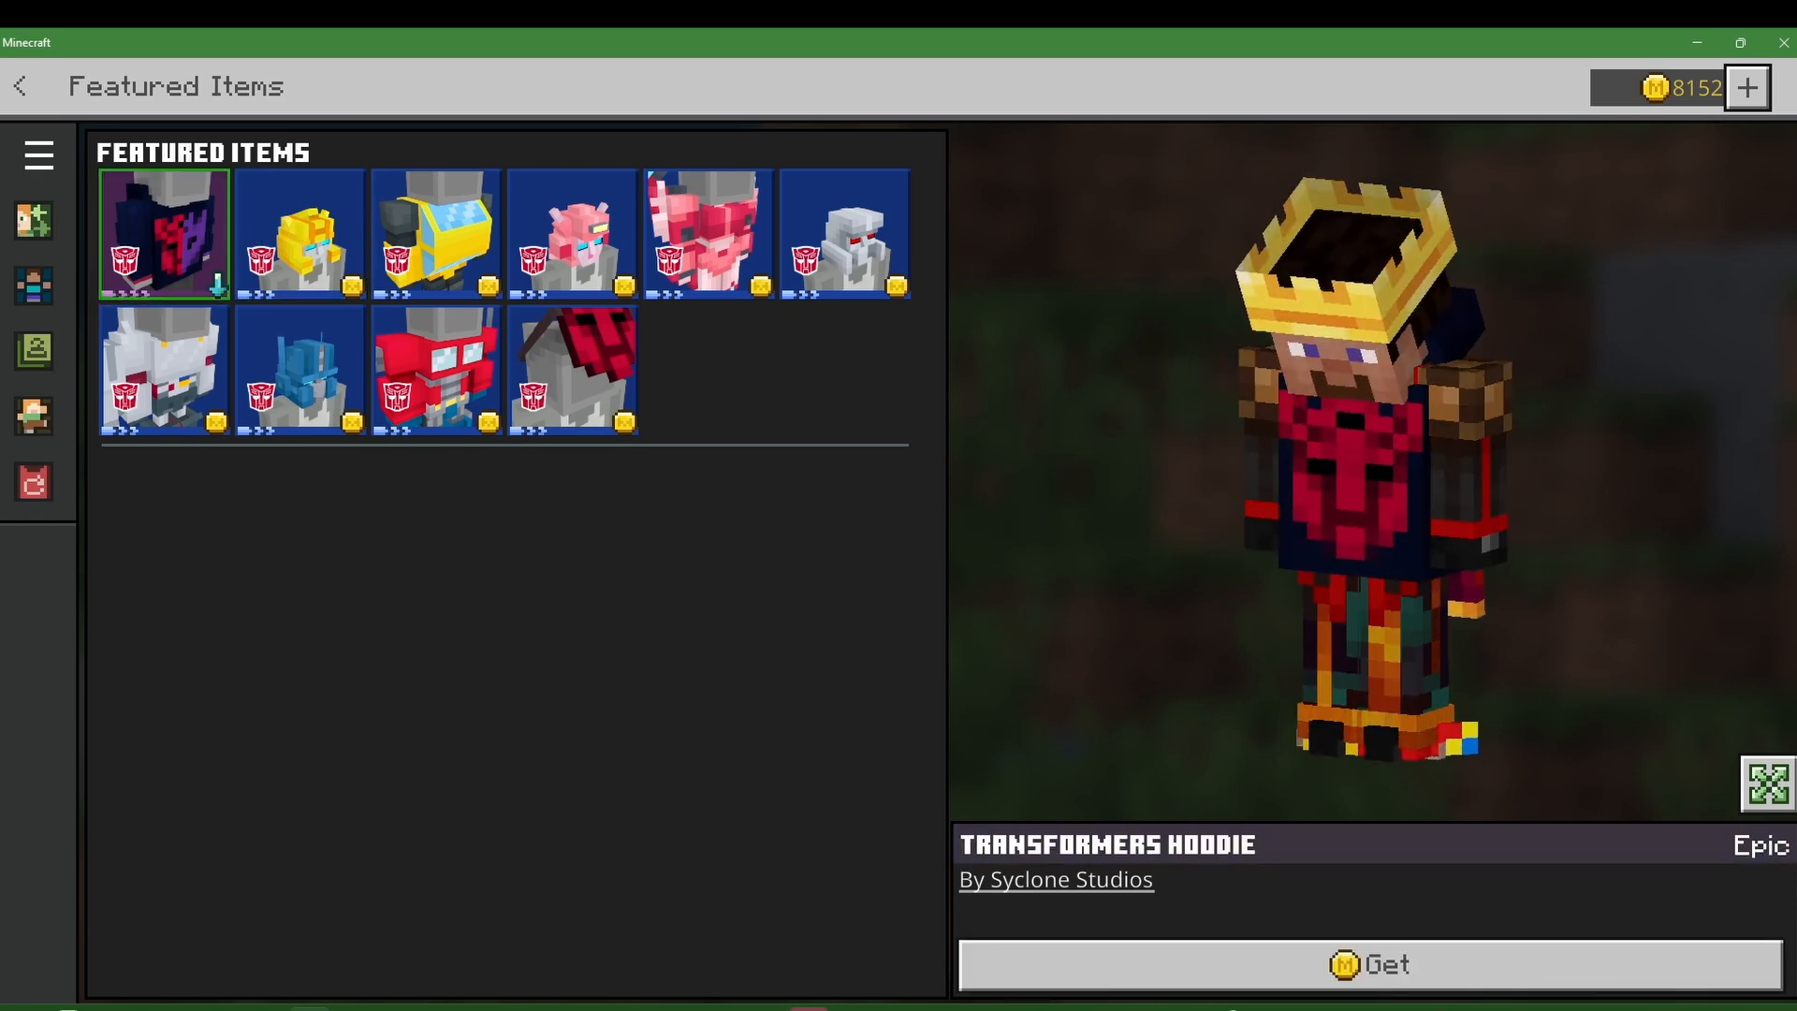
left_click(1370, 964)
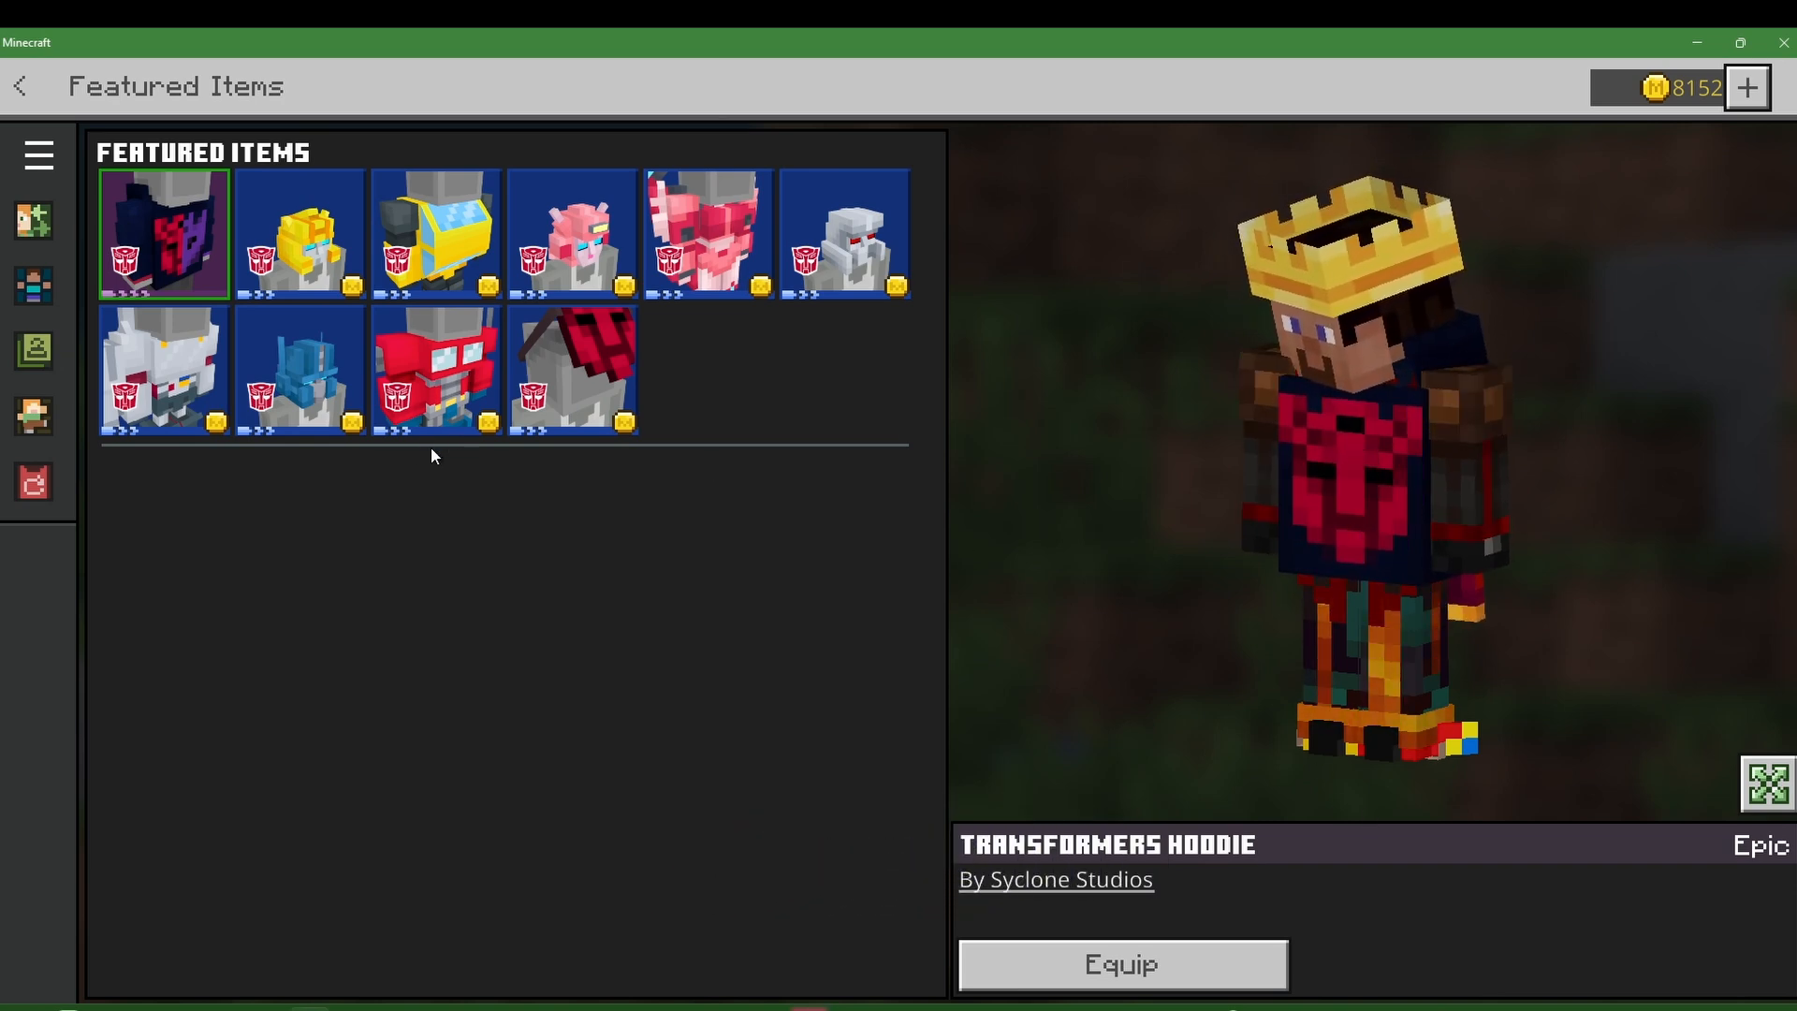
Preview a few available and owned emotes, then show the Character Creator's Style categories.
left_click(34, 417)
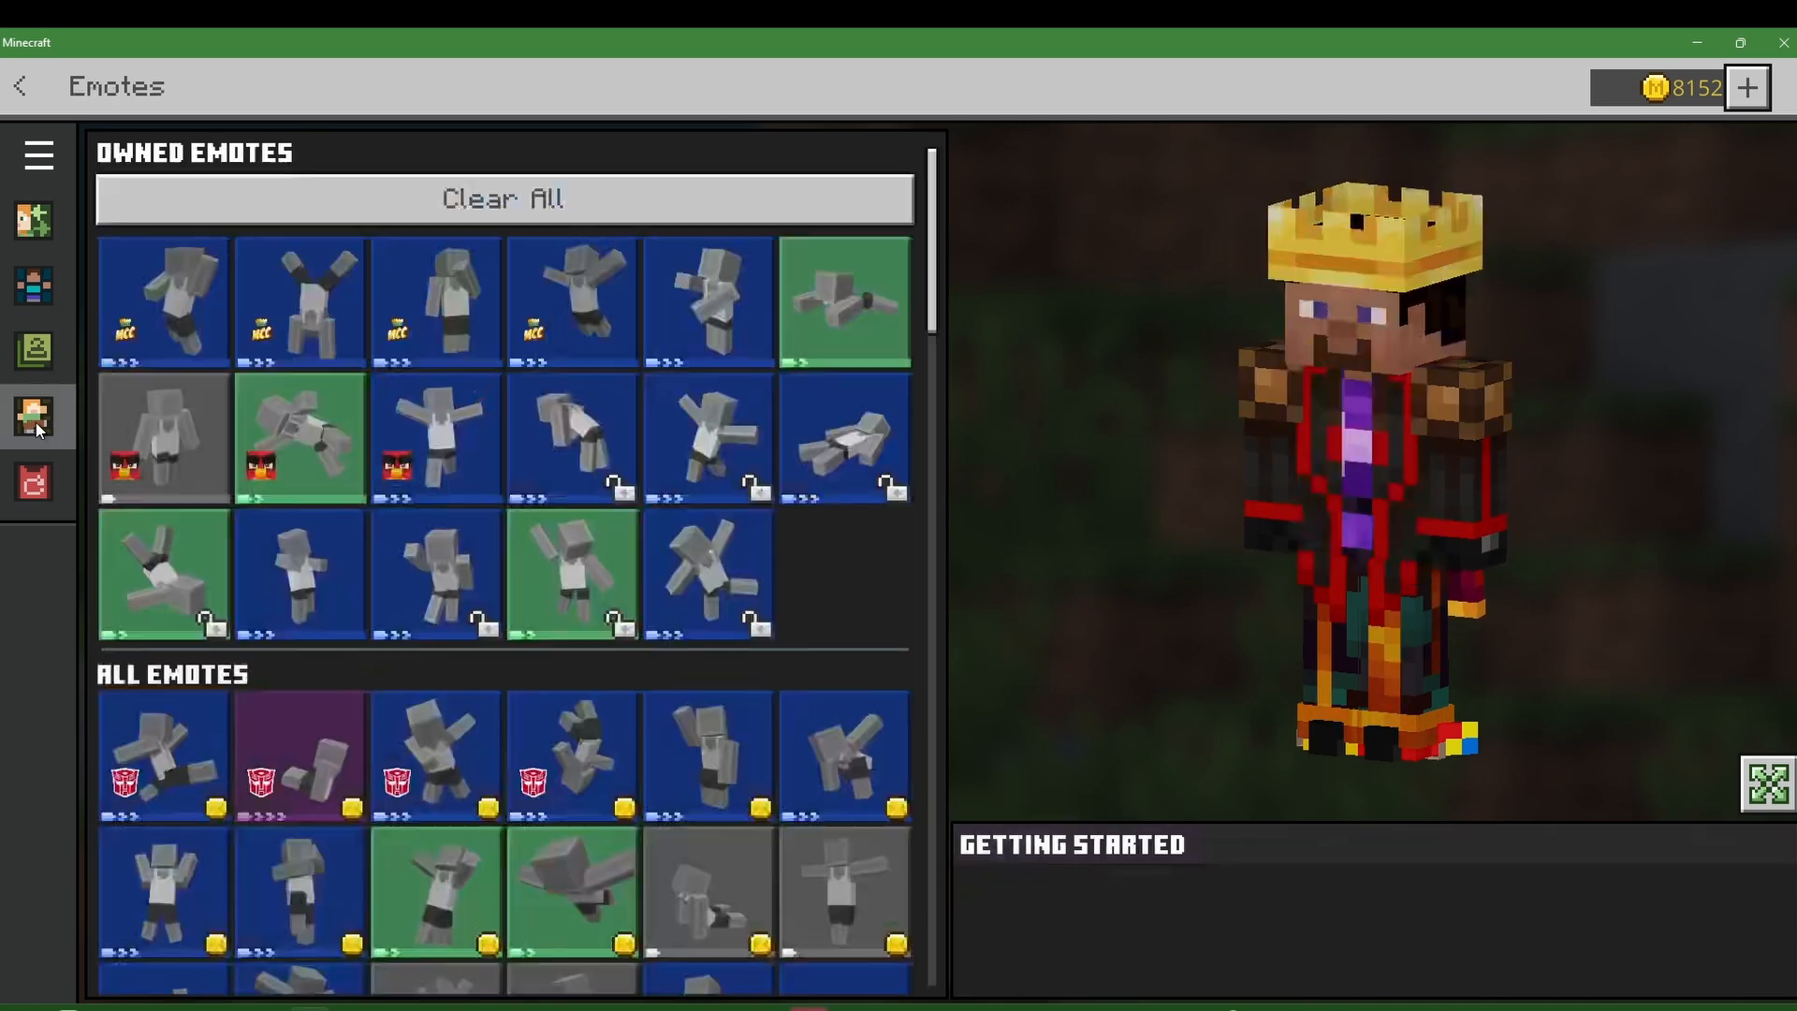
left_click(572, 768)
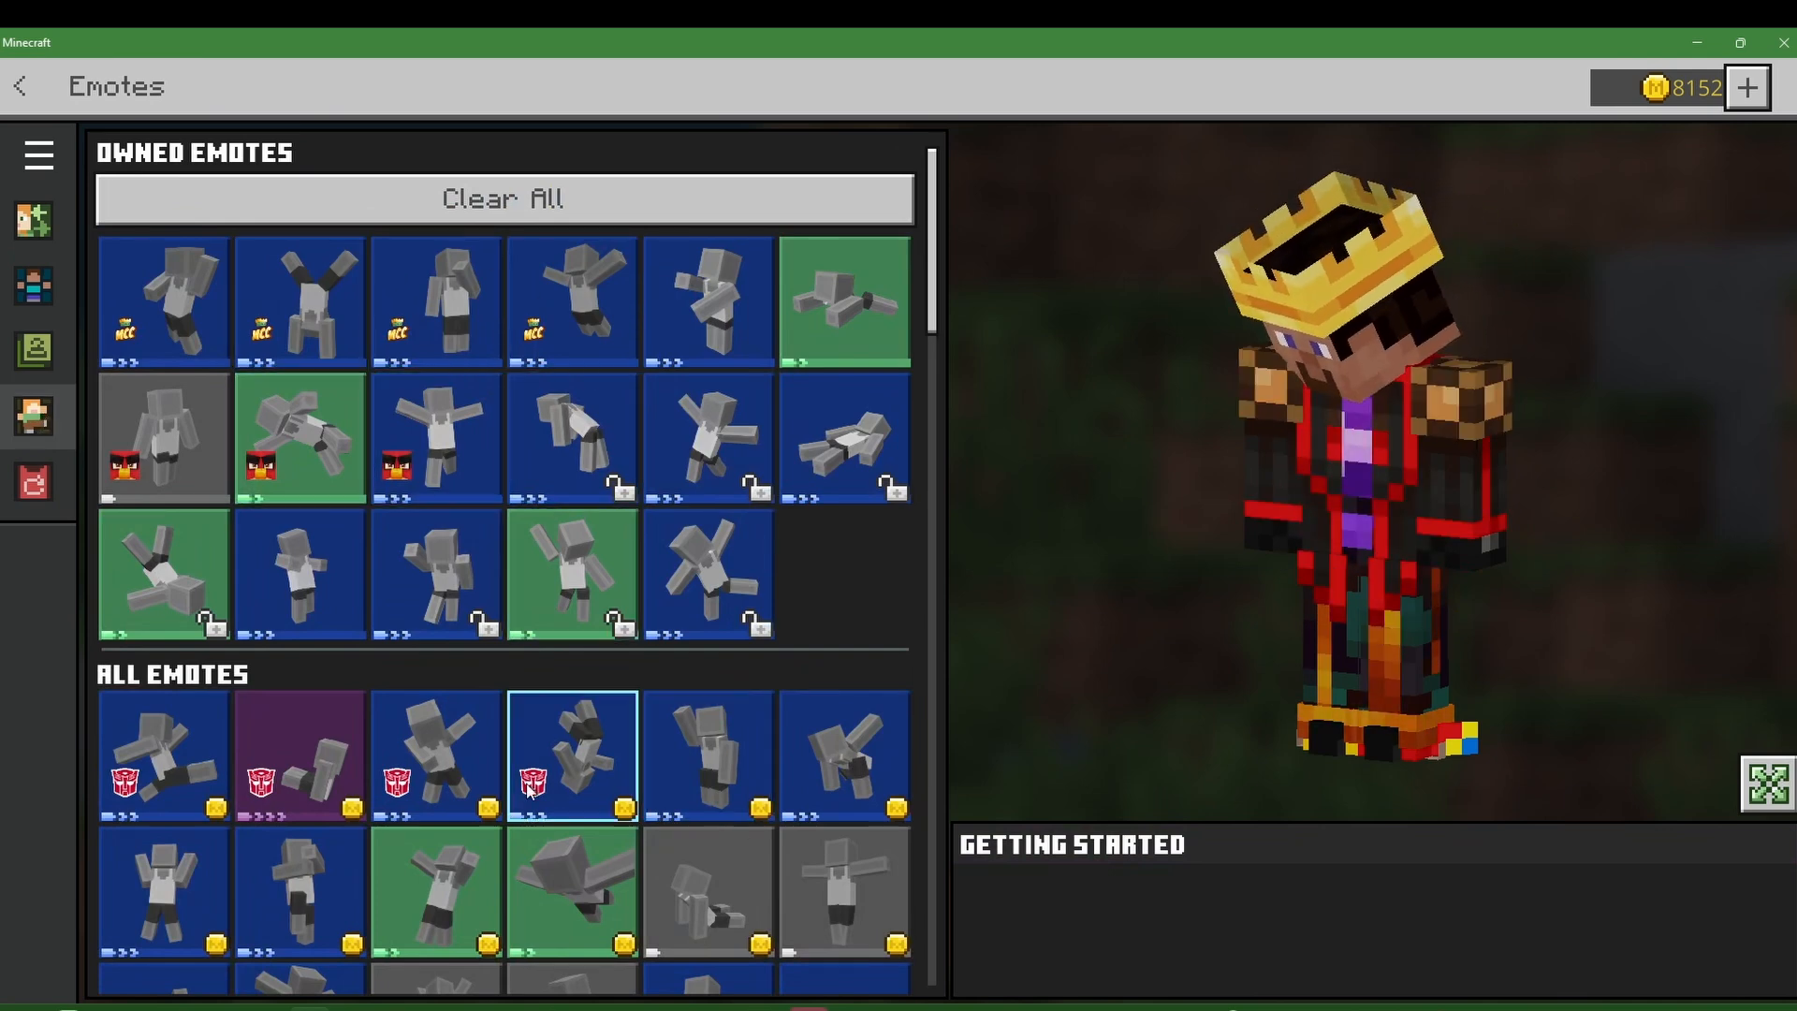
left_click(709, 444)
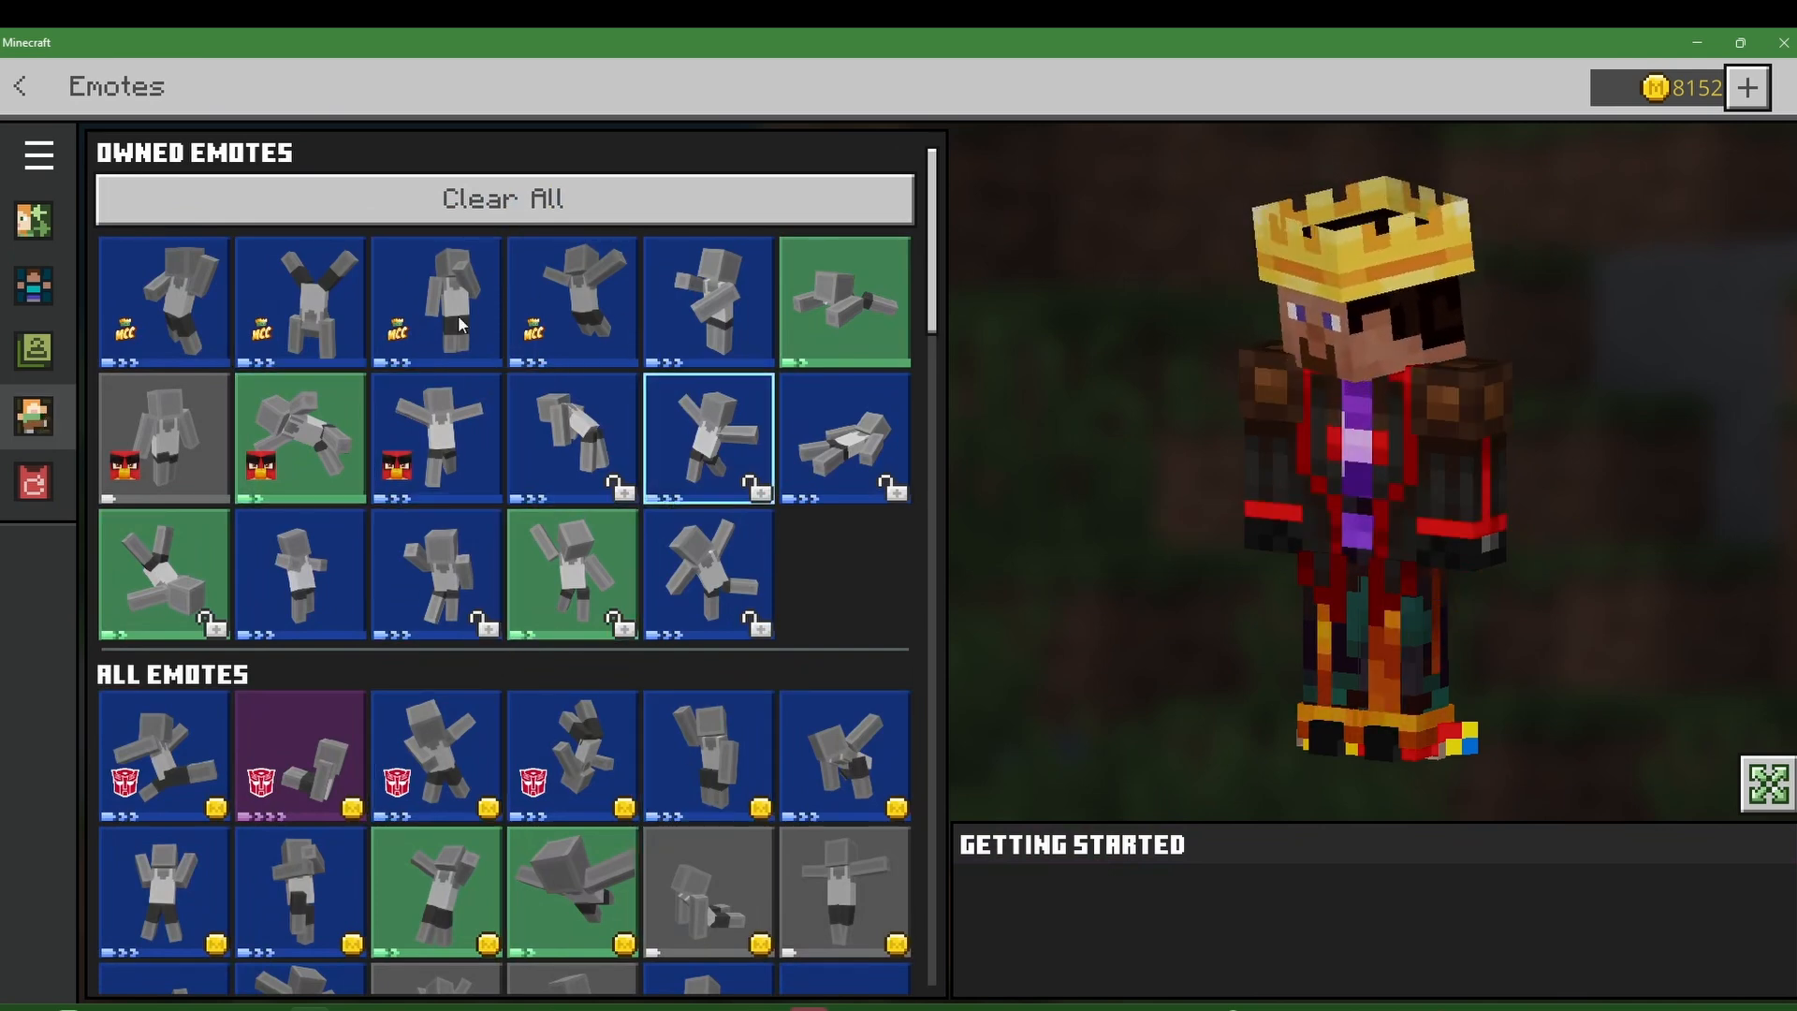
left_click(436, 579)
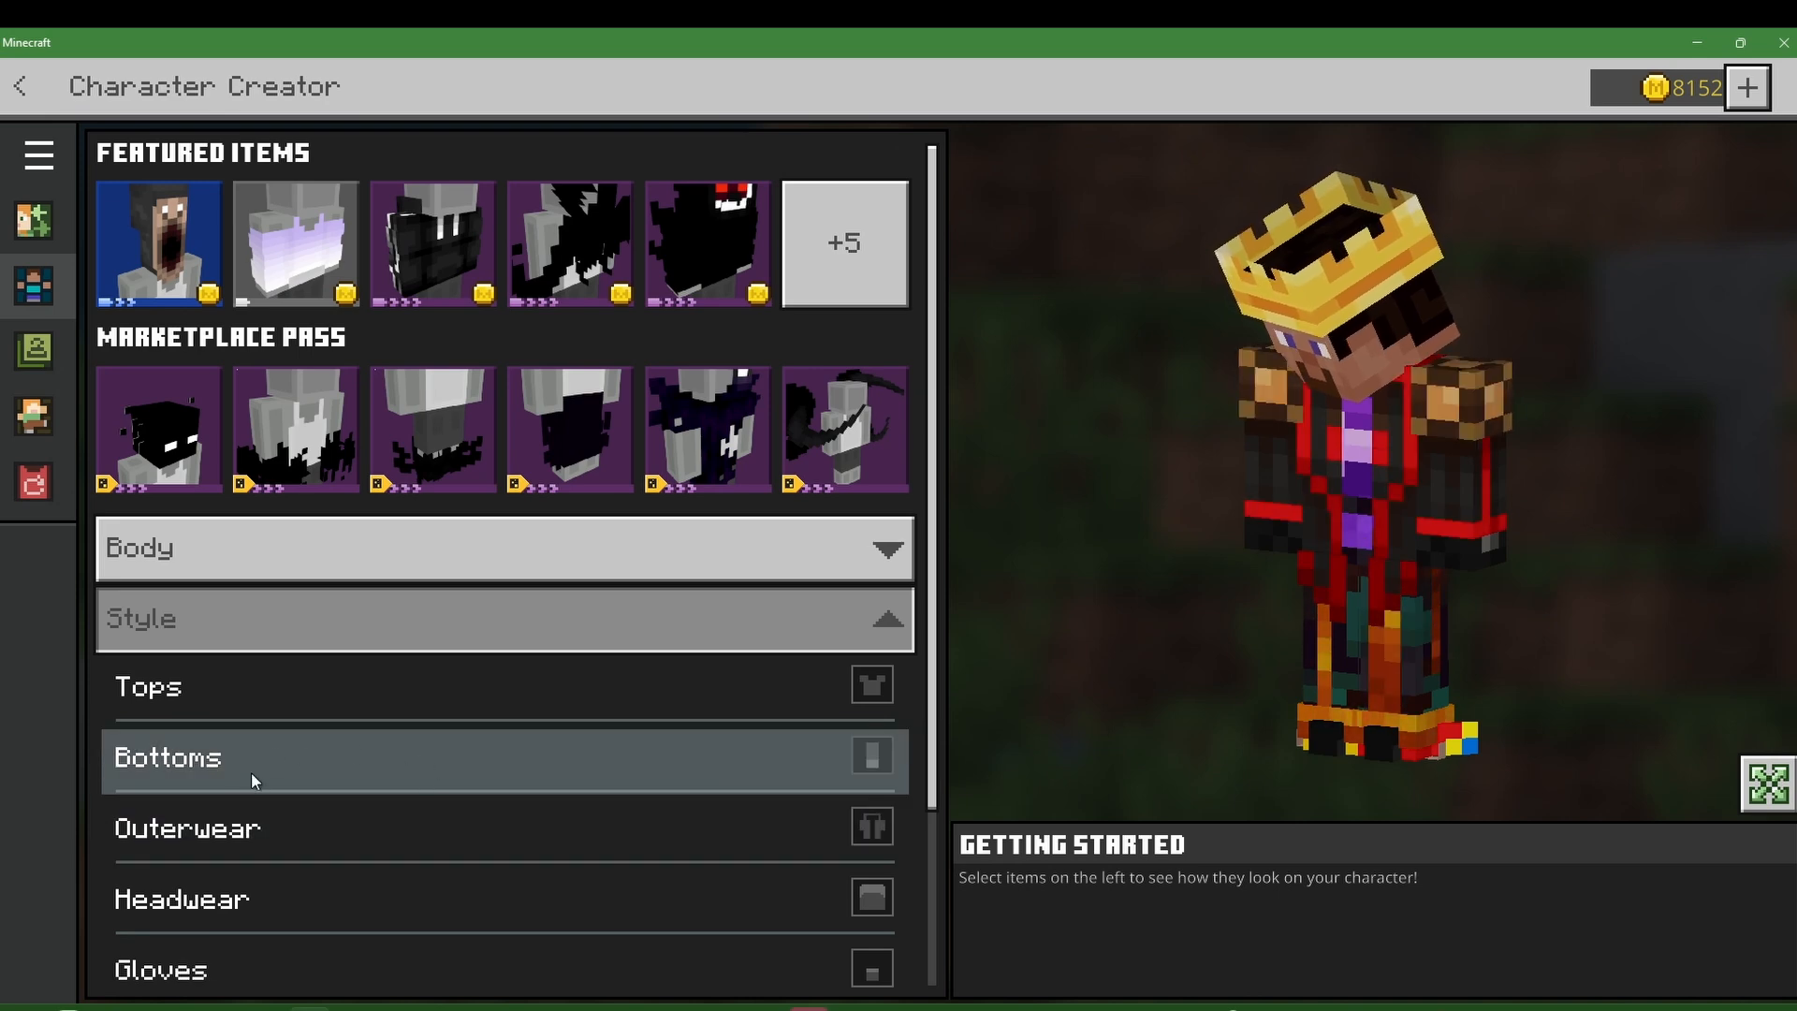
Preview the Bog Dweller Mask from the owned headwear collection.
left_click(182, 899)
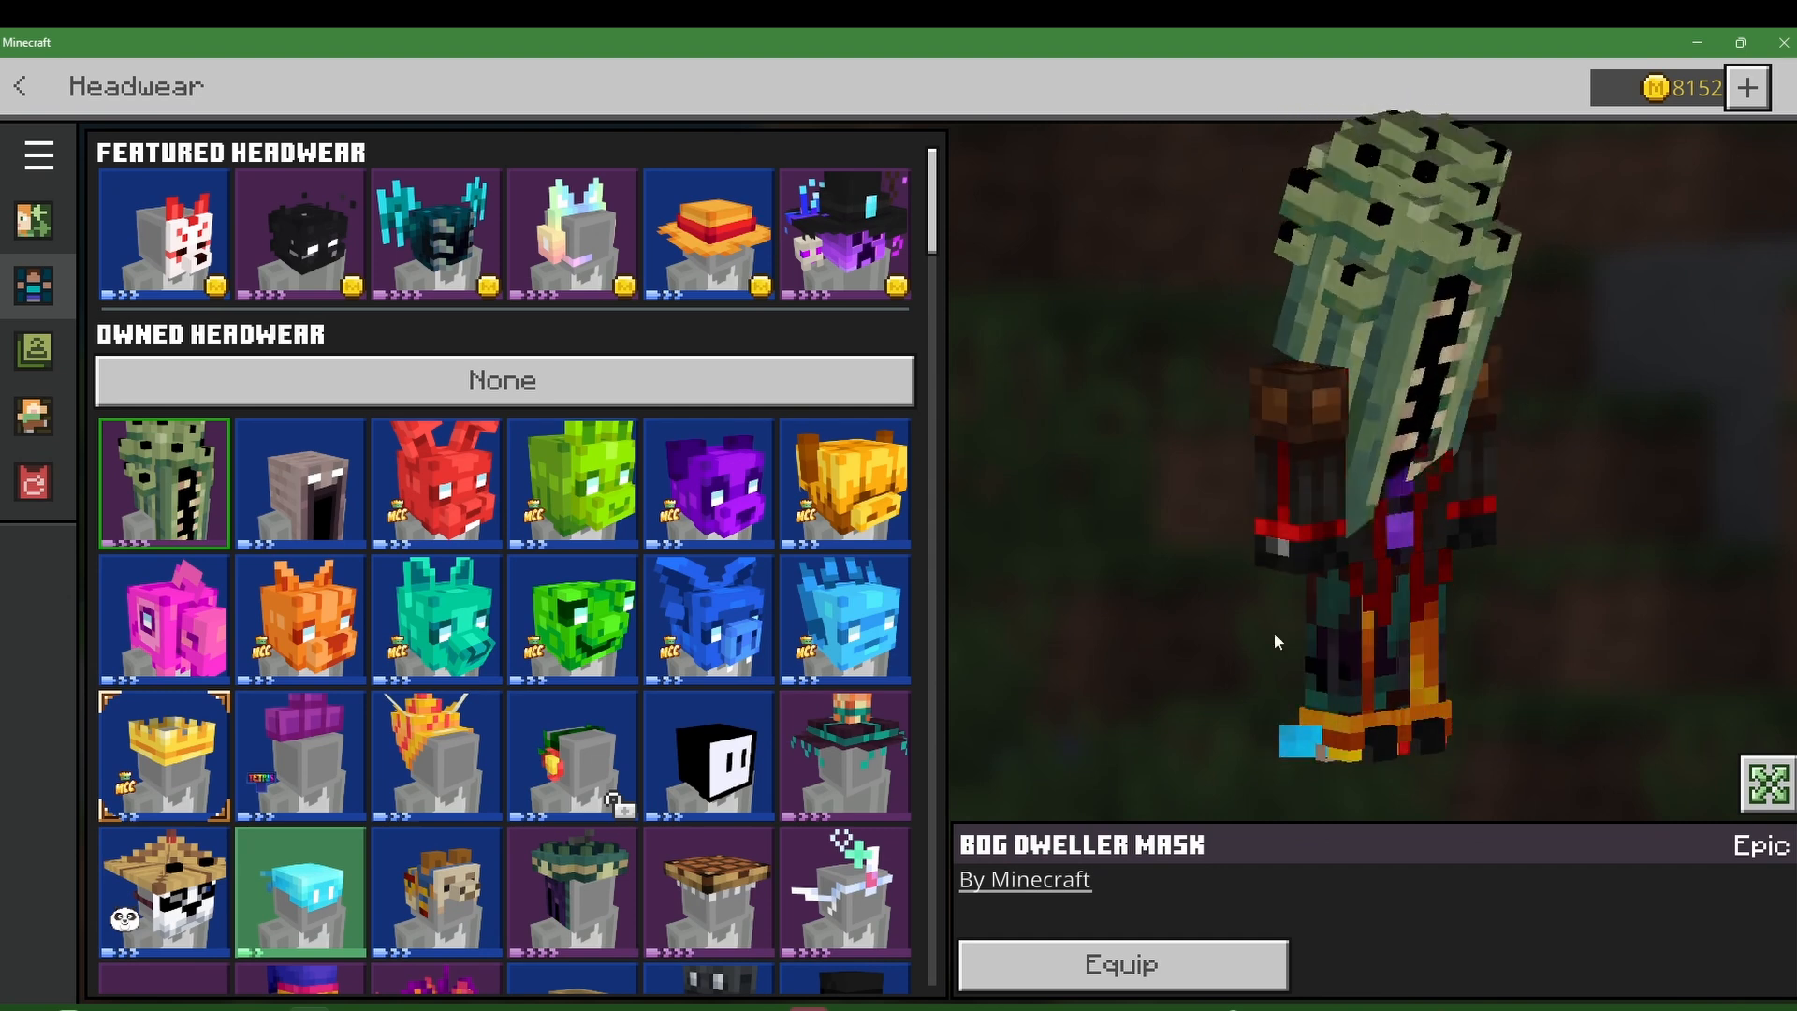
left_click(299, 482)
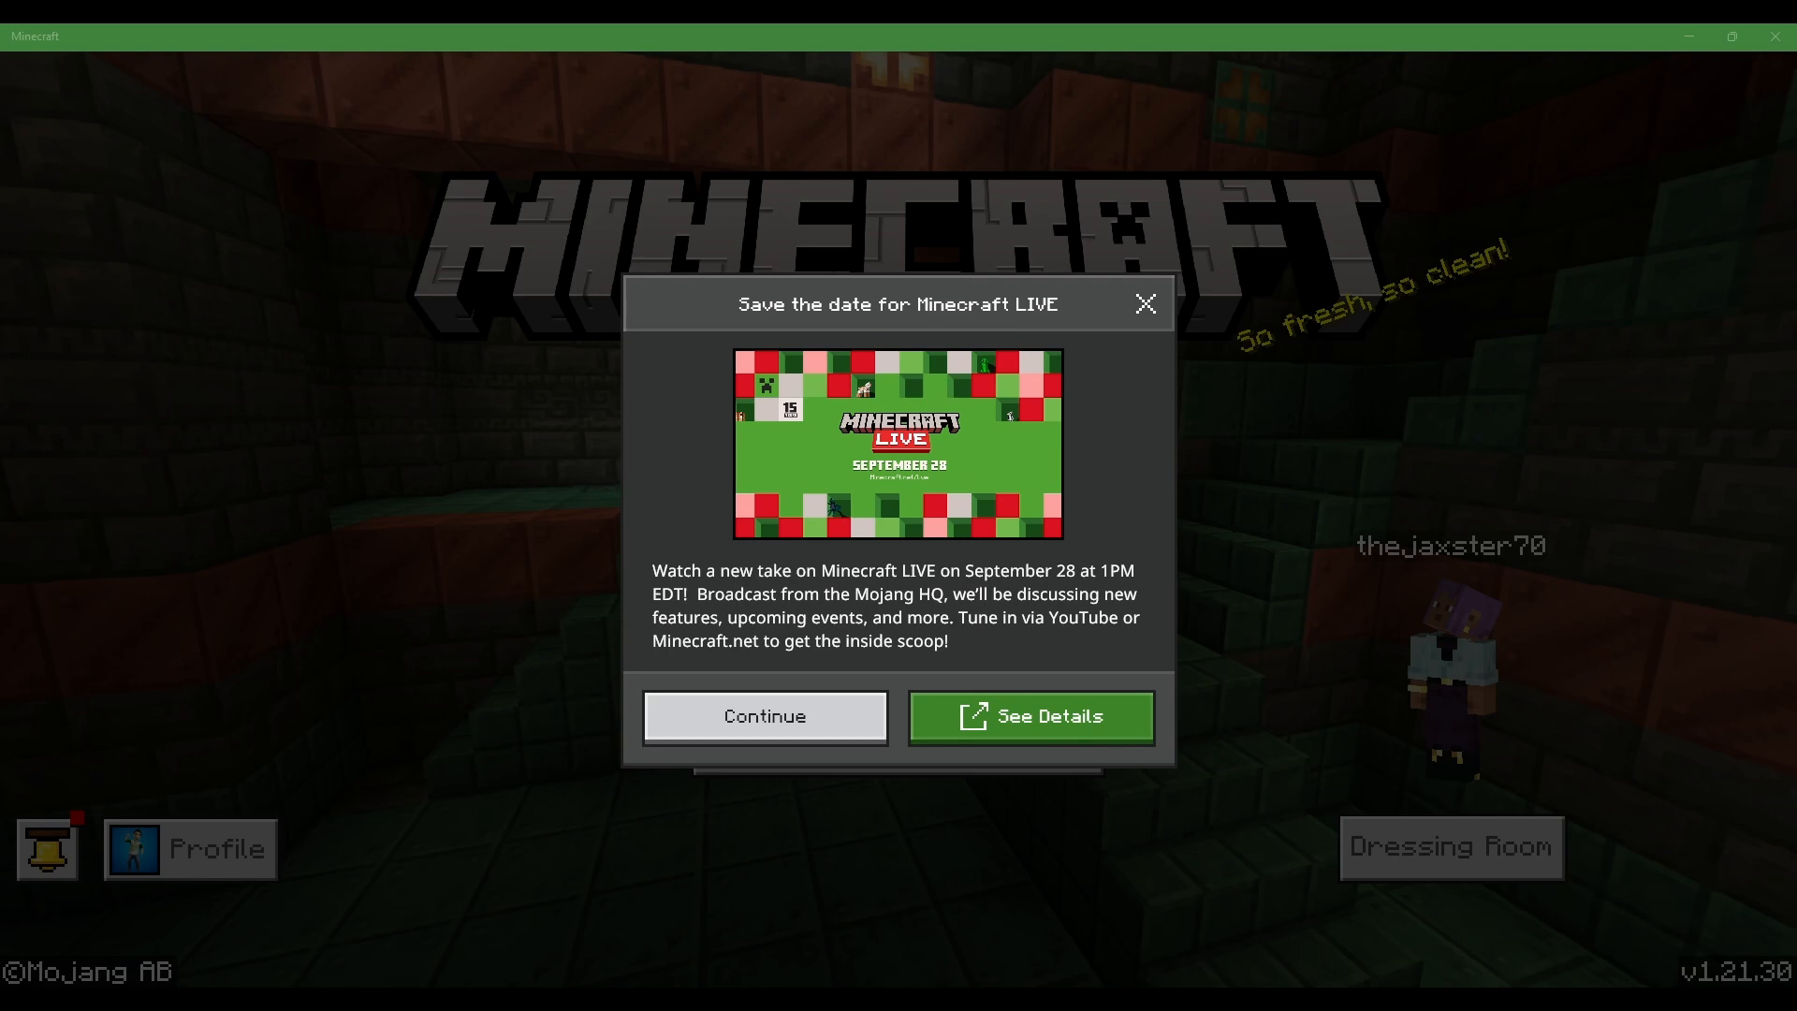
Dismiss the Minecraft LIVE announcement with Continue.
left_click(764, 717)
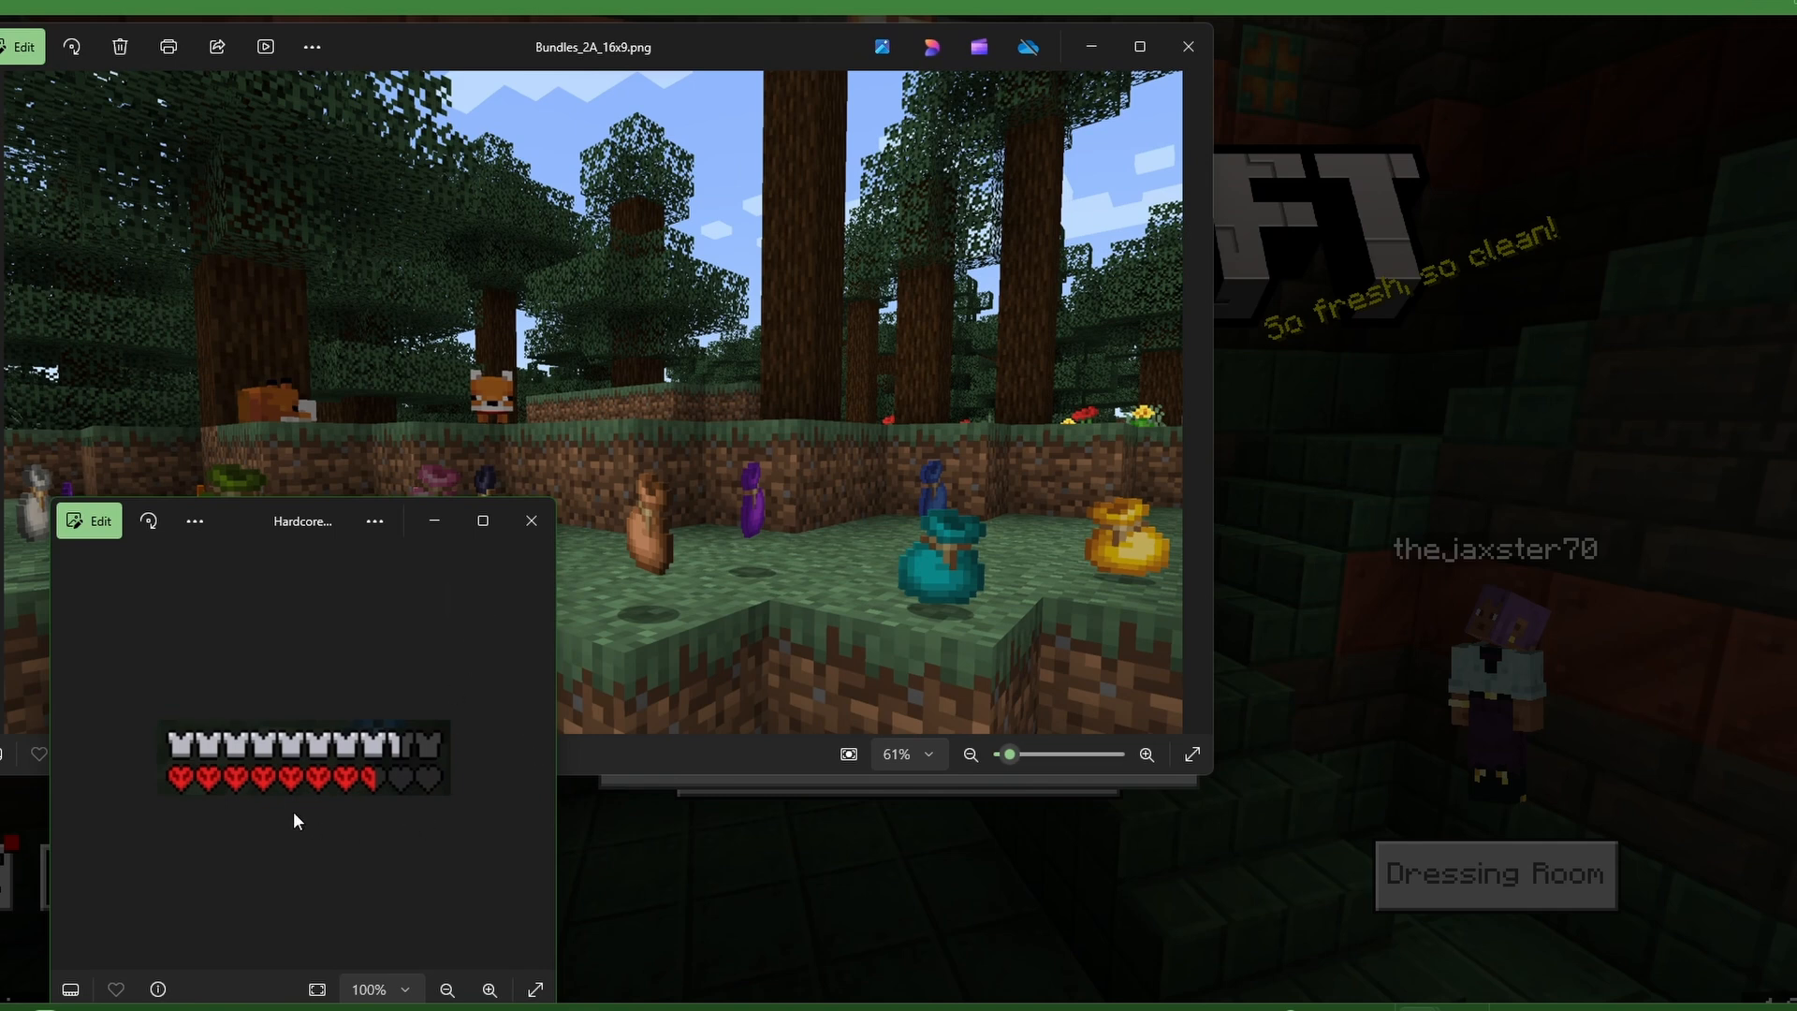
mouse_move(211, 791)
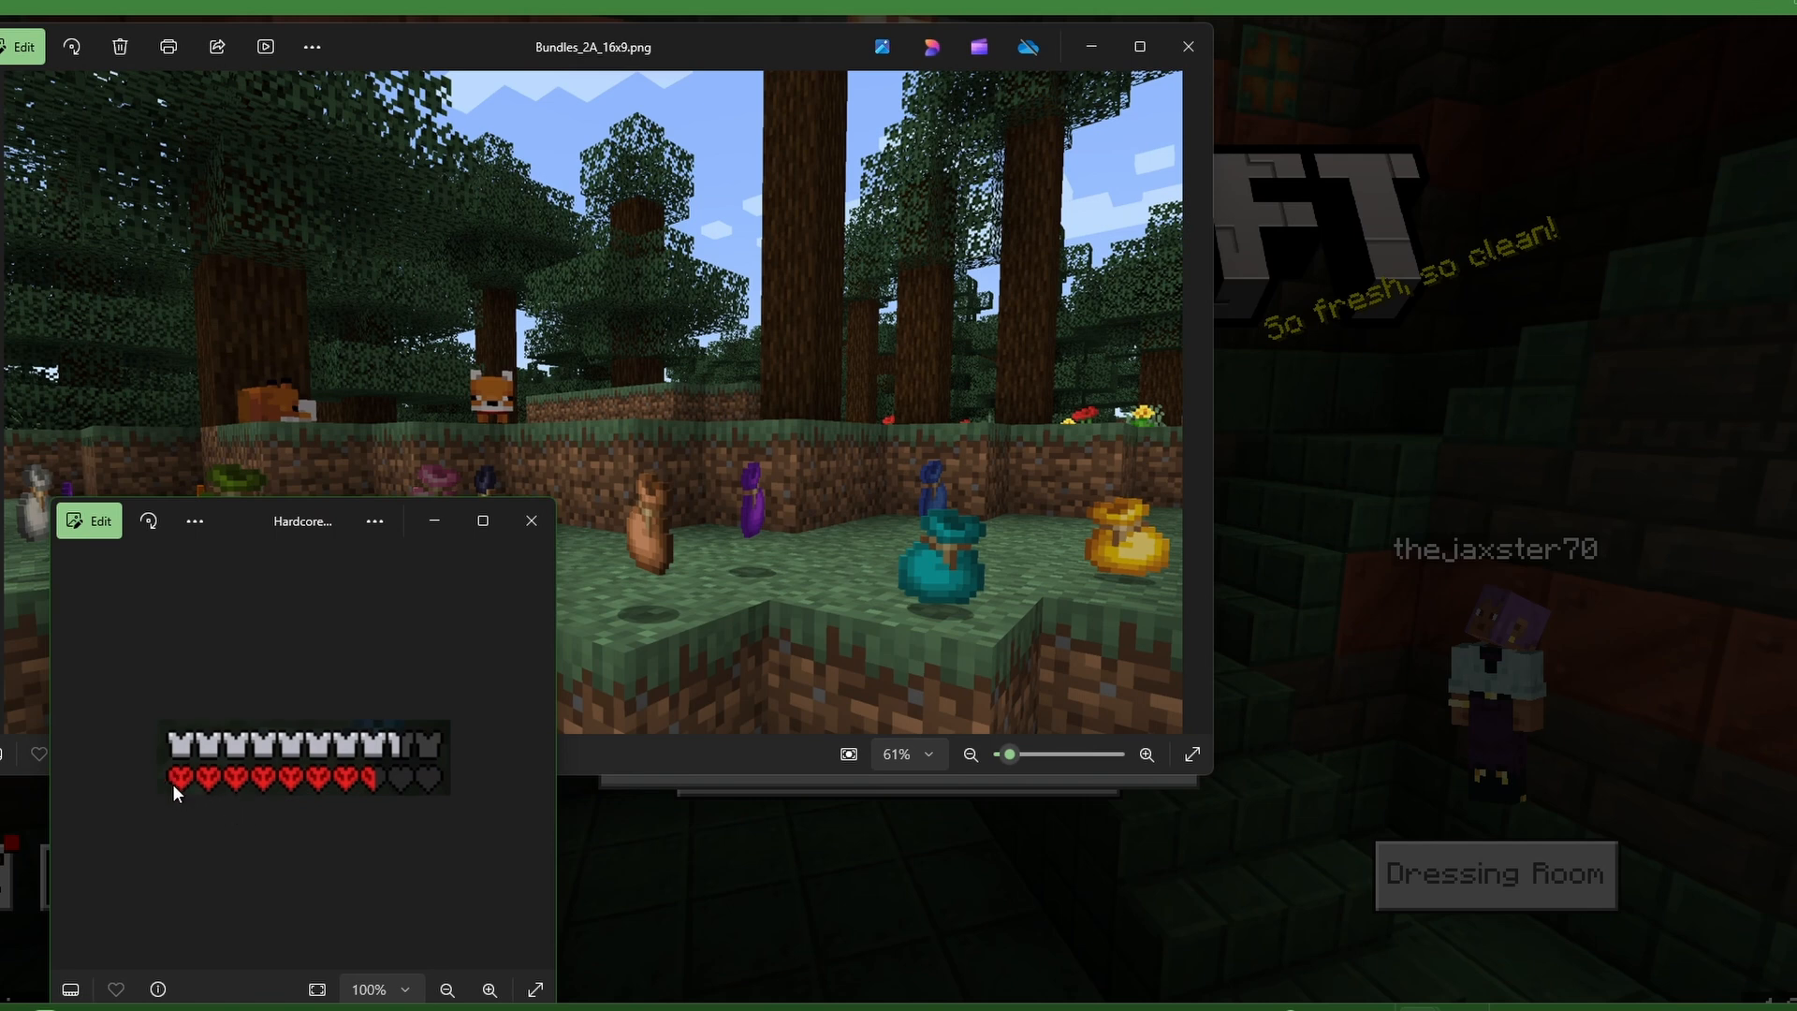
mouse_move(327, 745)
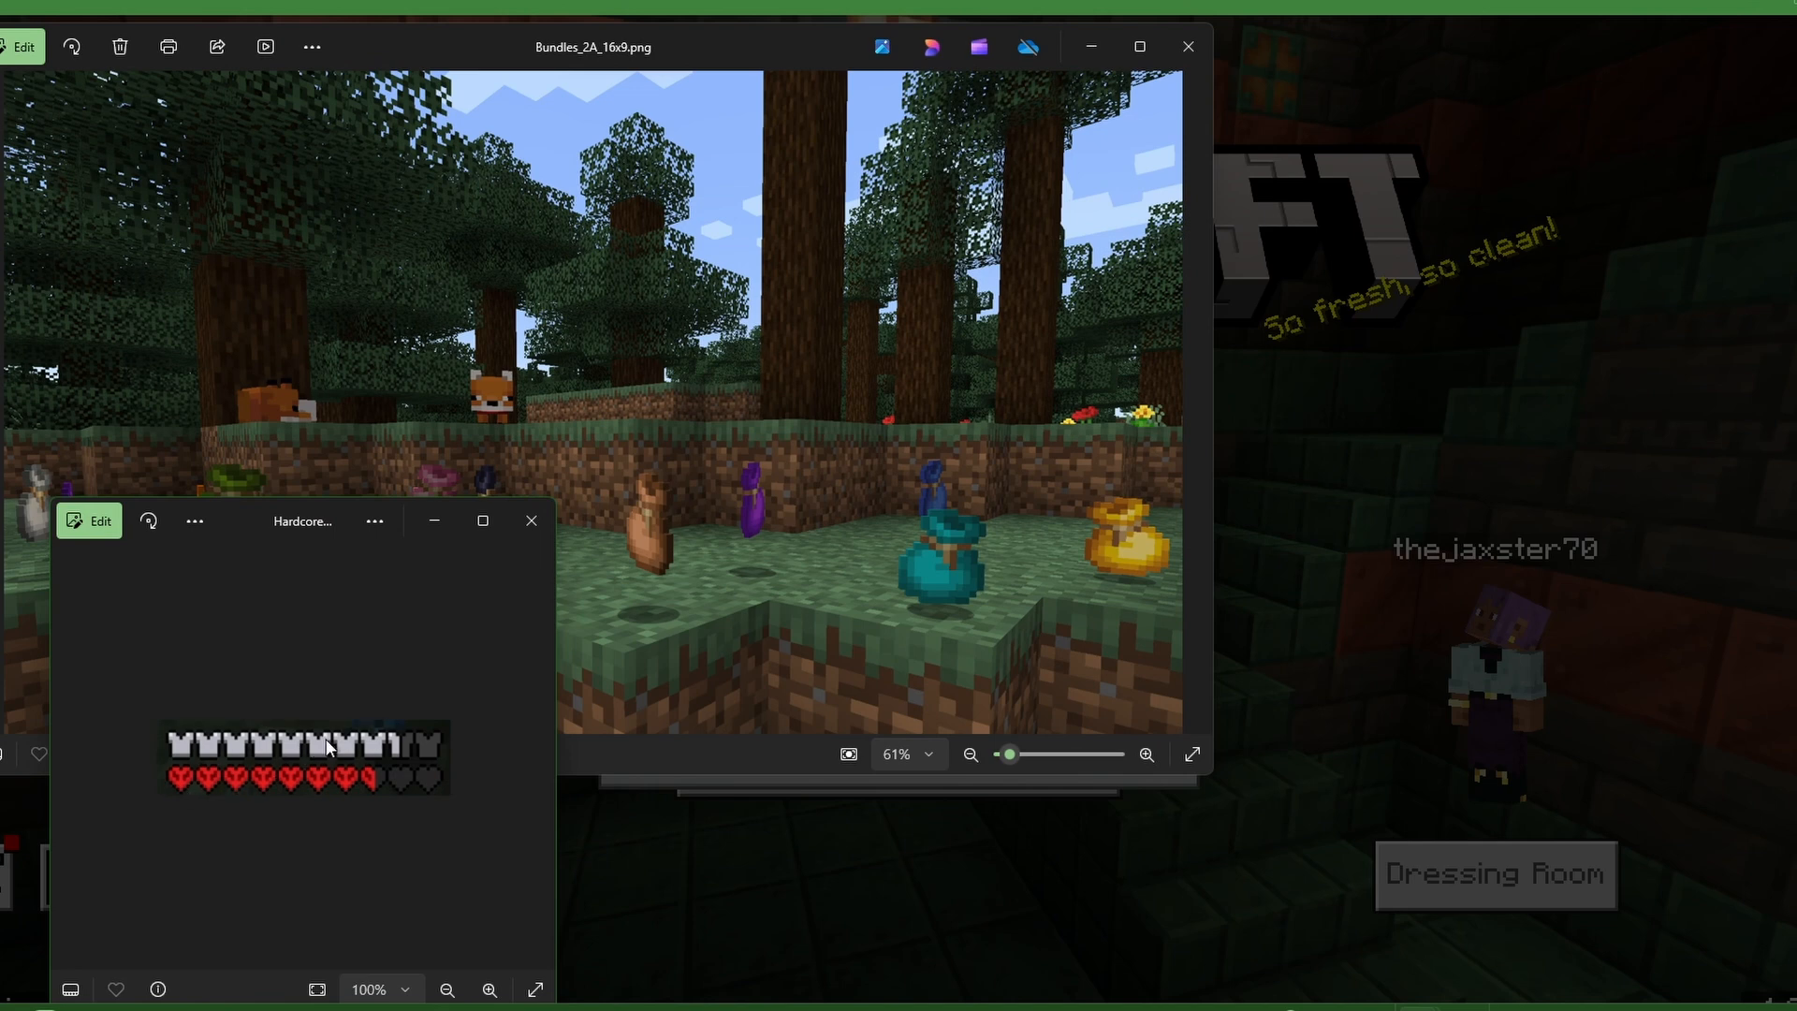
mouse_move(389, 701)
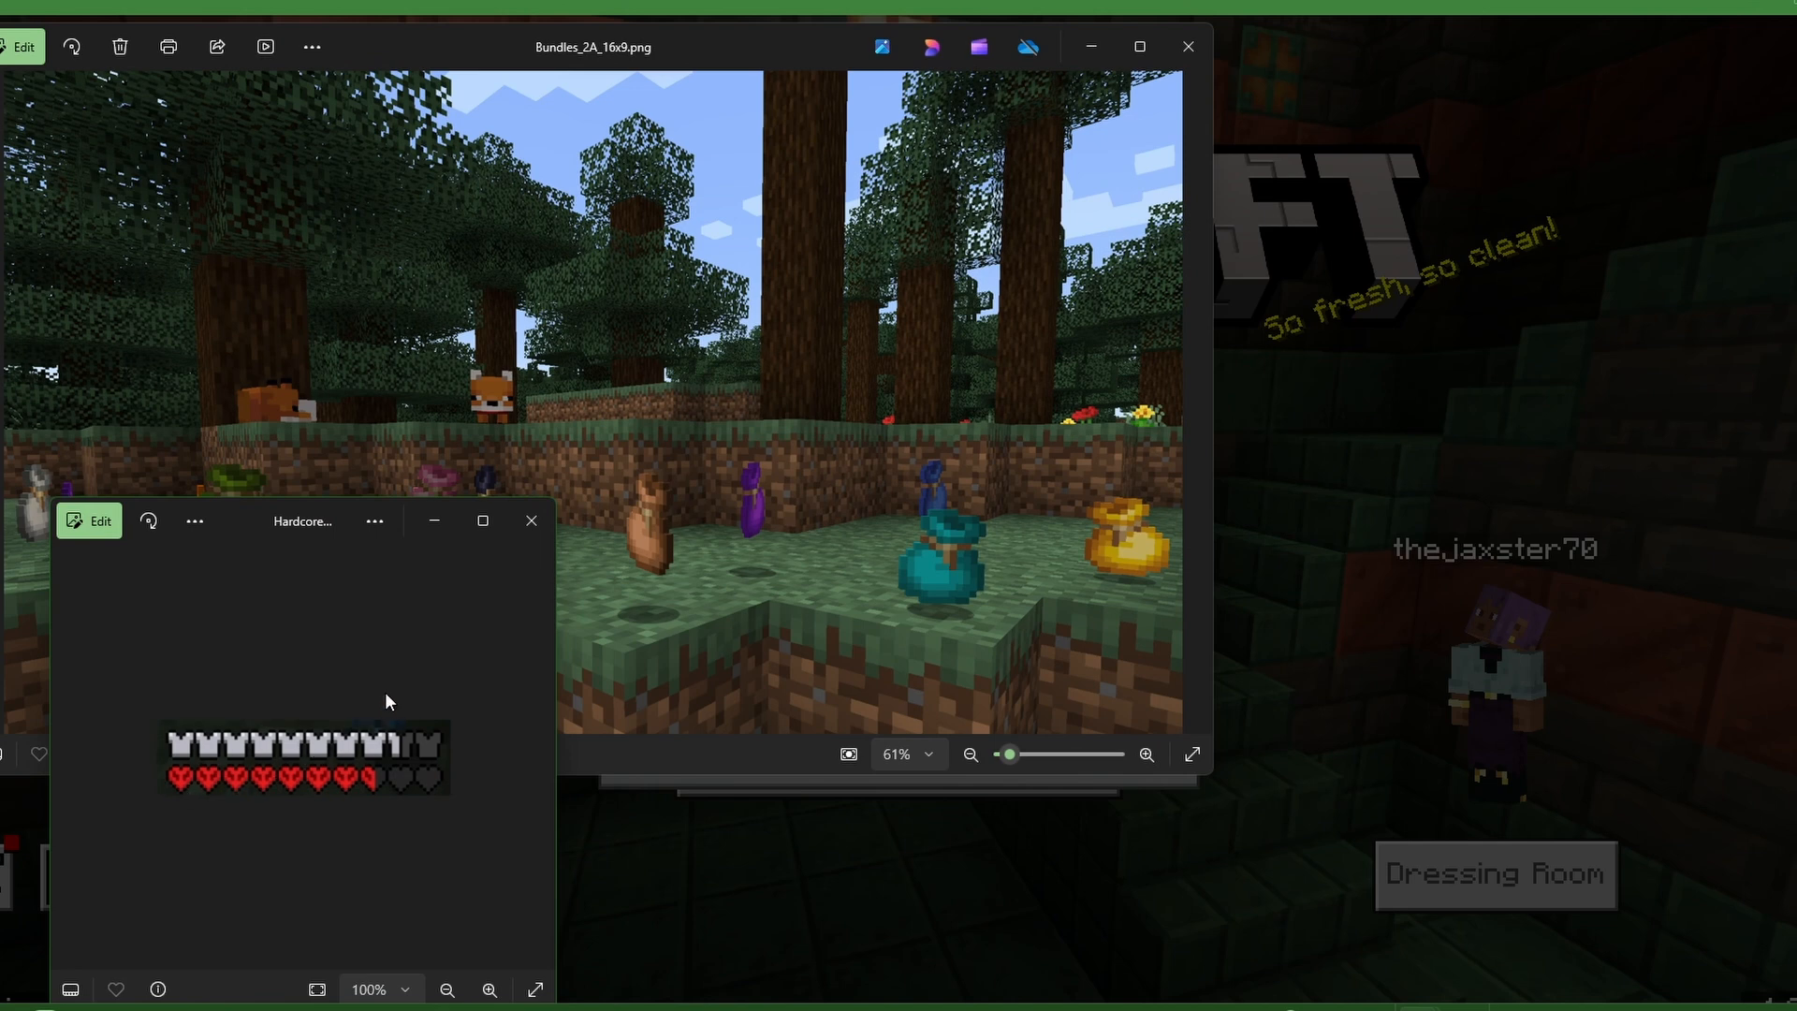
mouse_move(357, 672)
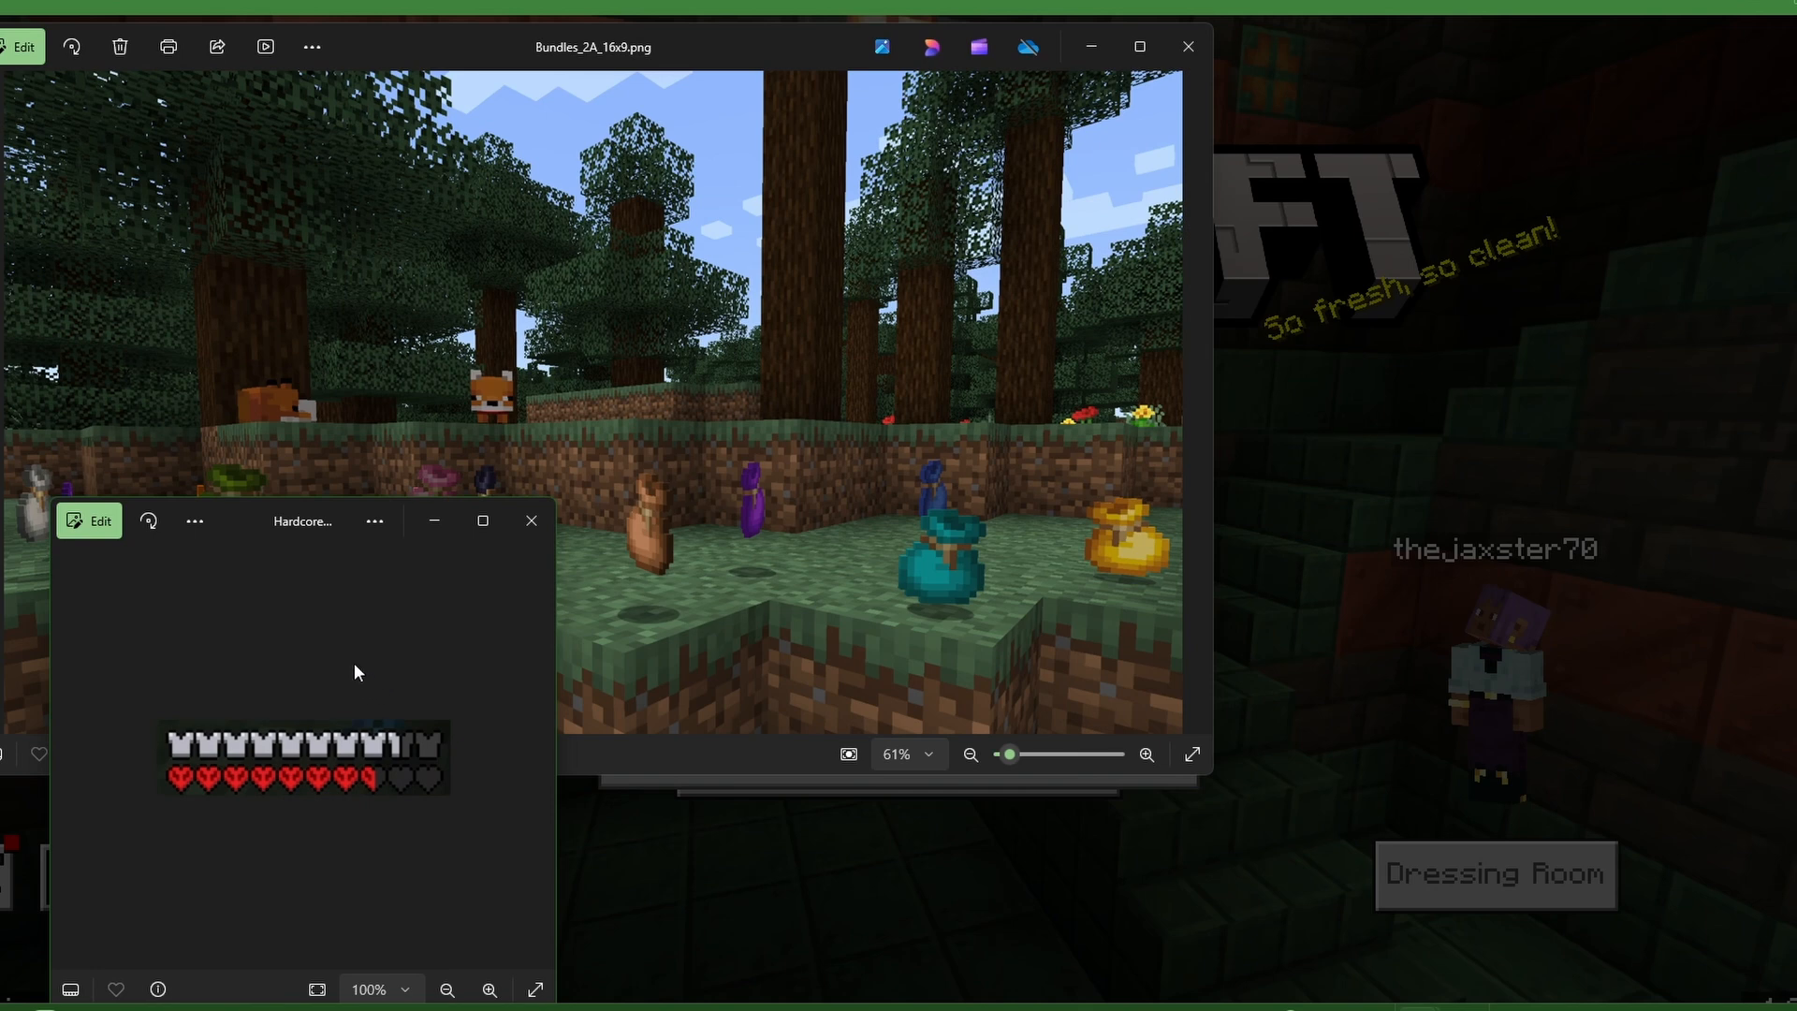
mouse_move(411, 704)
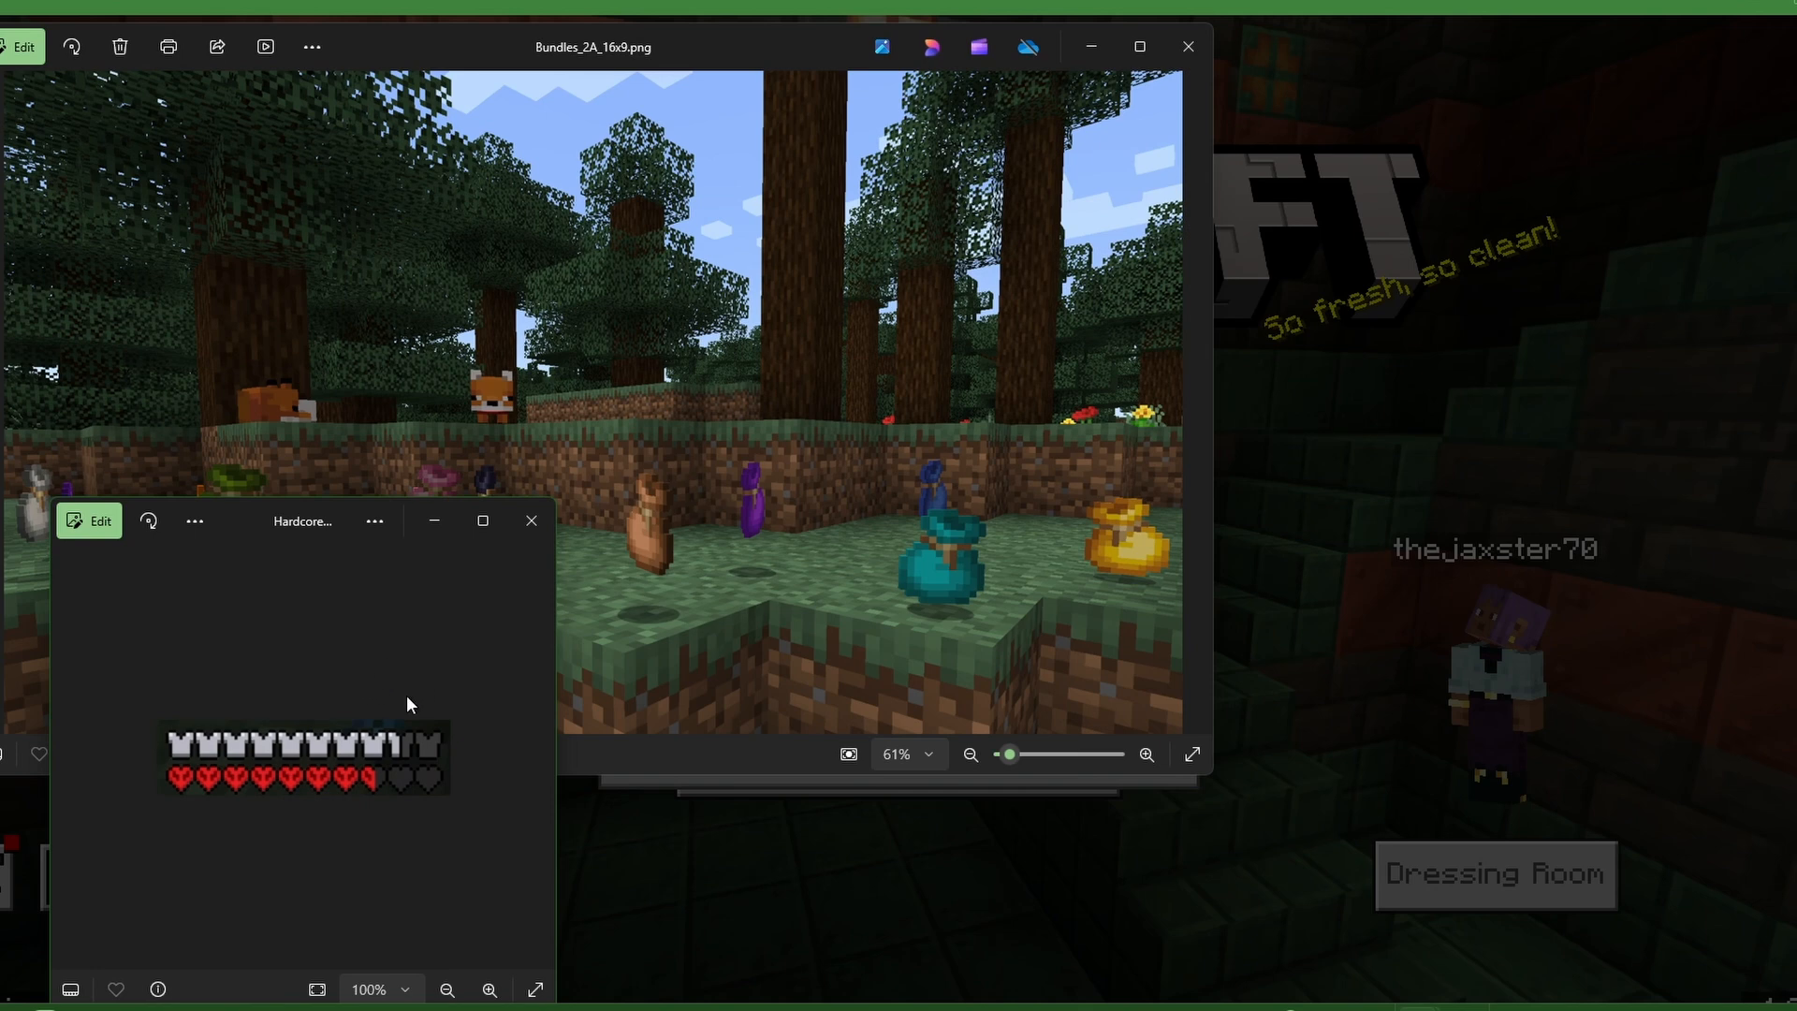
mouse_move(426, 697)
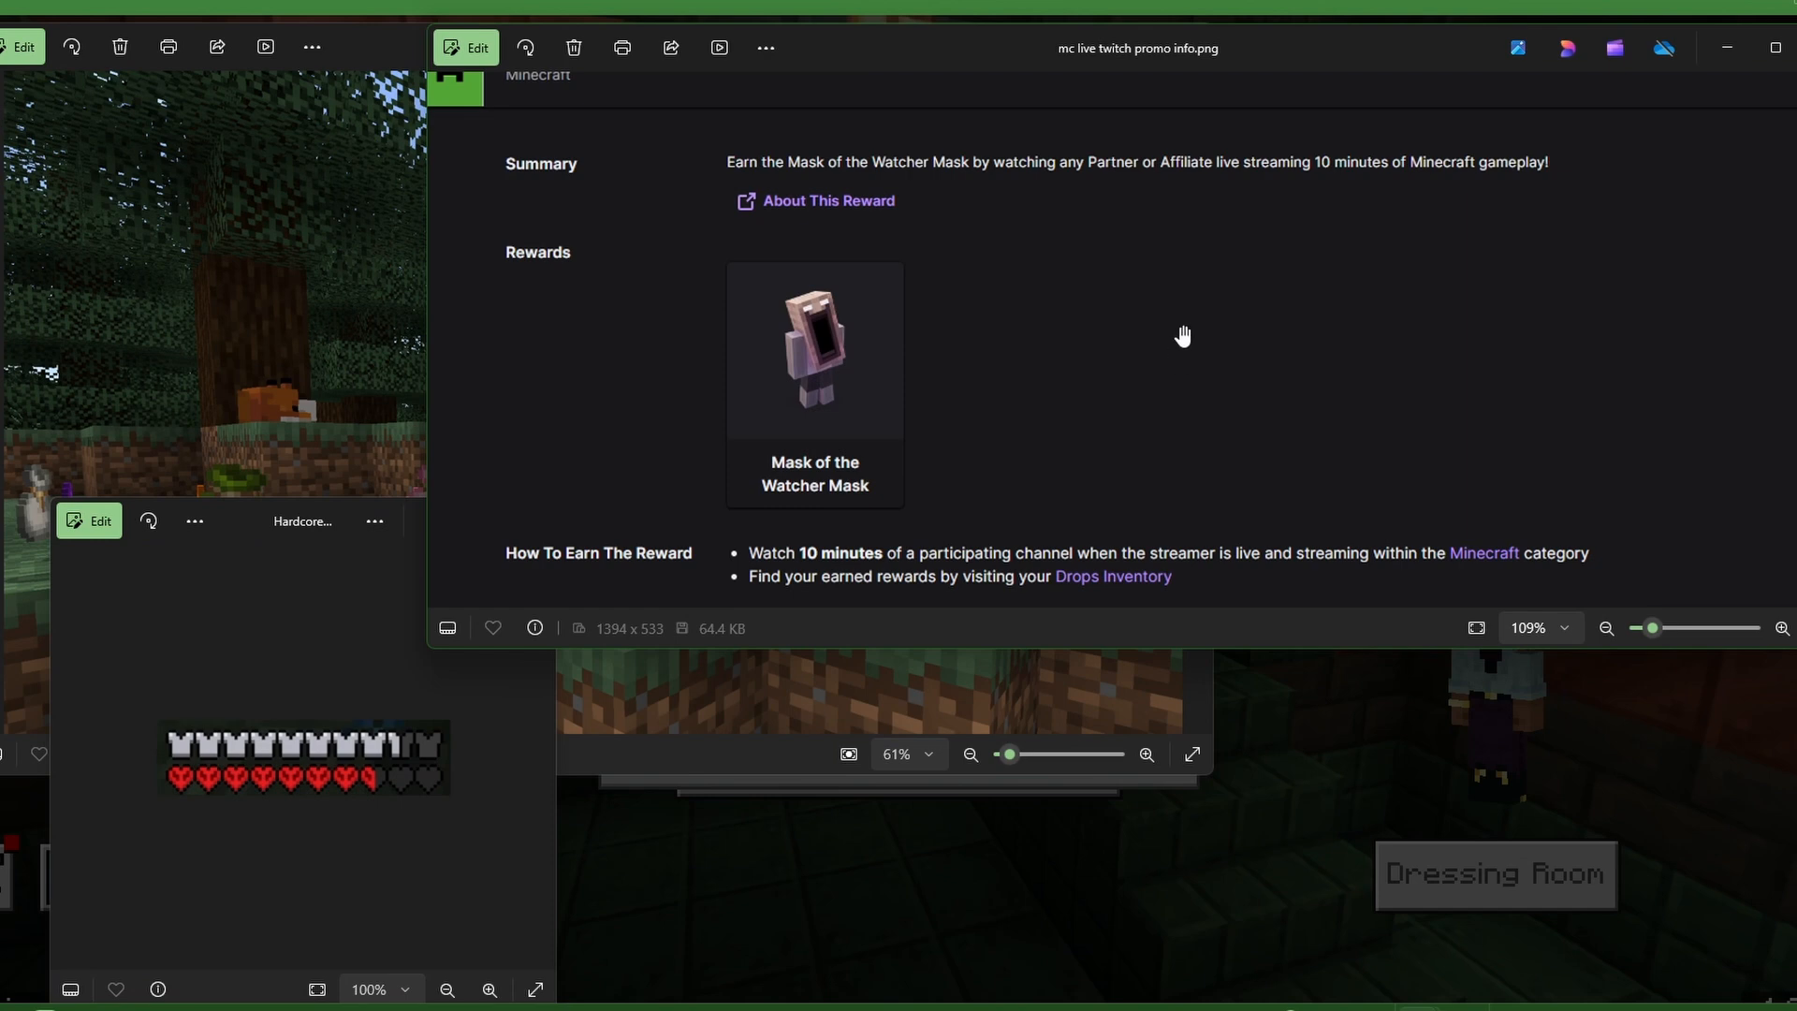
mouse_move(1006, 196)
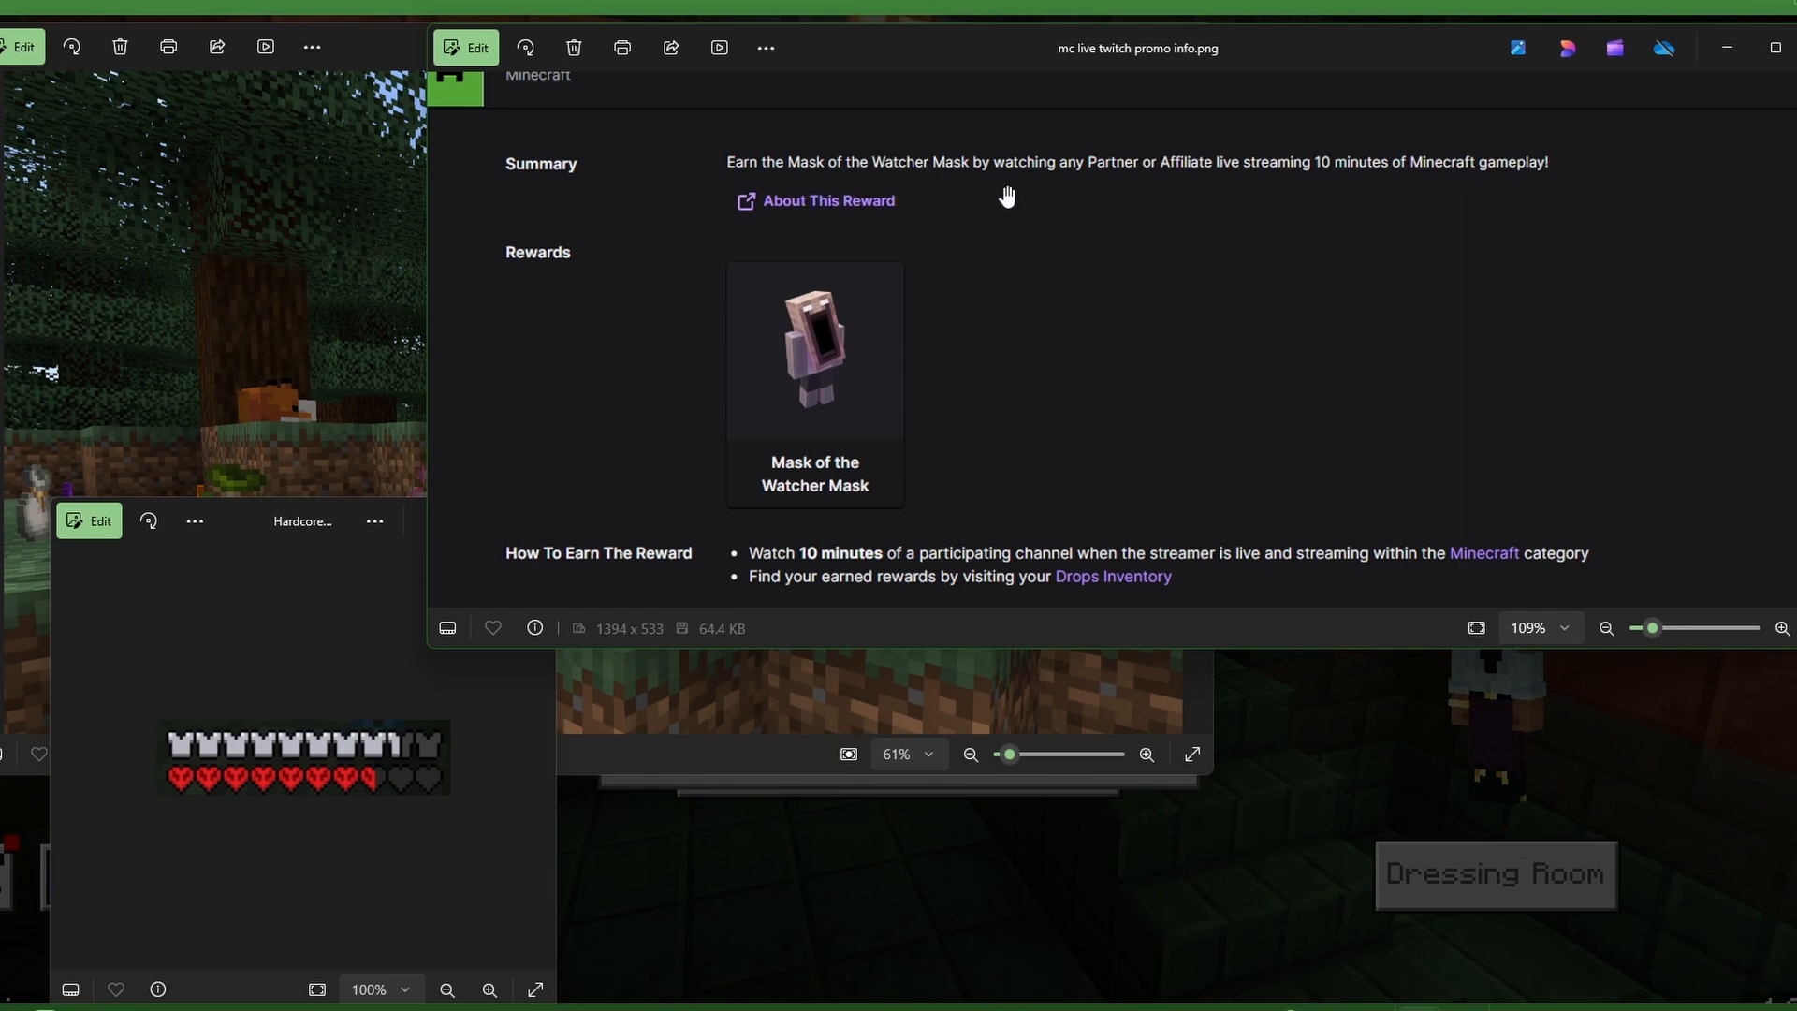
mouse_move(1282, 184)
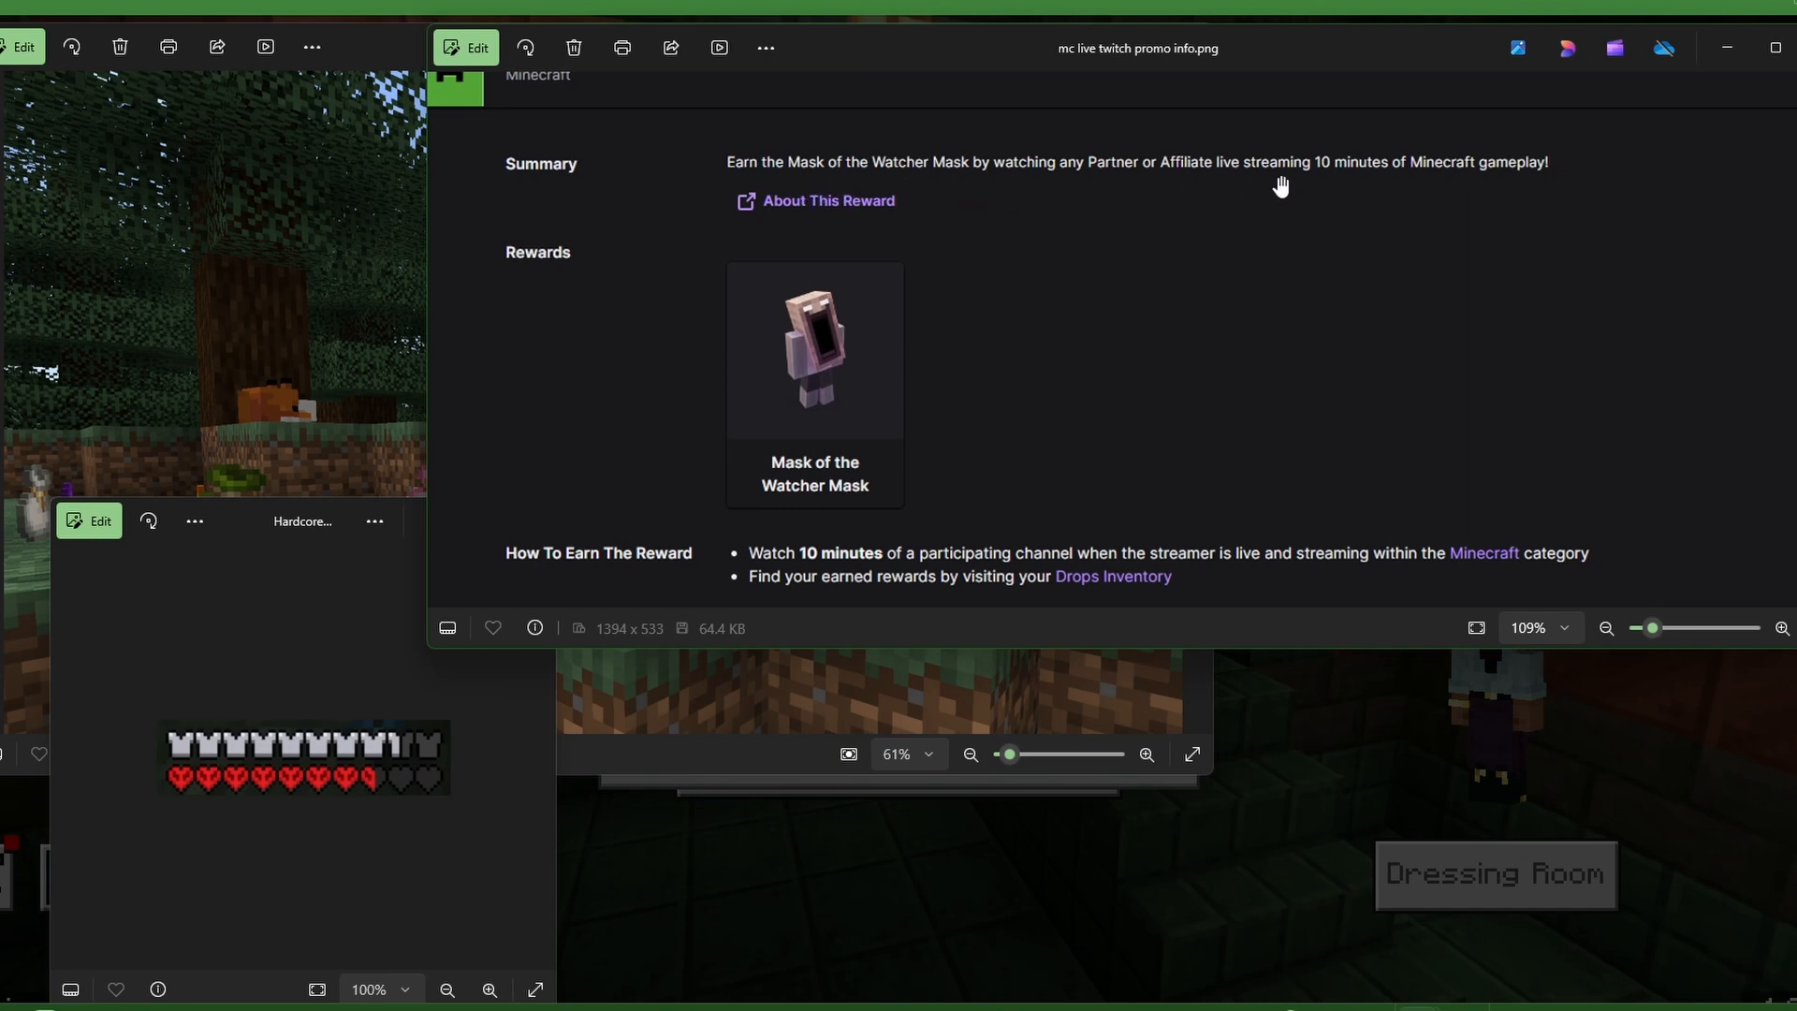
mouse_move(1518, 185)
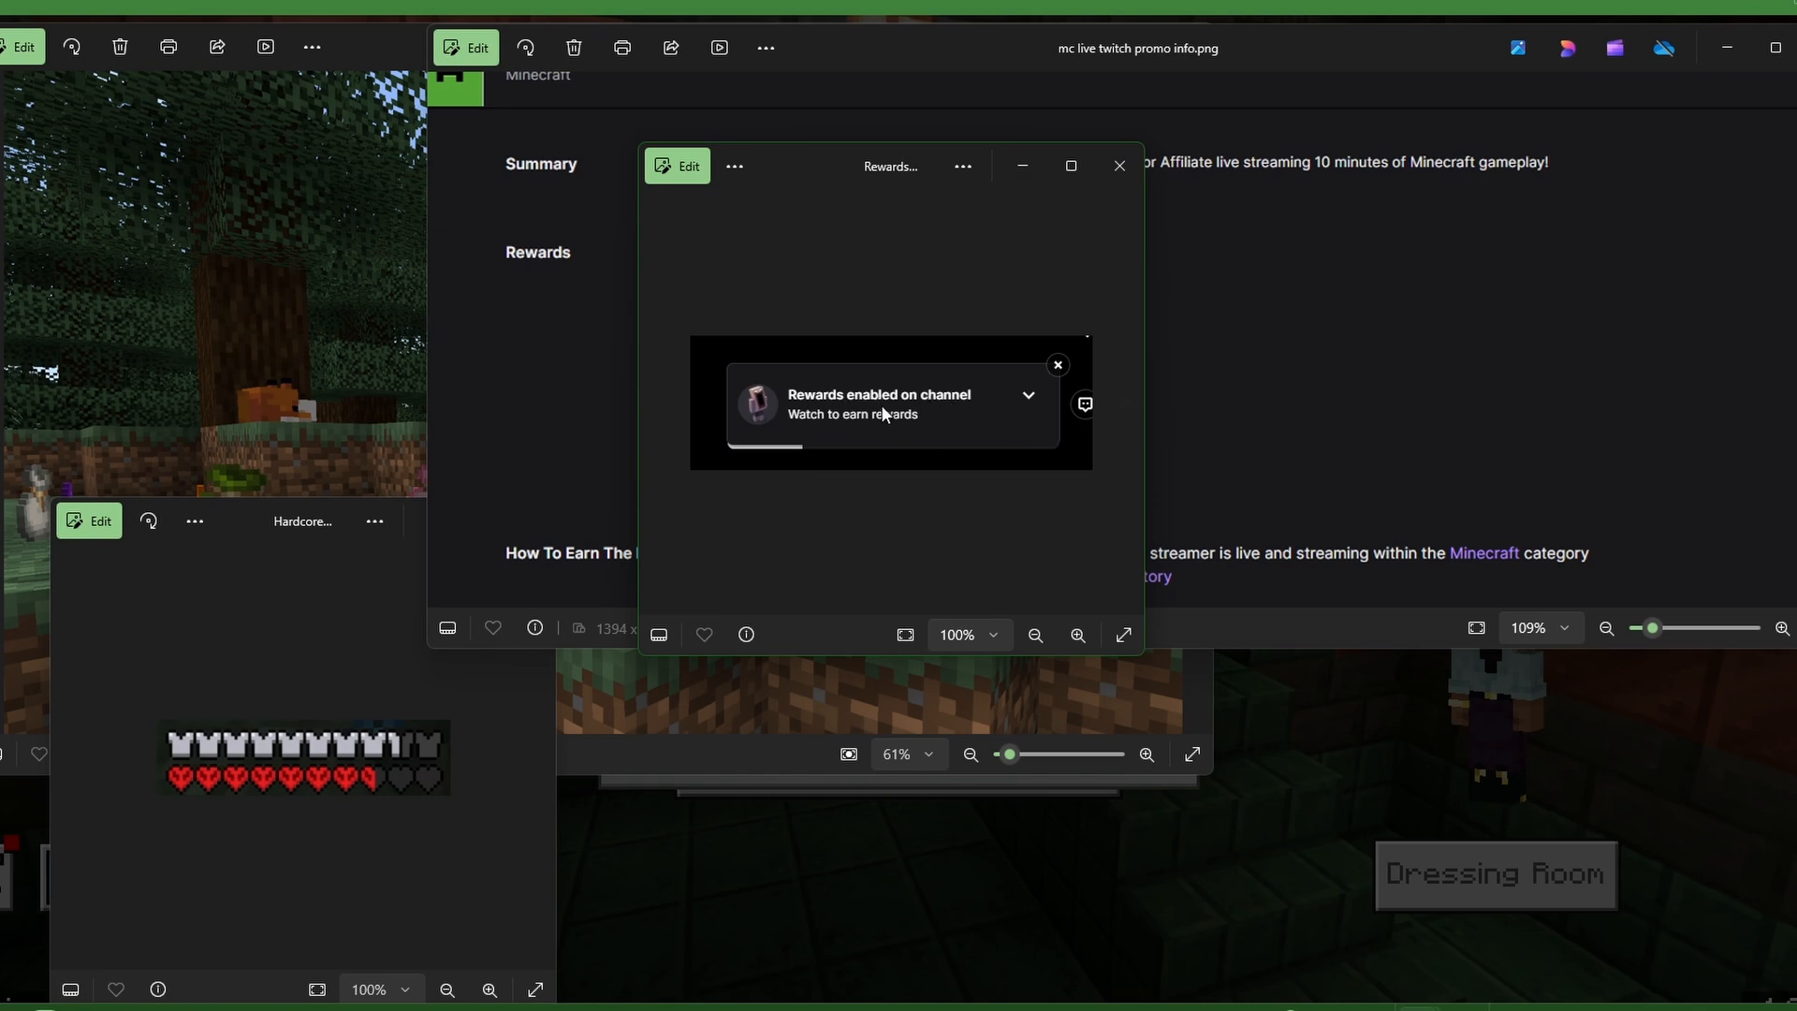
mouse_move(784, 435)
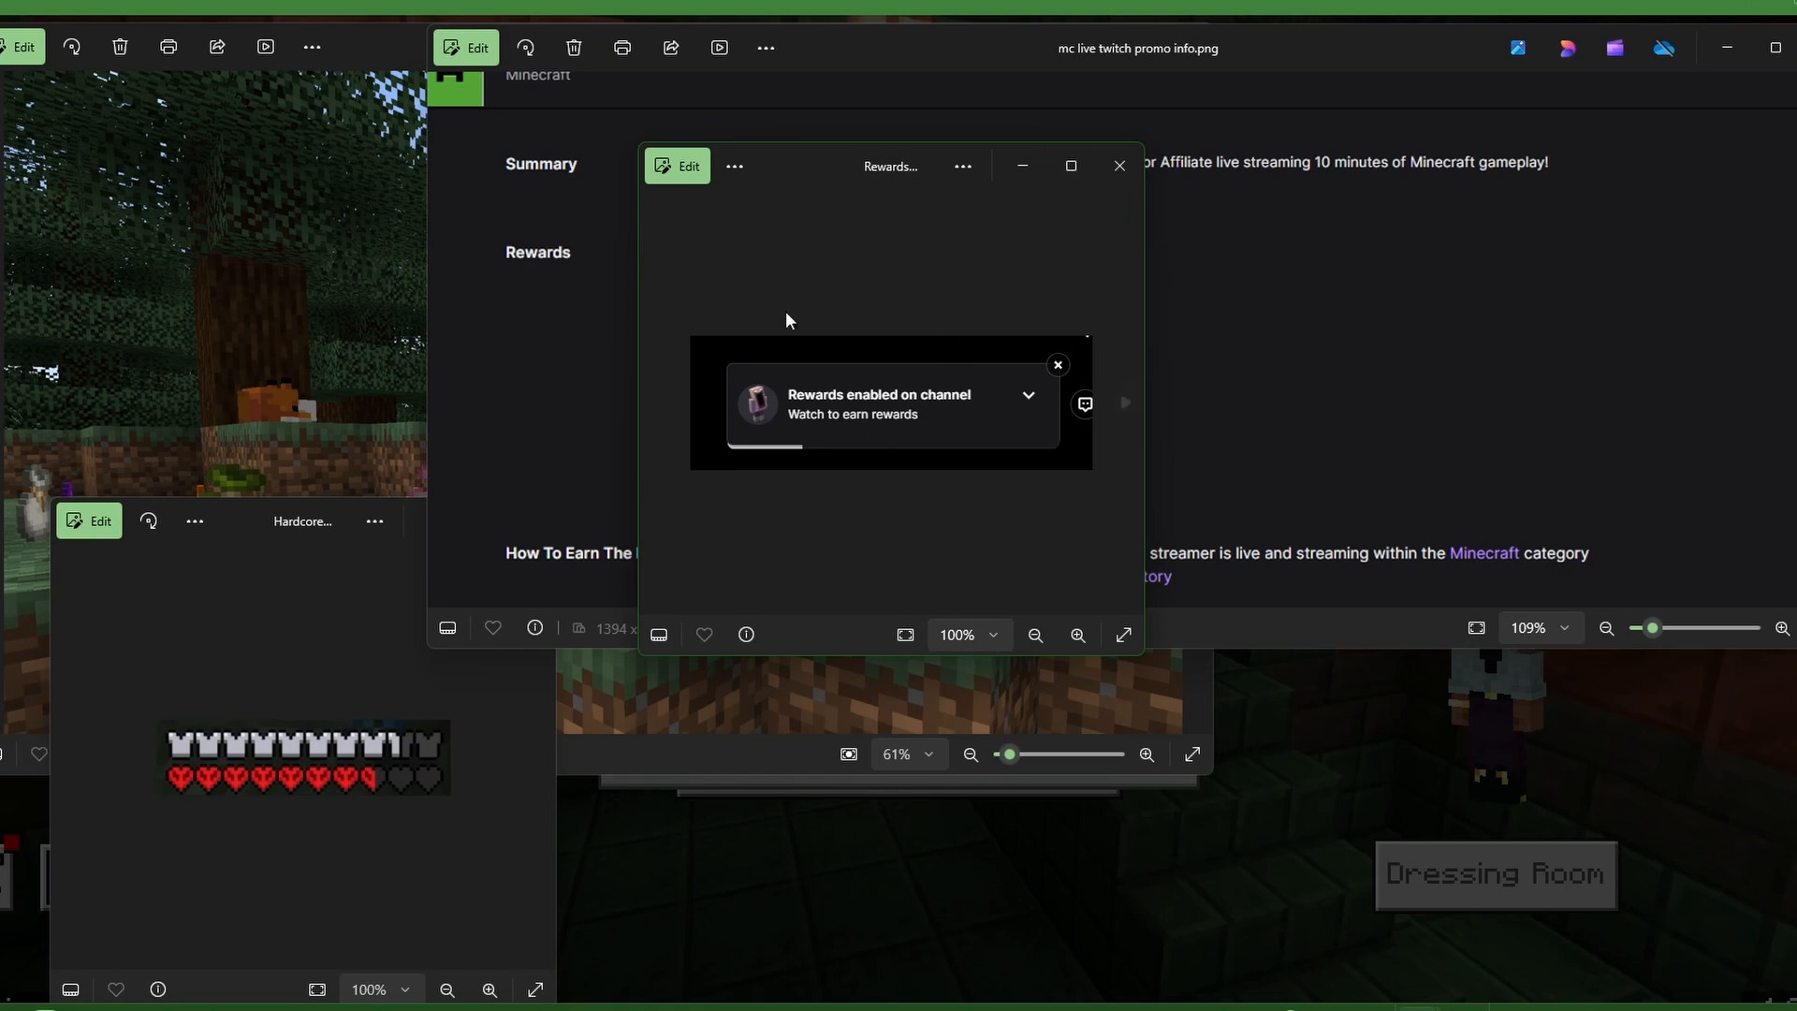
Move the Rewards enabled on channel image to the left, beside the Mask of the Watcher details.
left_click_drag(892, 165, 383, 112)
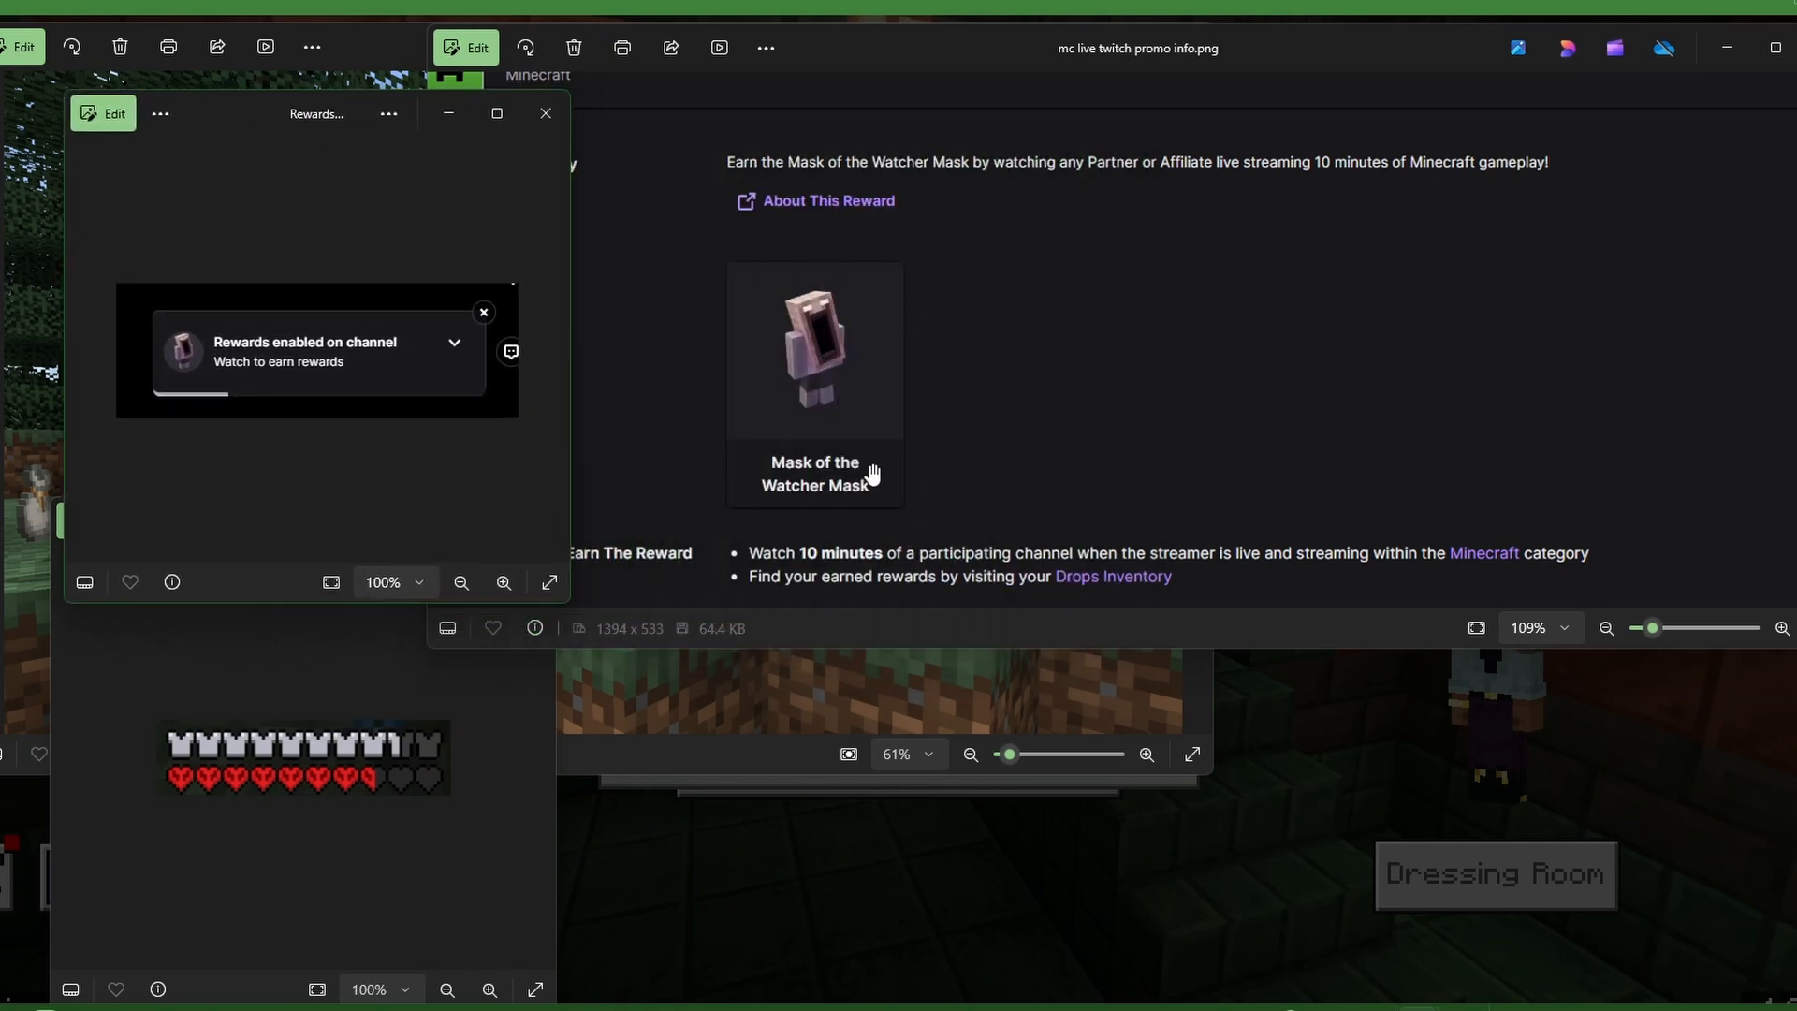
mouse_move(786, 433)
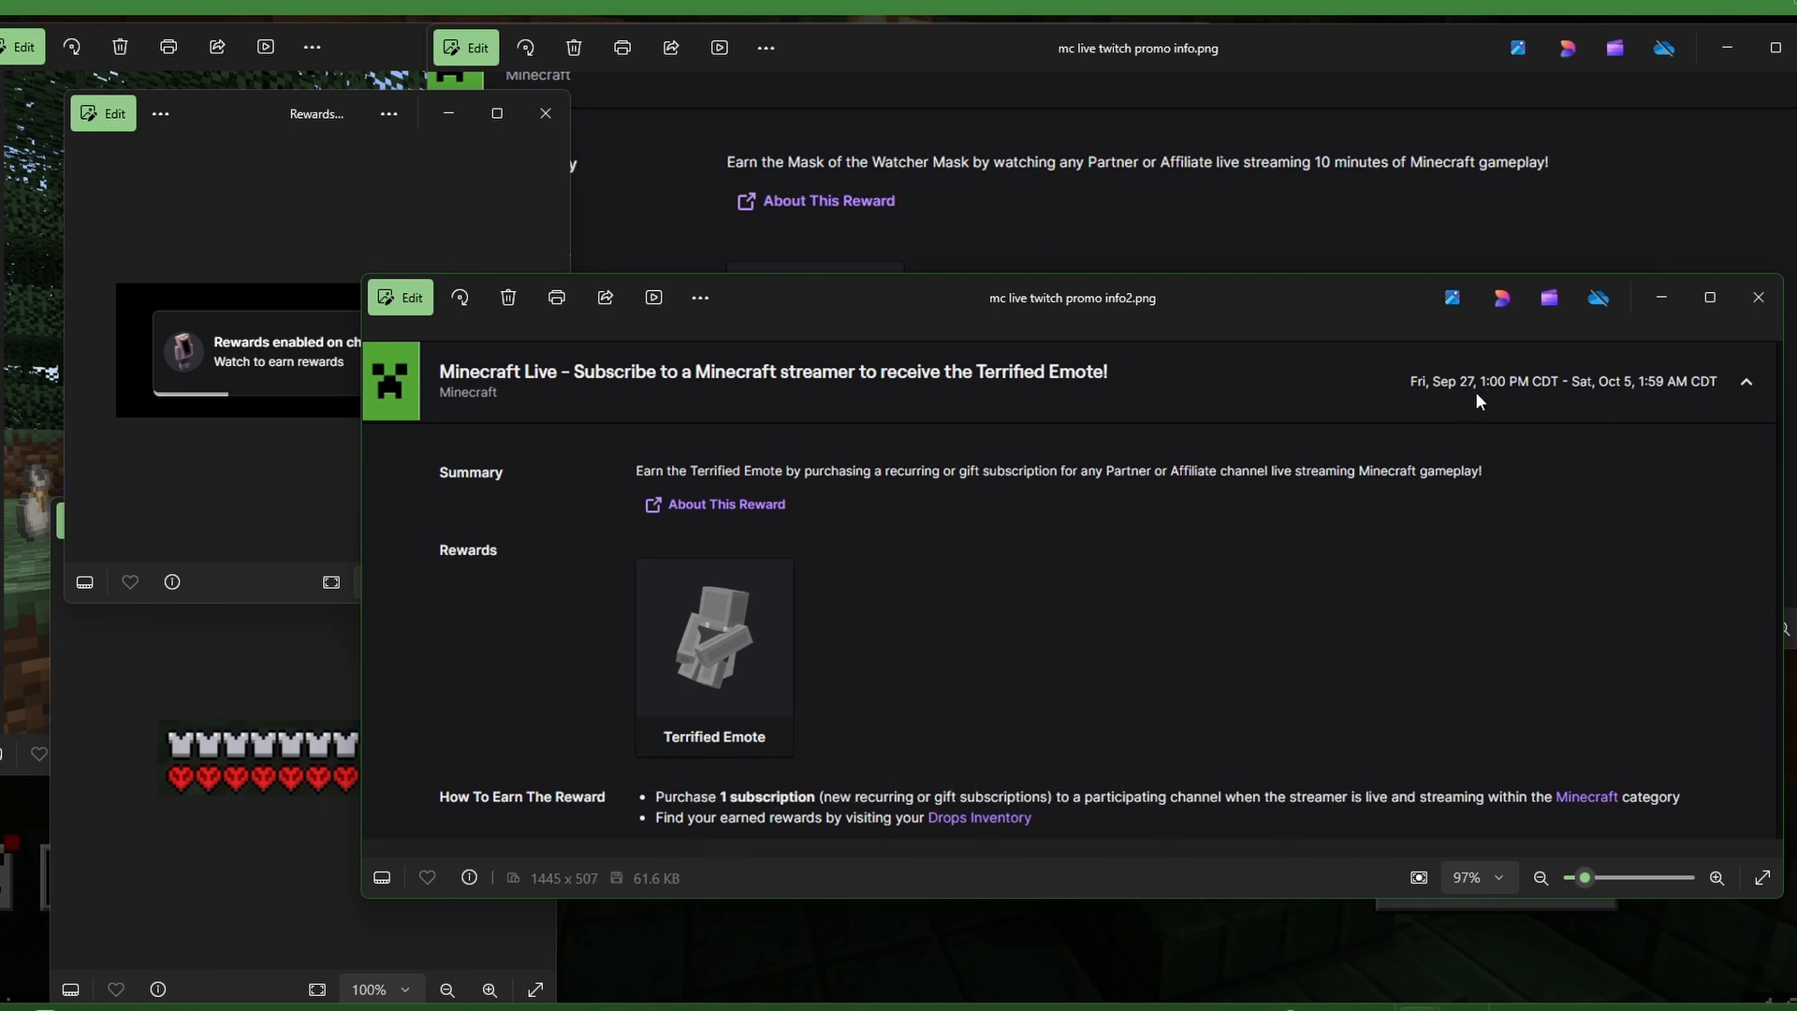
mouse_move(1680, 427)
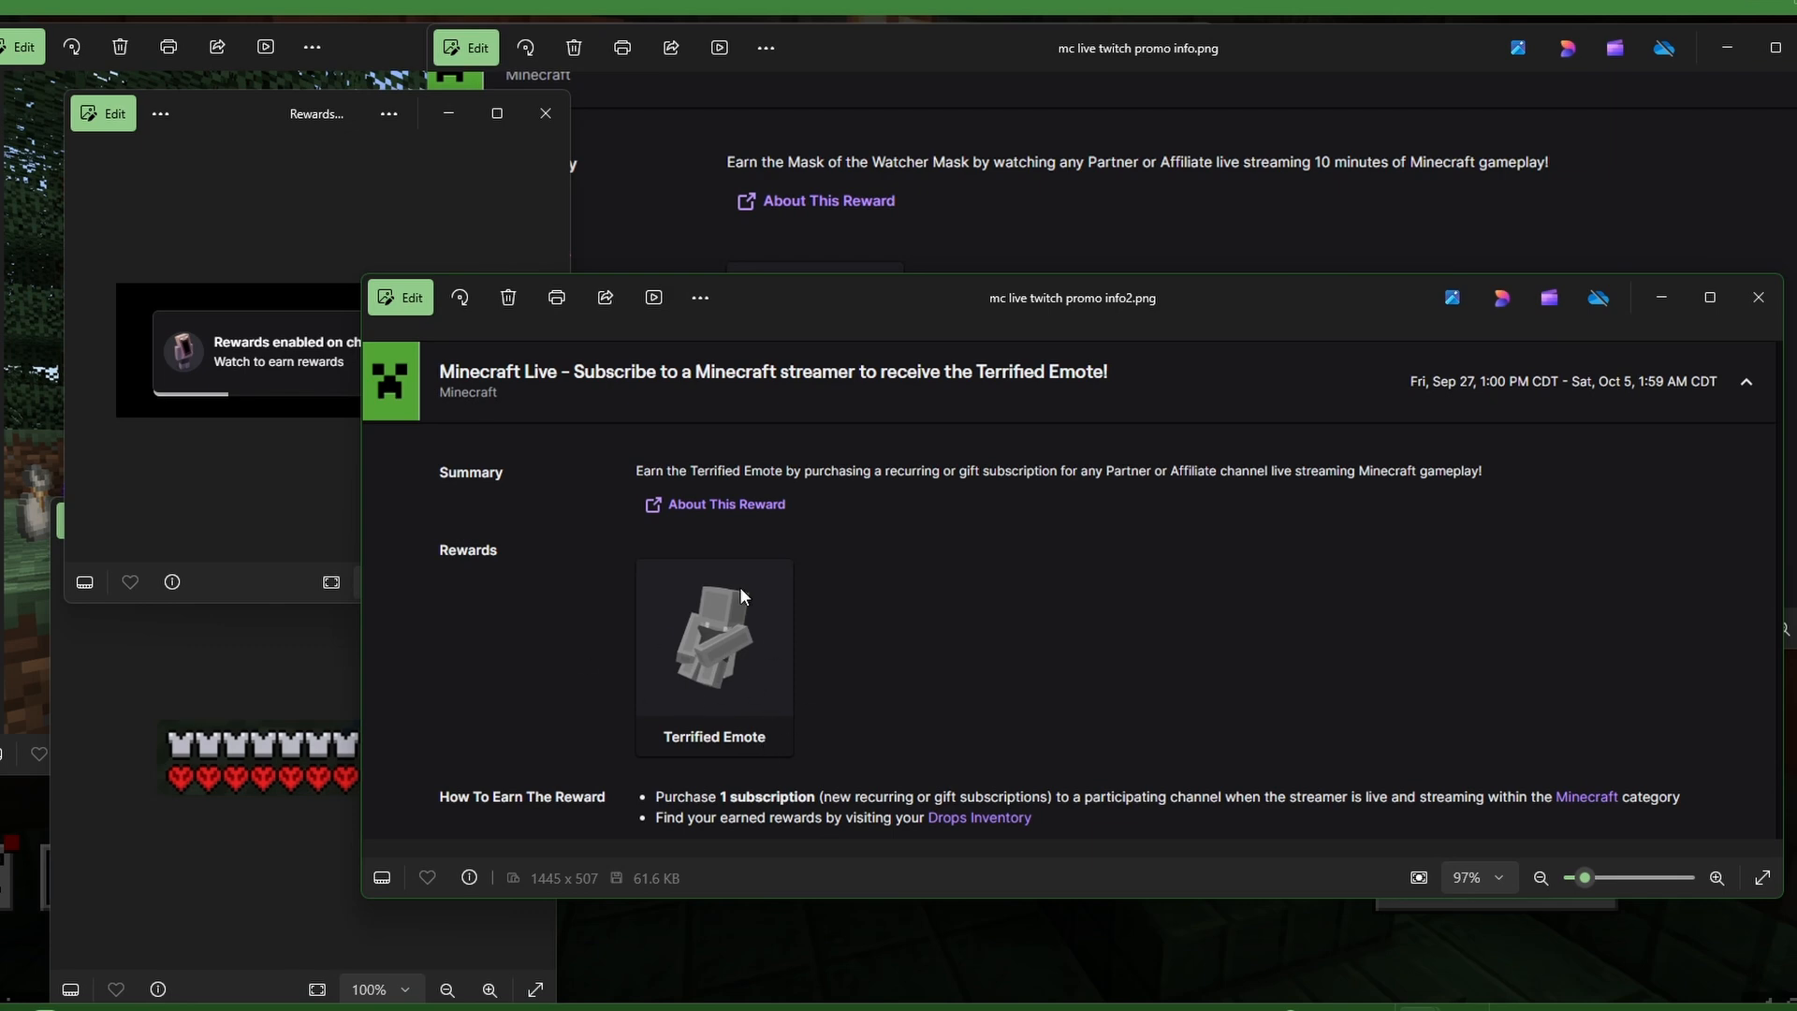
mouse_move(1081, 600)
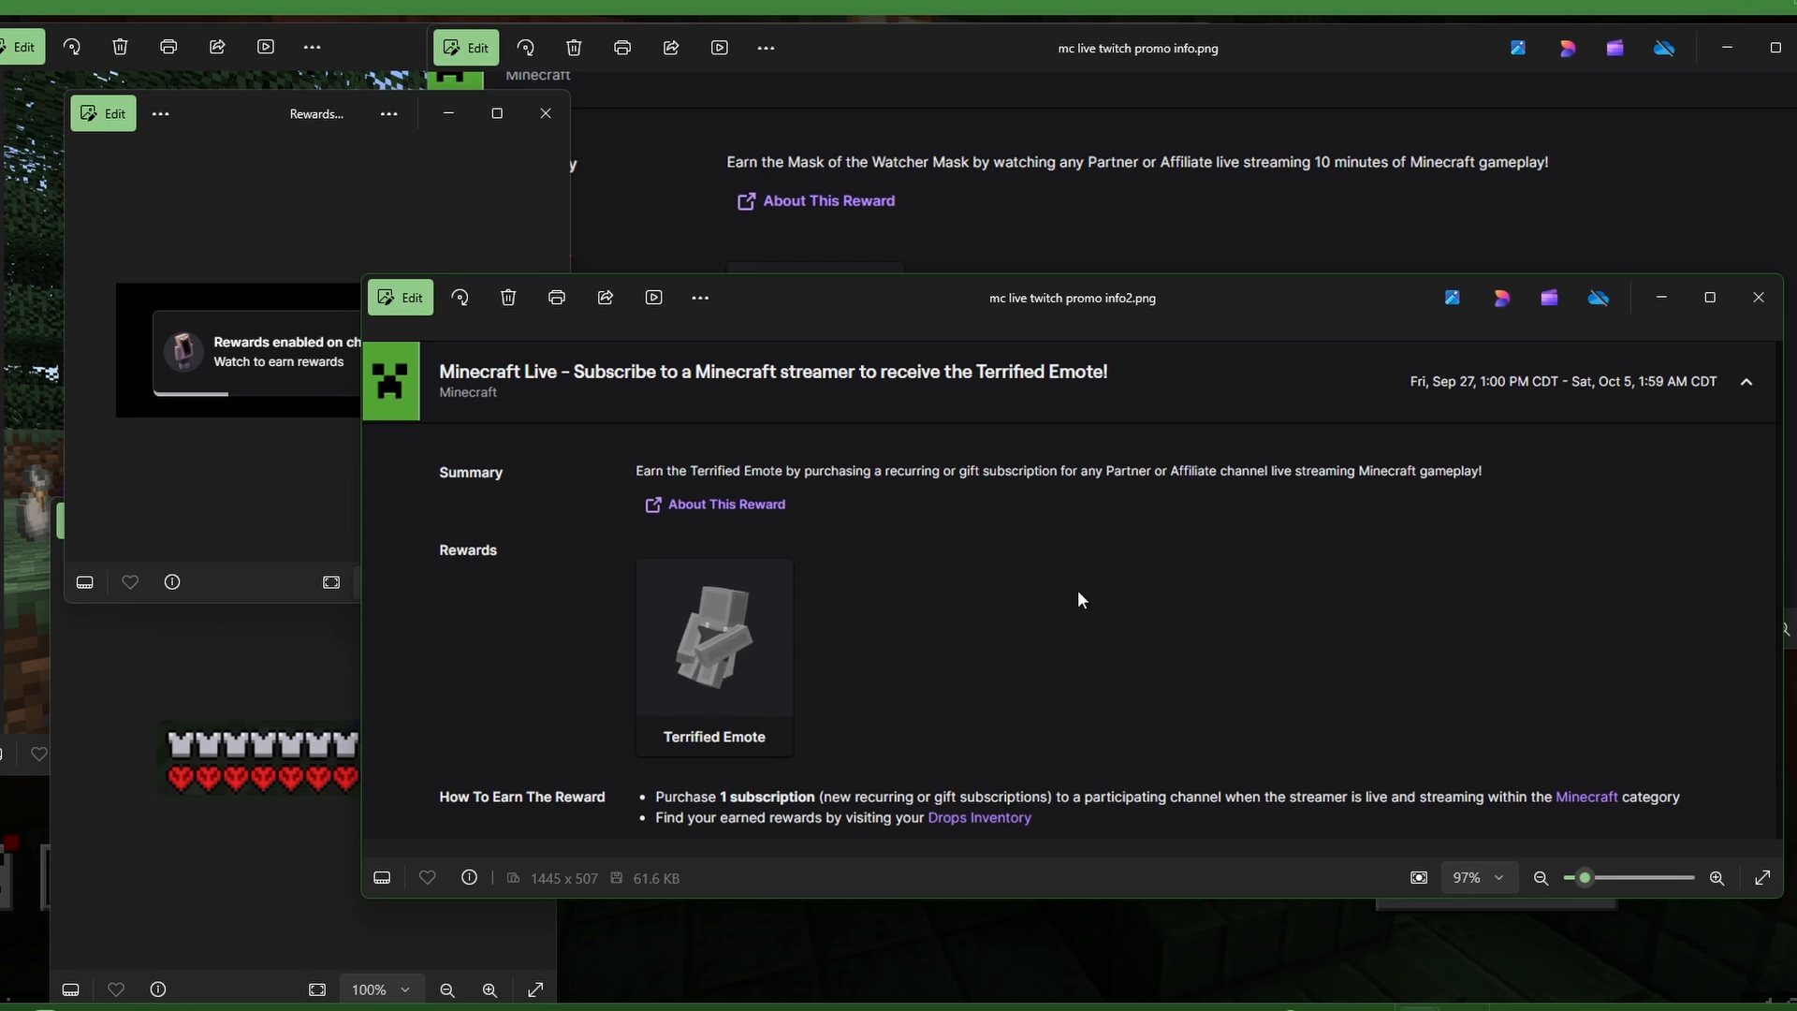
mouse_move(1507, 500)
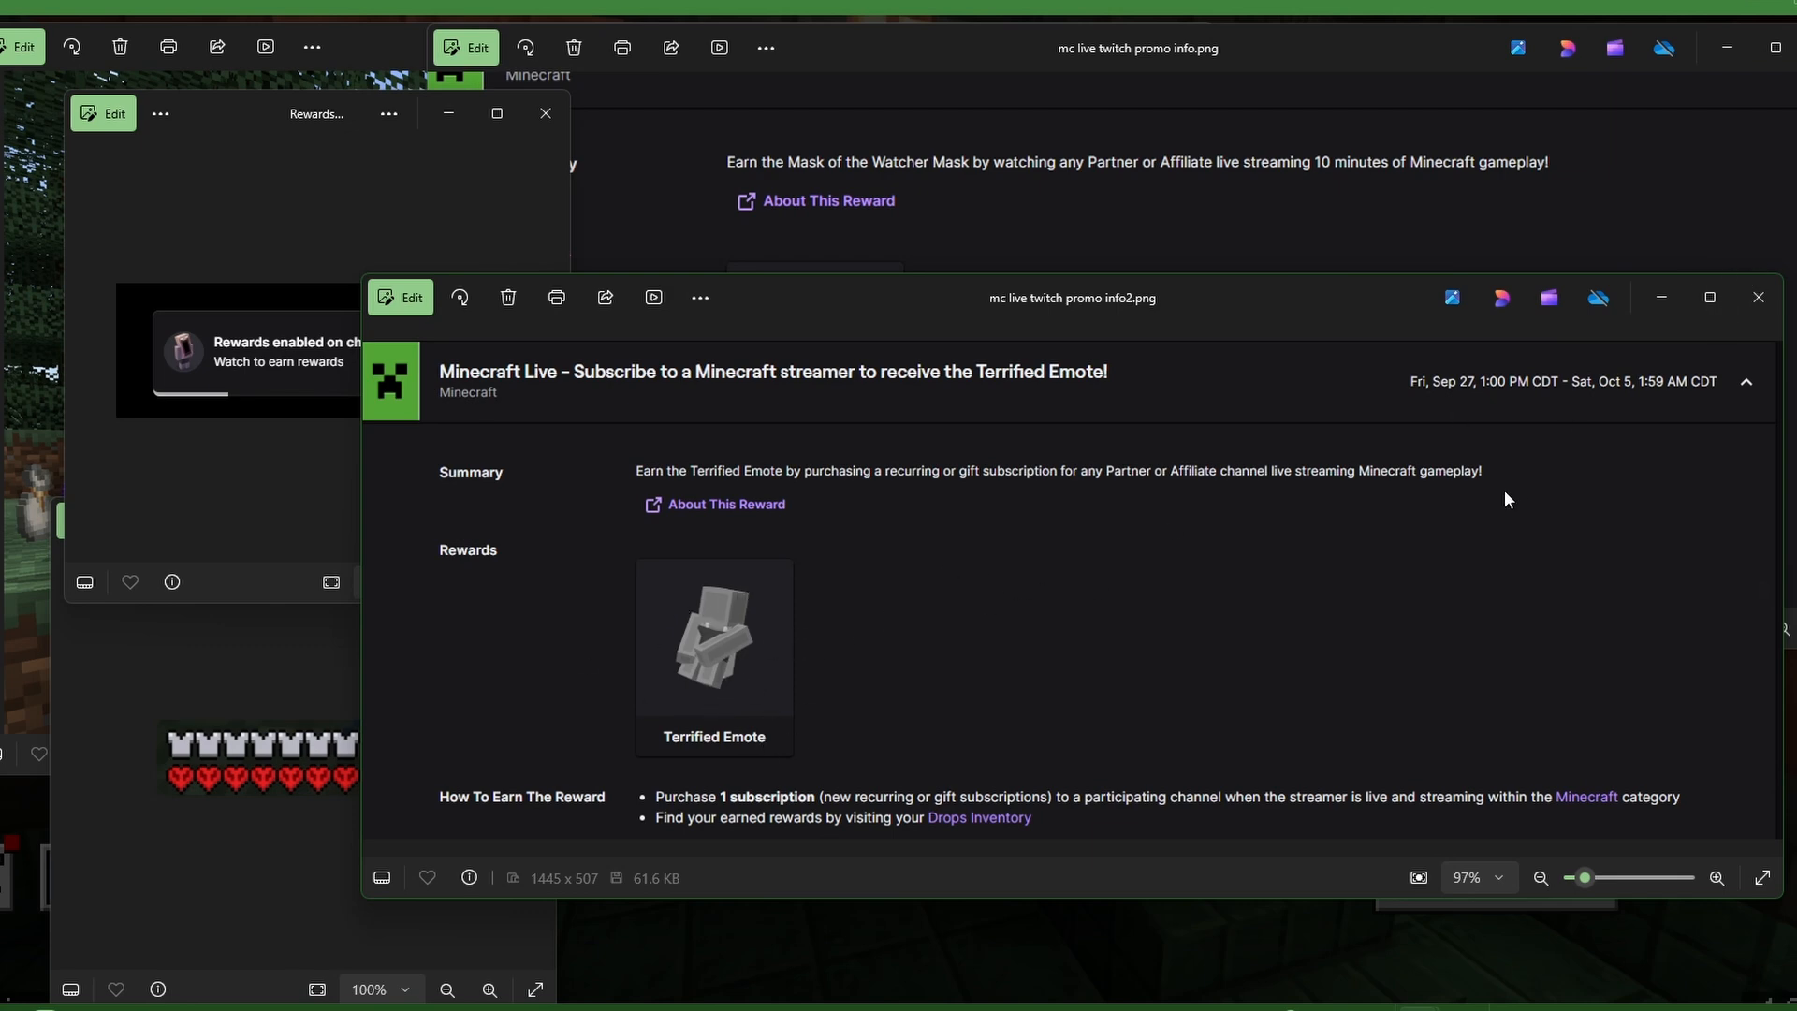
mouse_move(1686, 323)
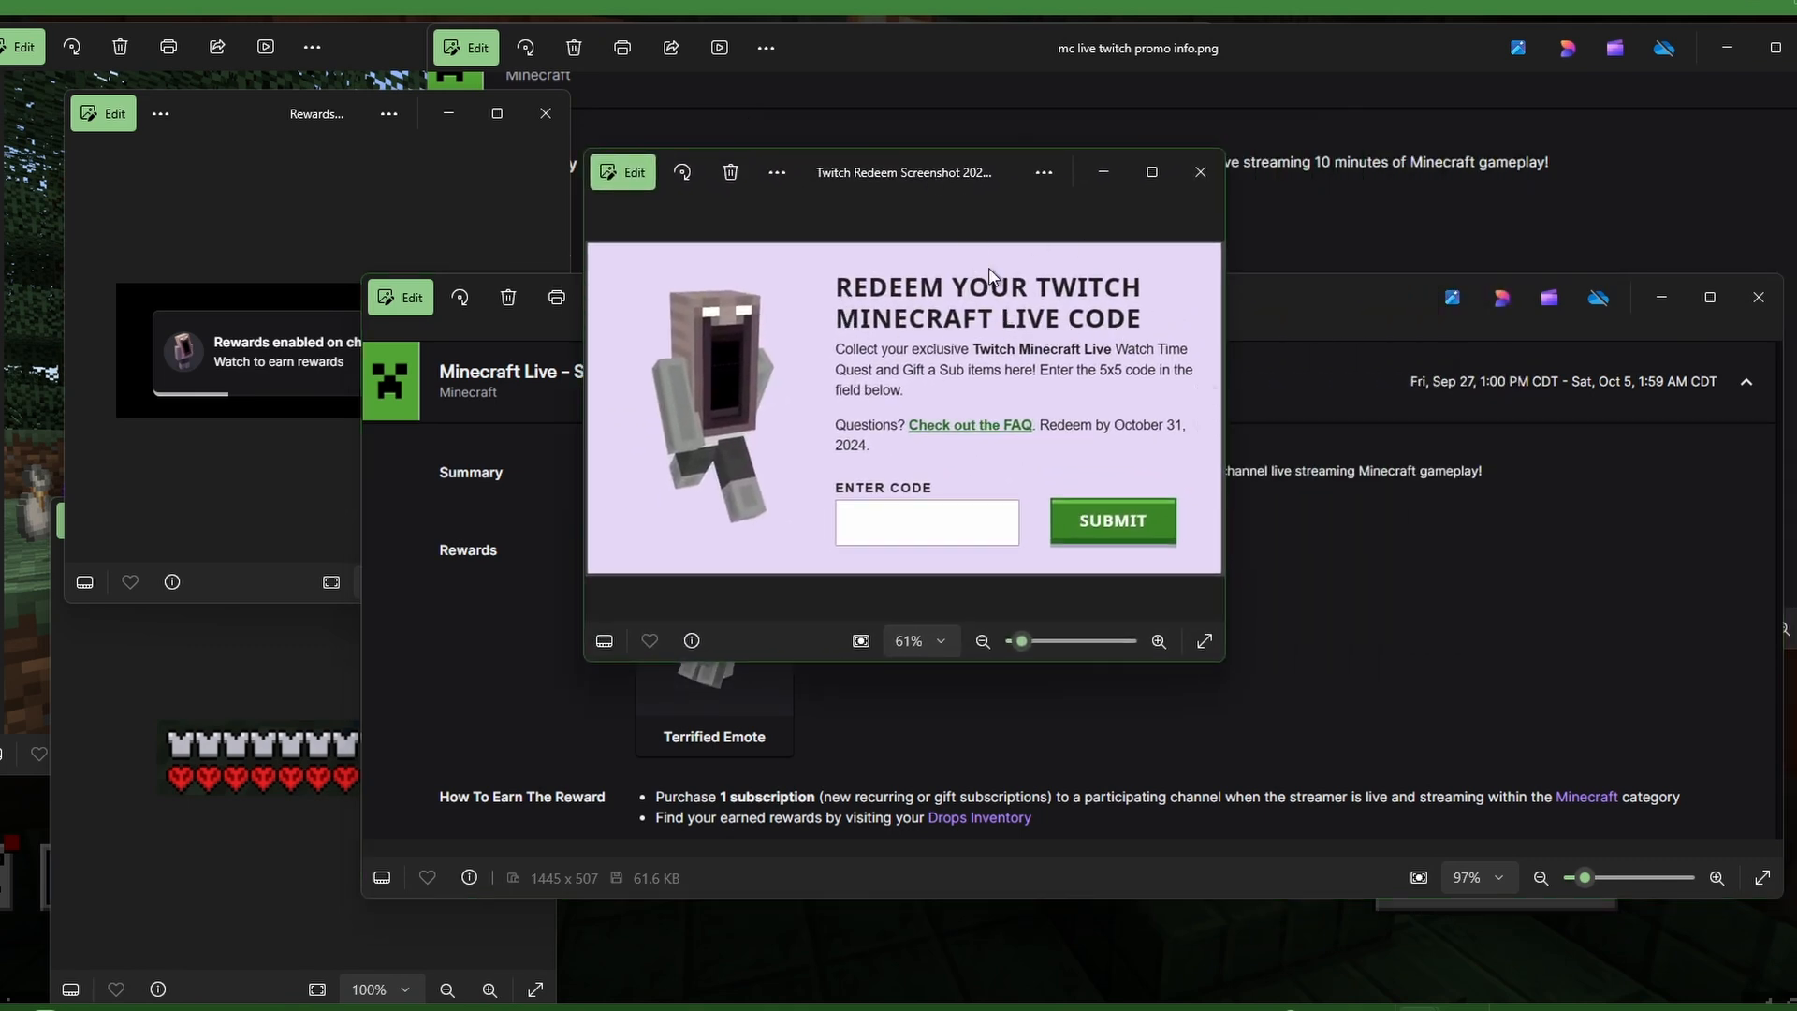
mouse_move(979, 393)
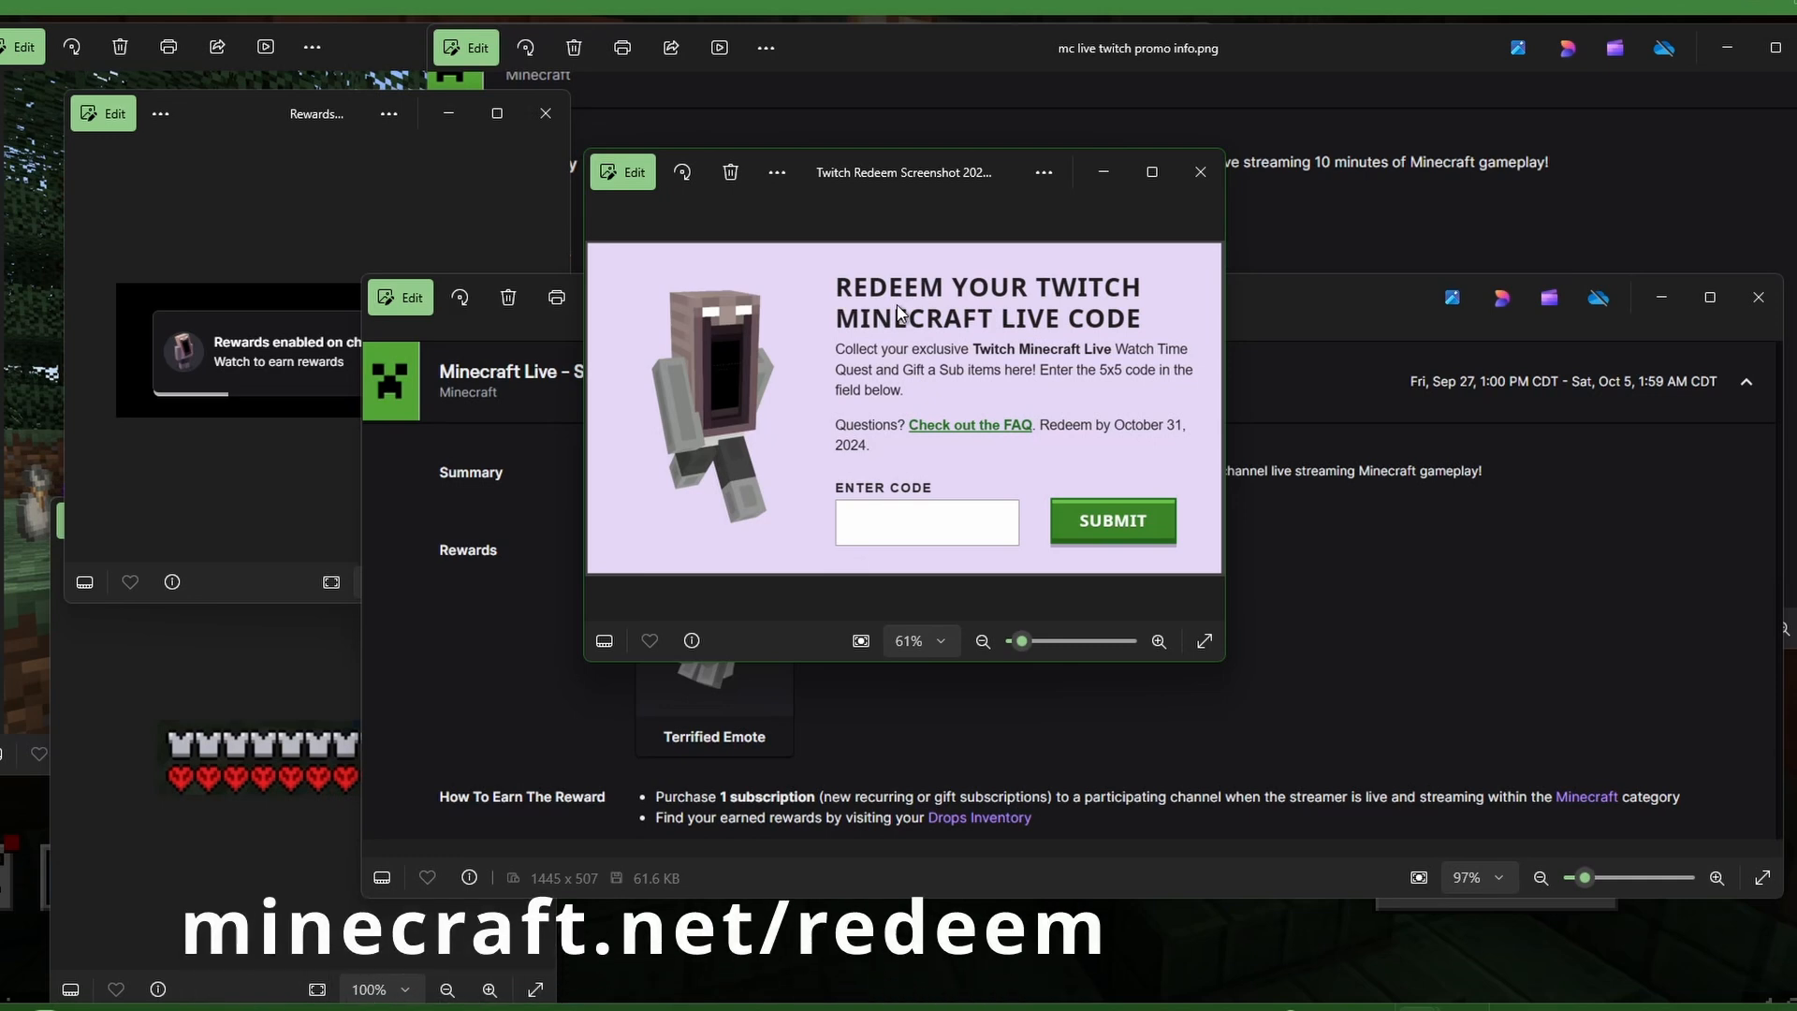
mouse_move(979, 328)
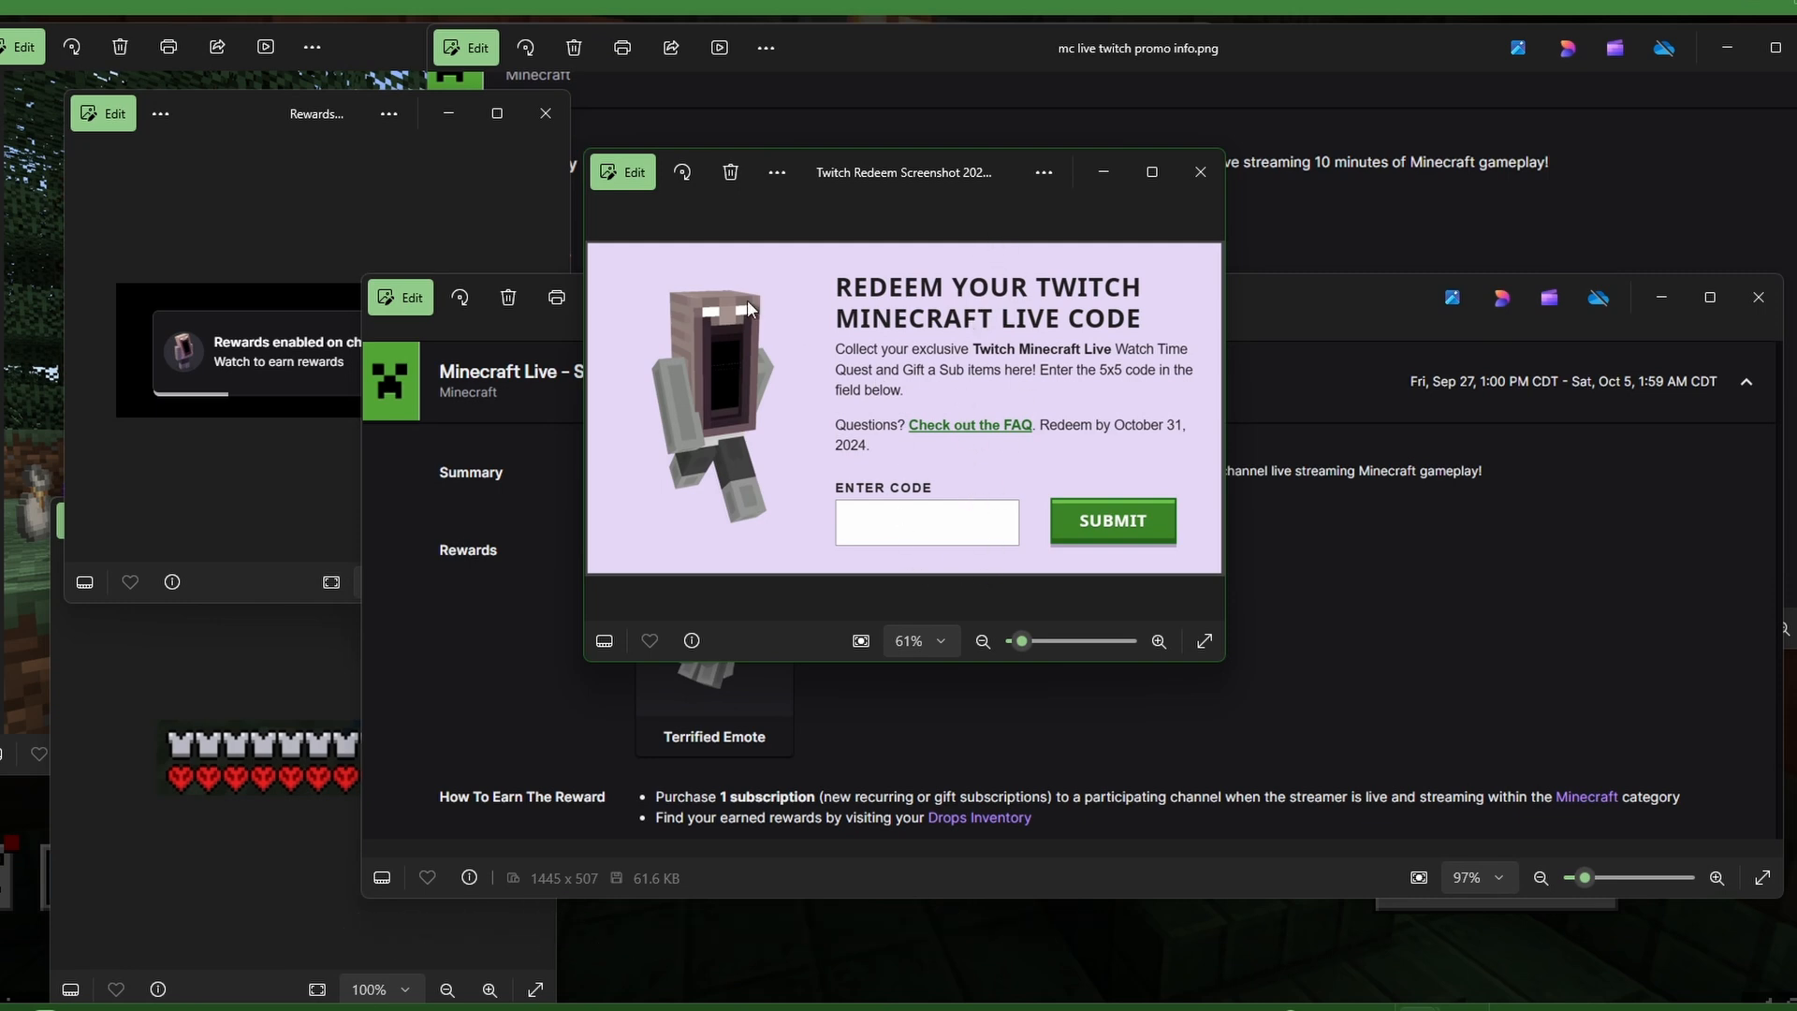
mouse_move(900, 564)
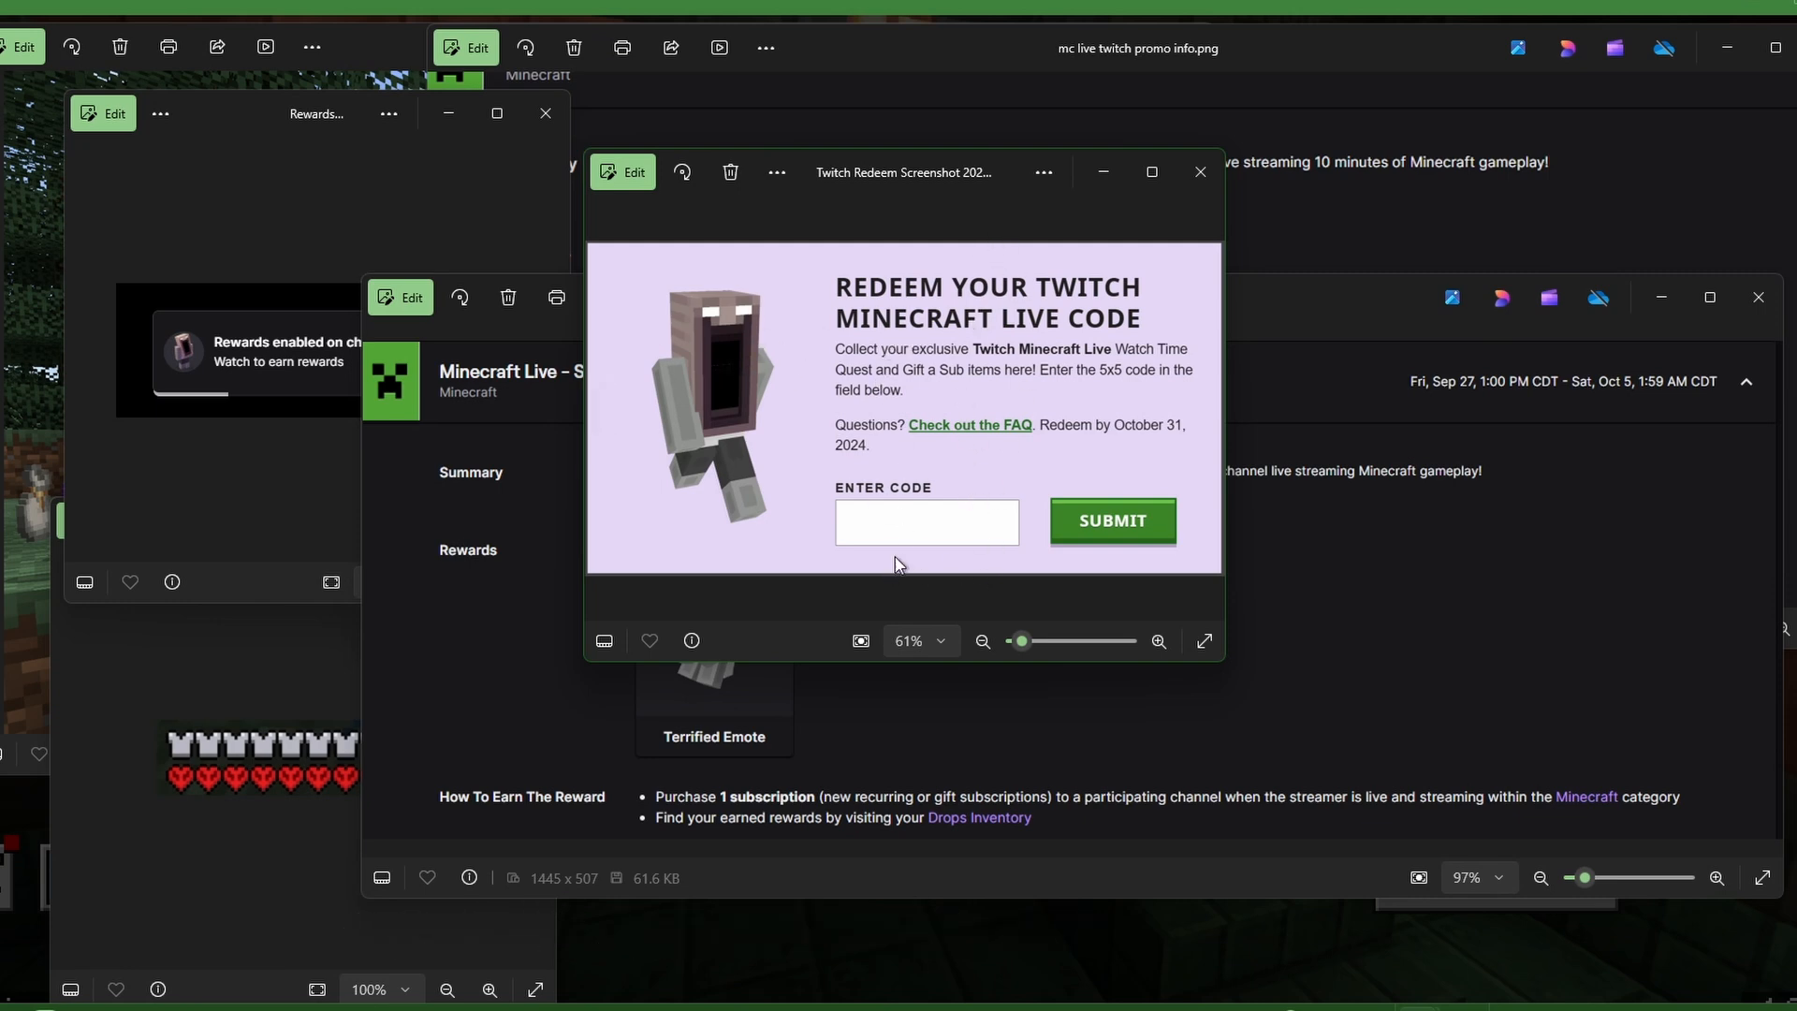
mouse_move(860, 522)
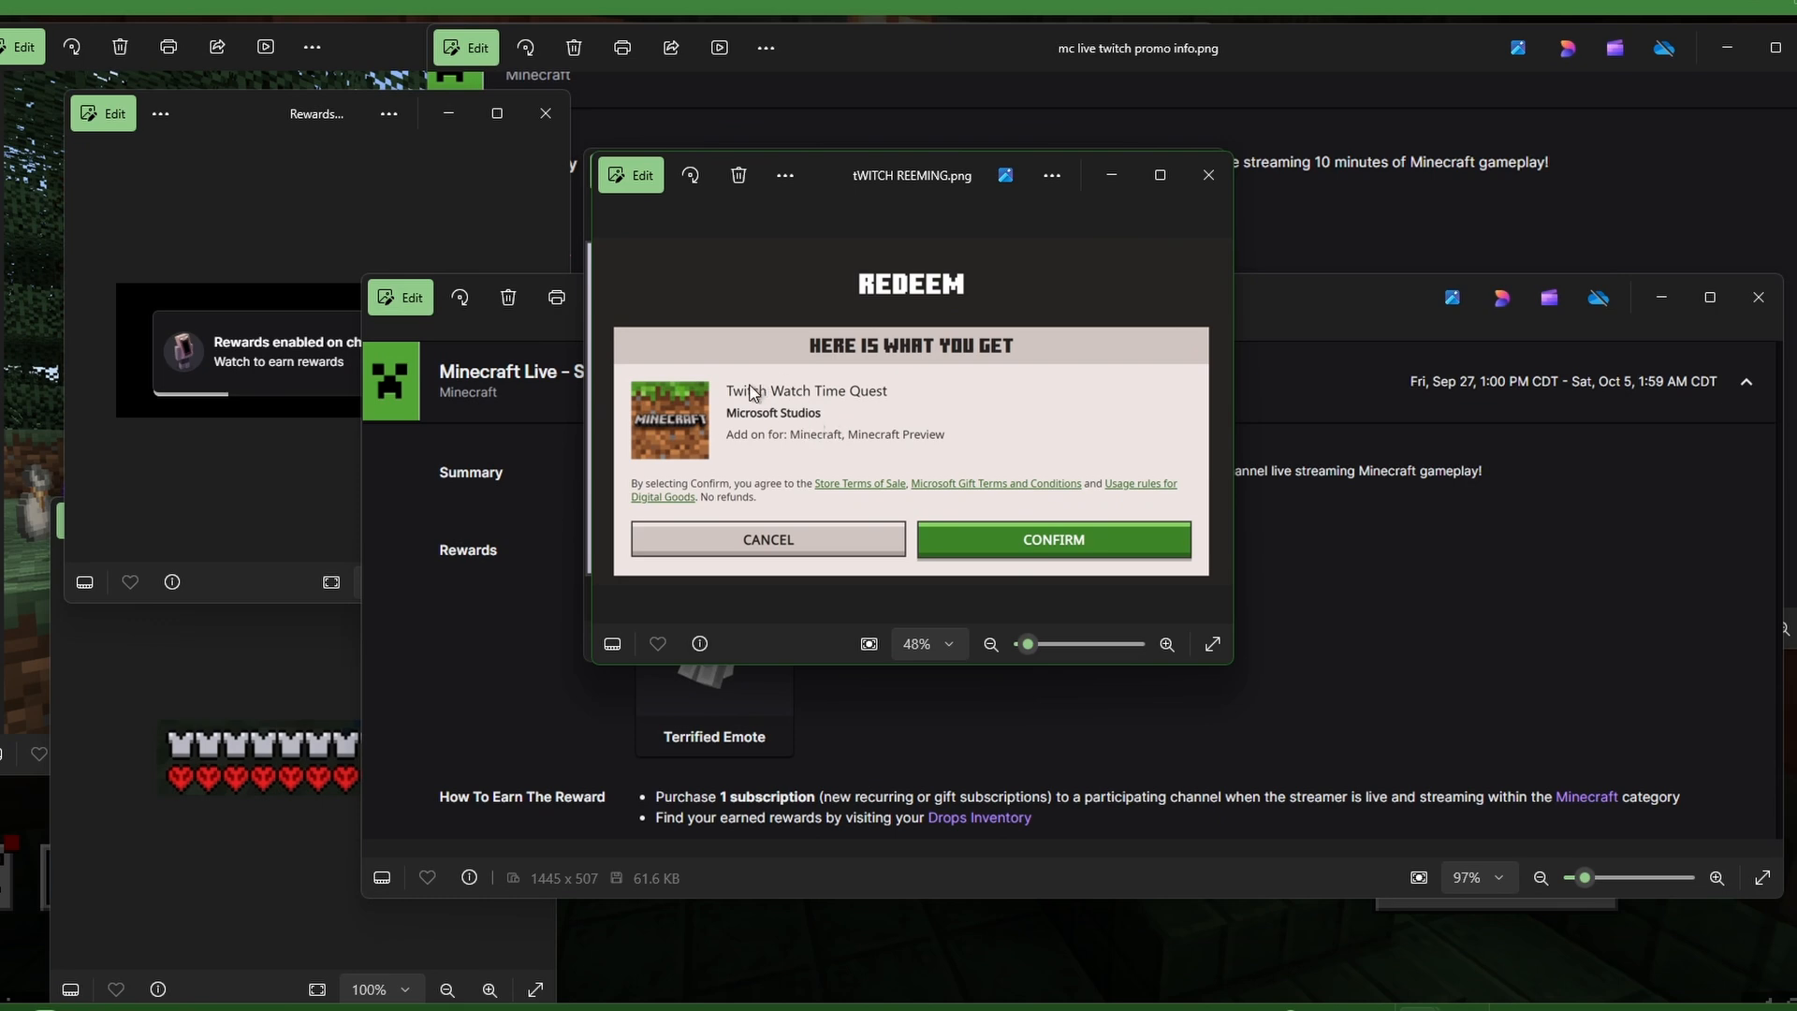
mouse_move(772, 412)
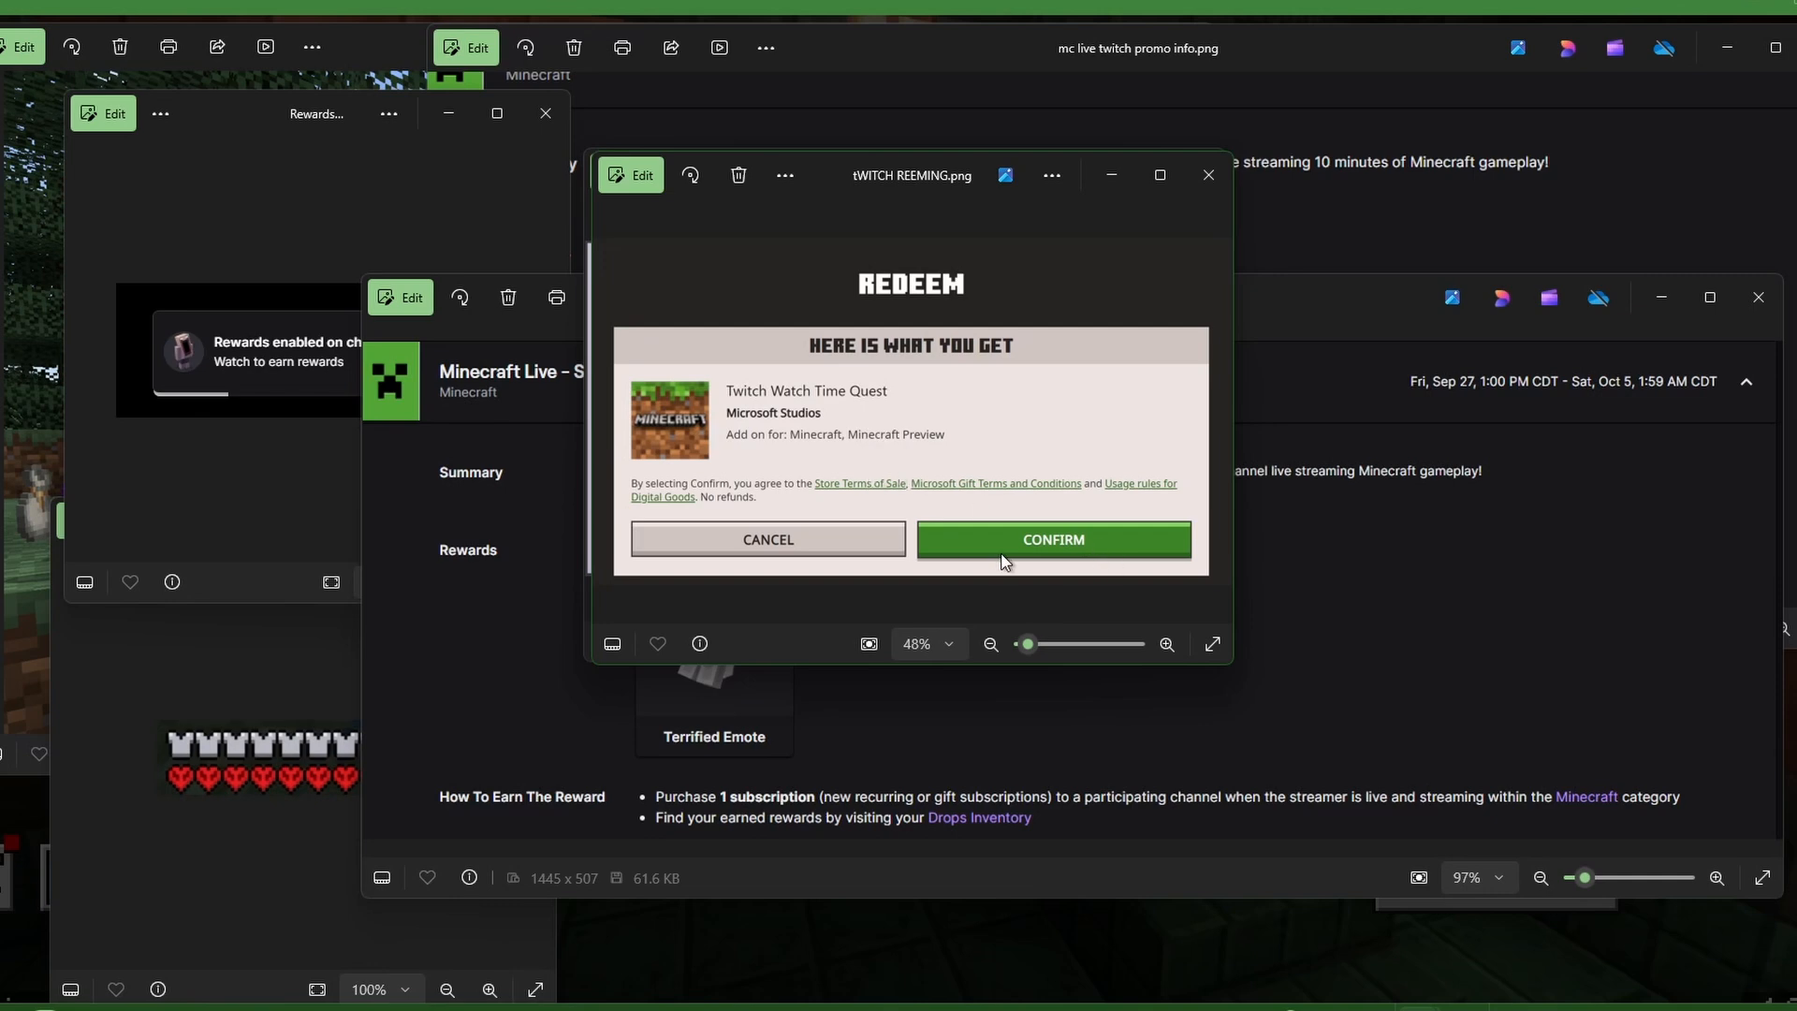
mouse_move(967, 658)
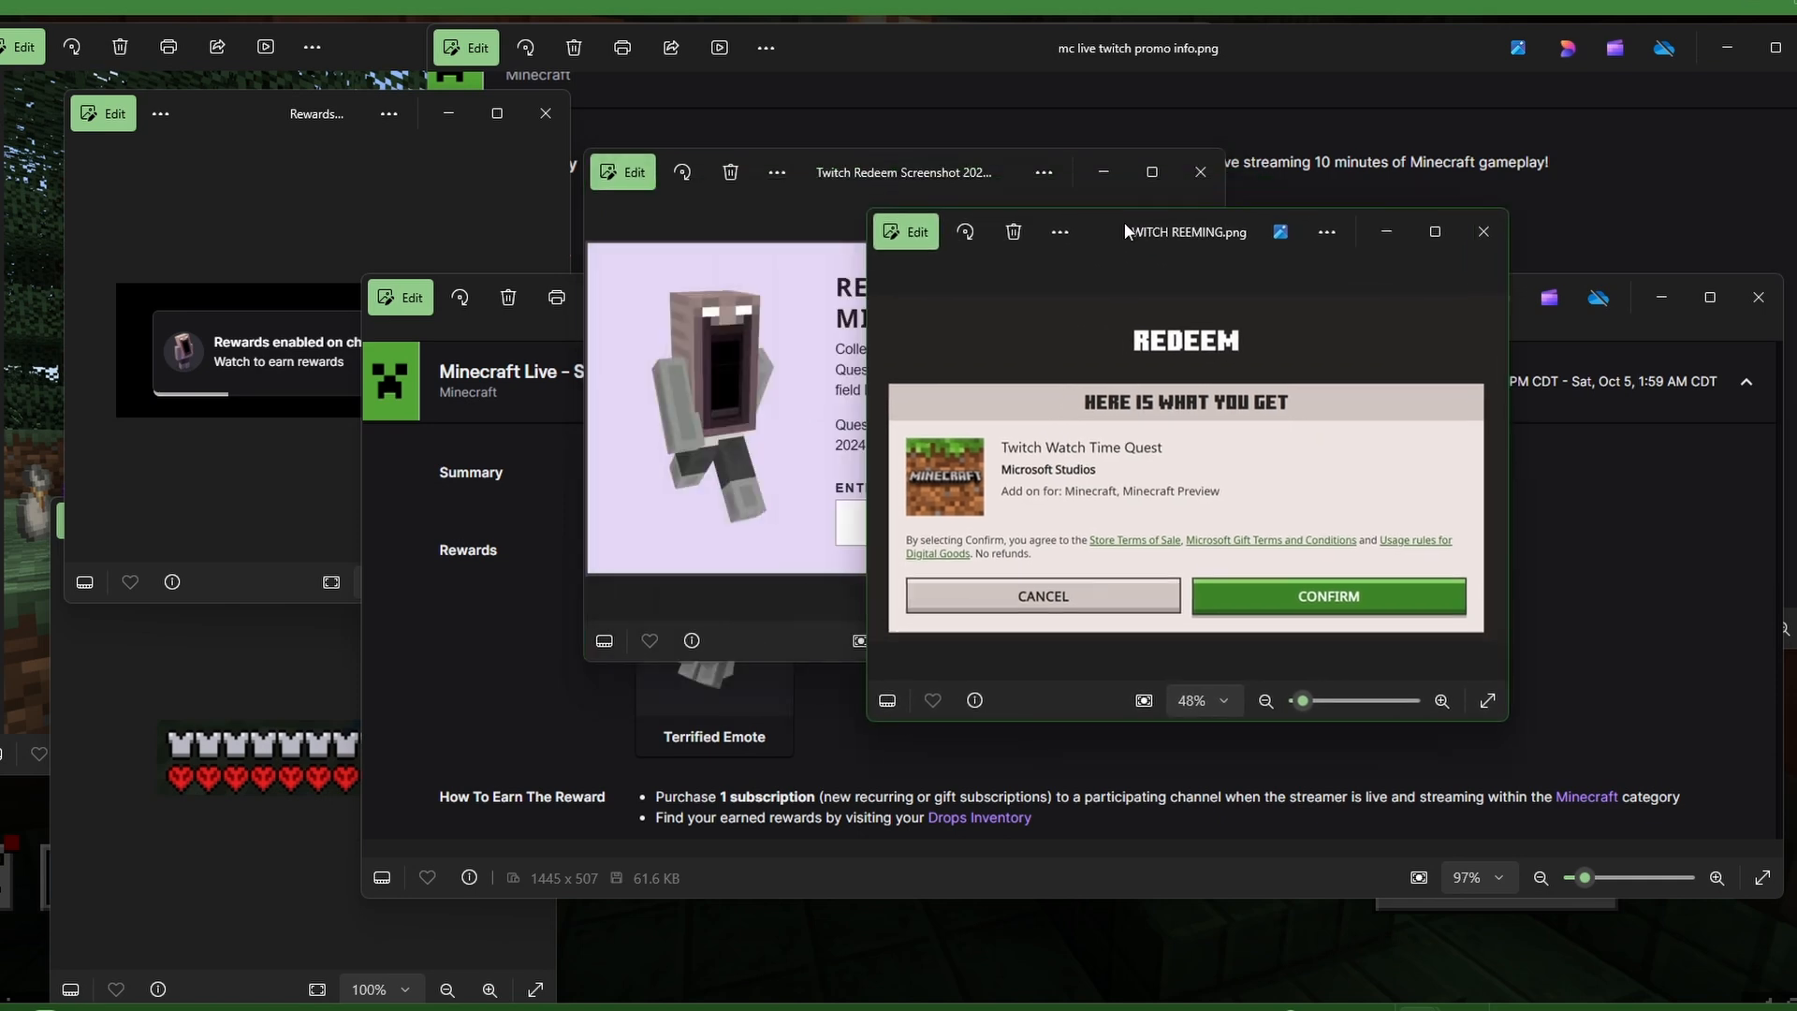
Move the Watch Time Quest redeem confirmation image to the right of the screen.
left_click_drag(1186, 231, 1416, 163)
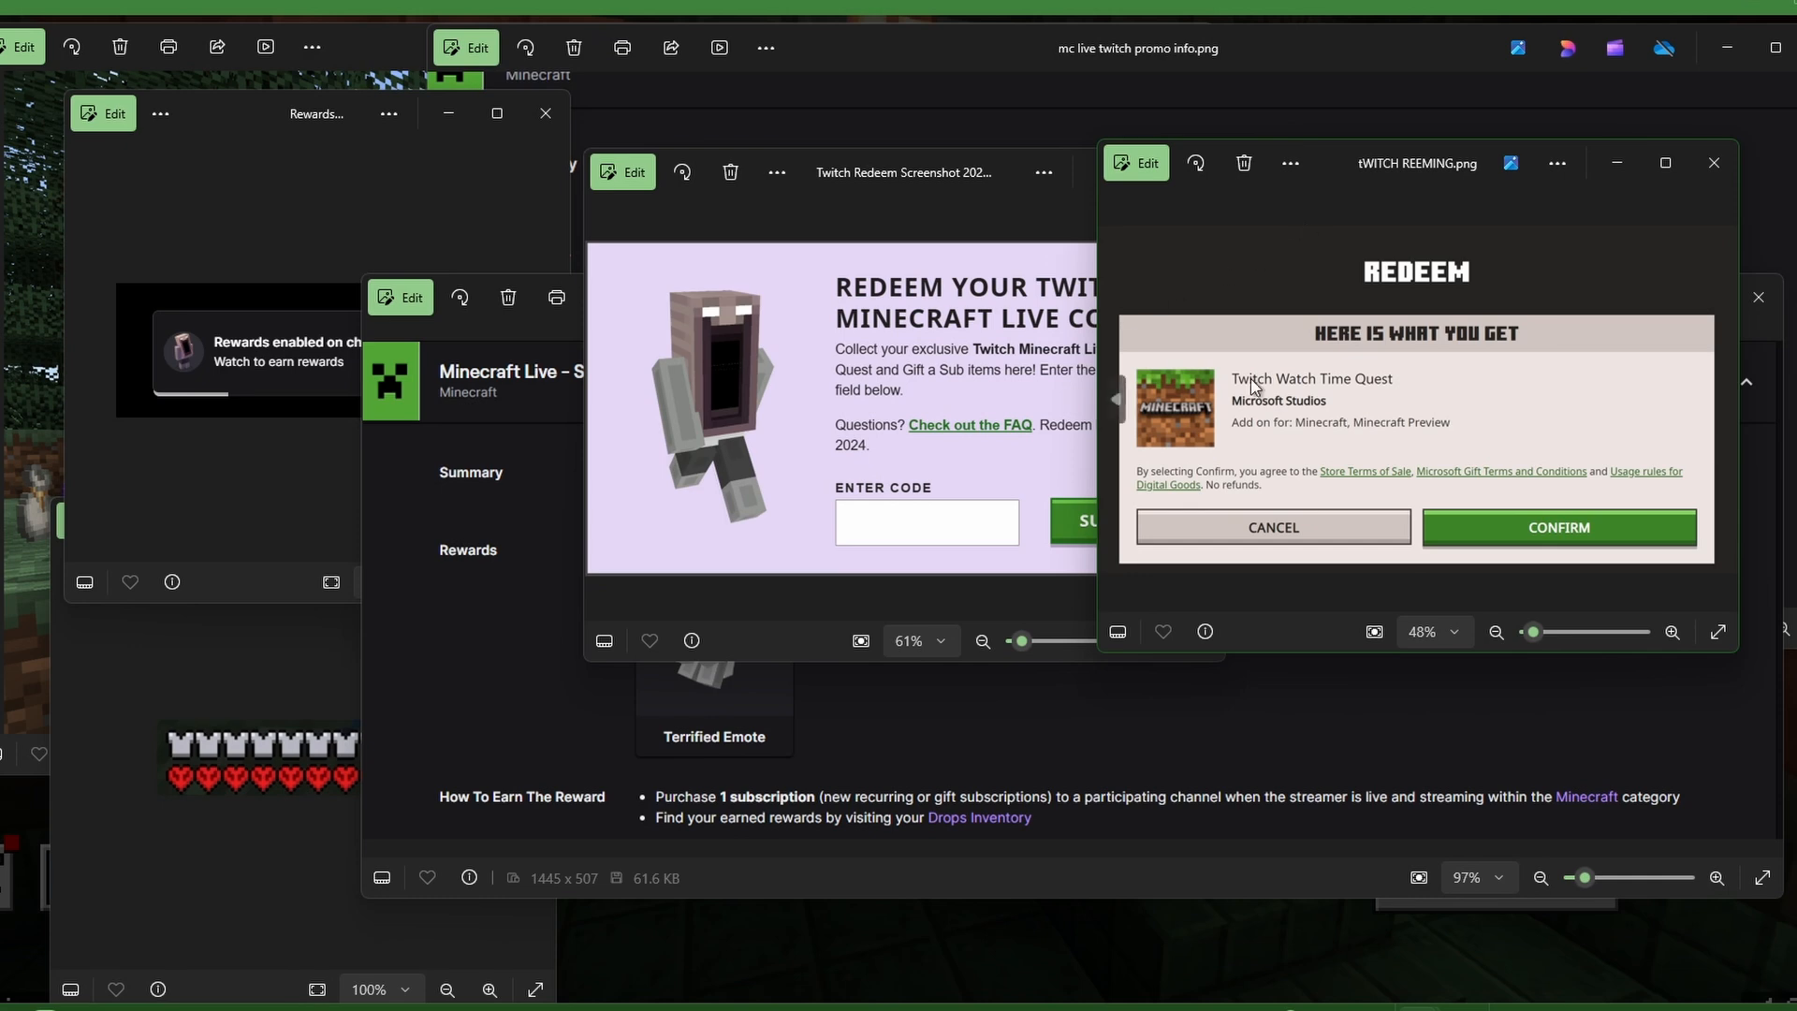
mouse_move(1338, 369)
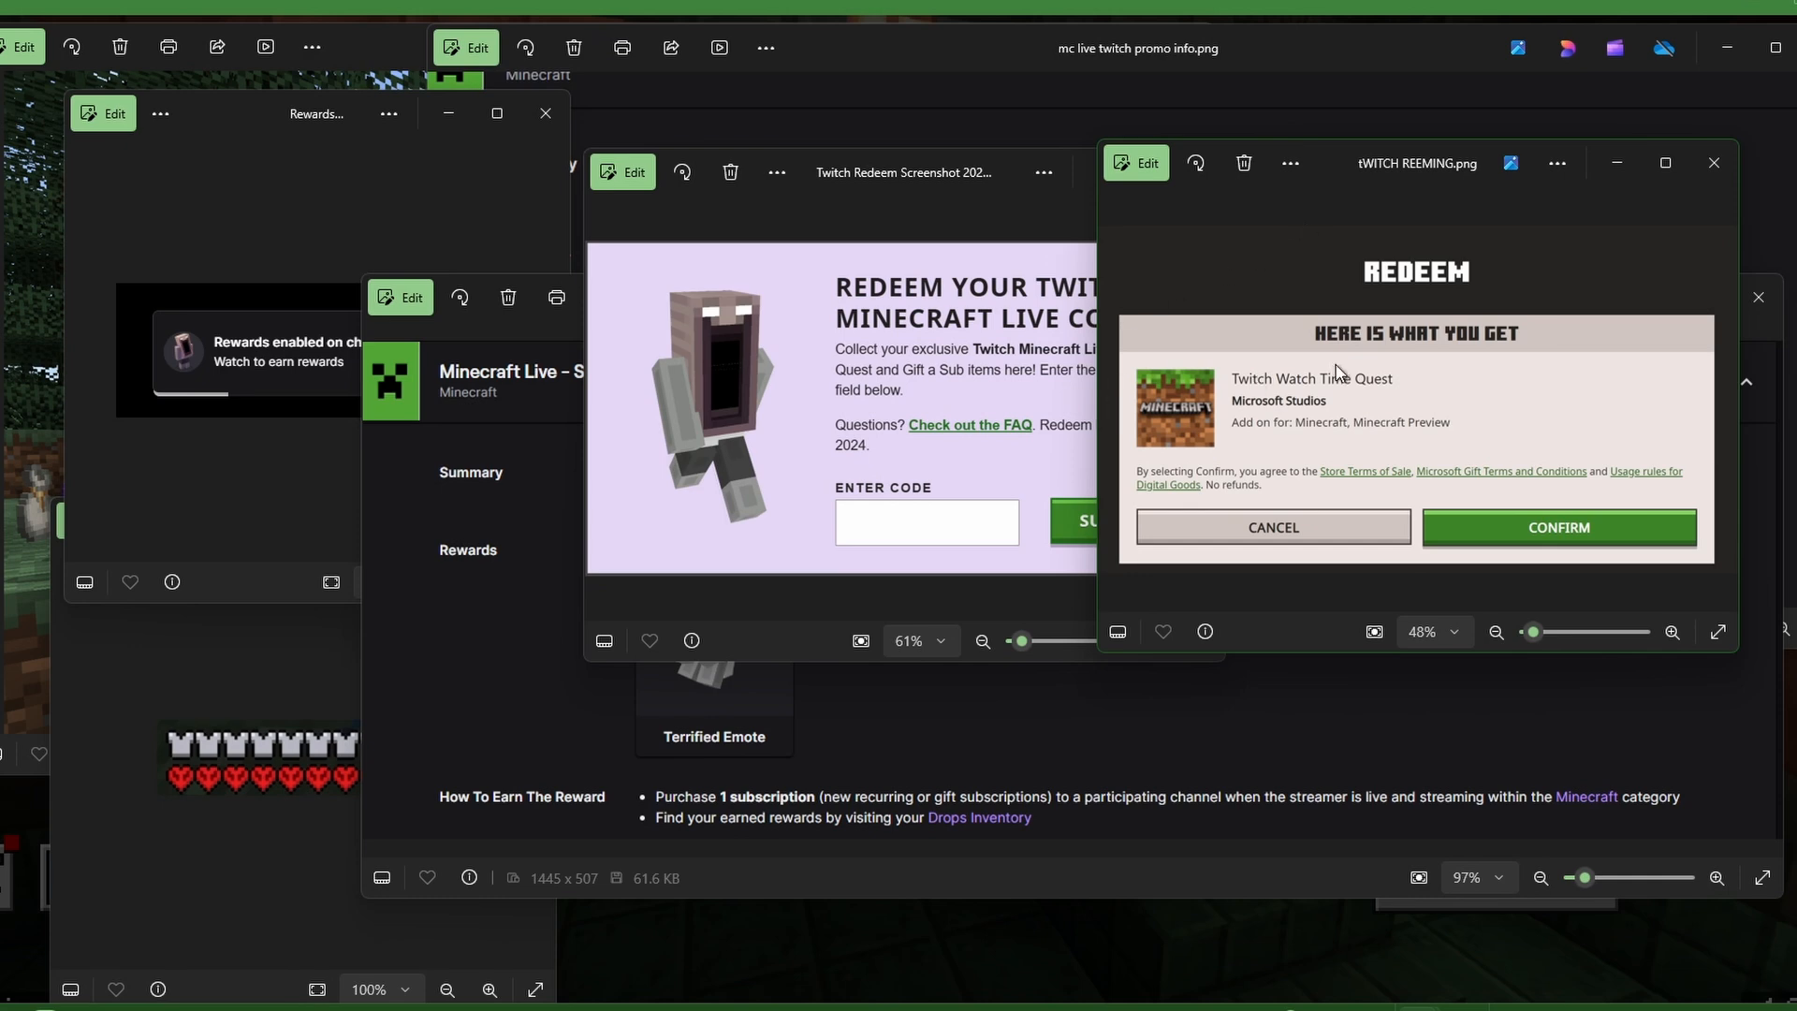
mouse_move(1517, 397)
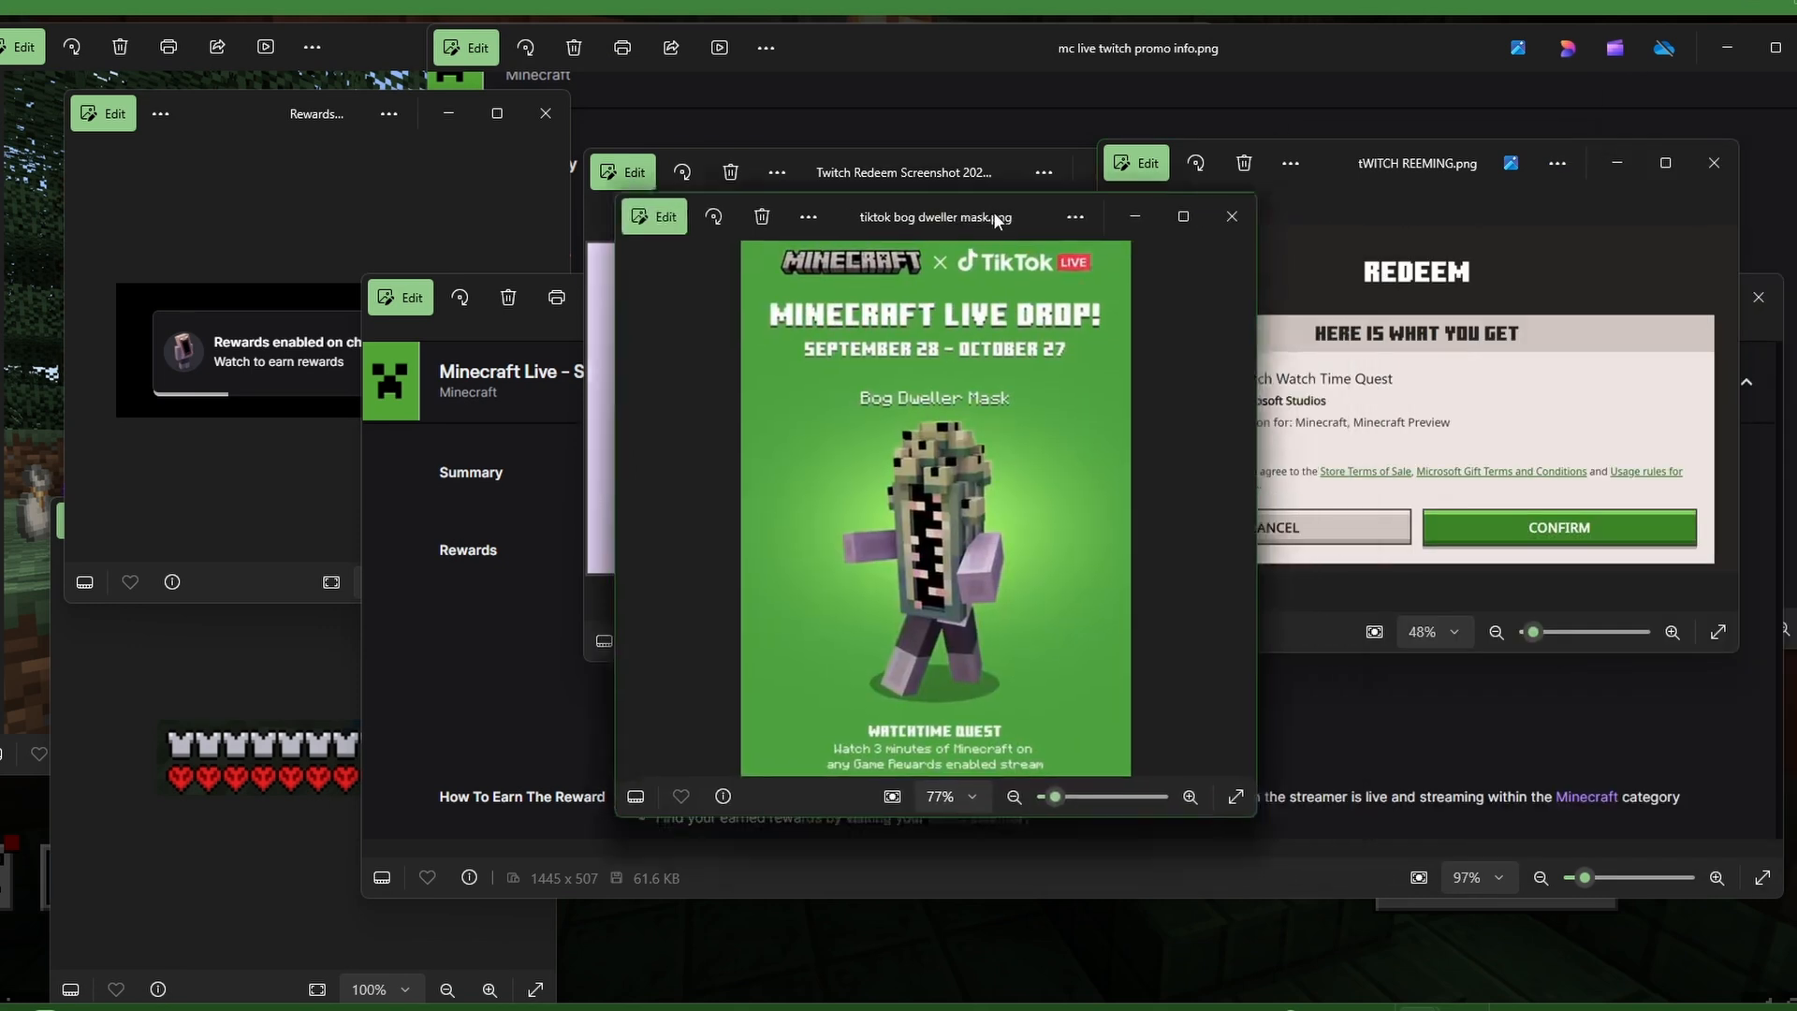
Place the TikTok Bog Dweller Mask image at the left, beside the Twitch redeem images.
left_click_drag(960, 217, 802, 168)
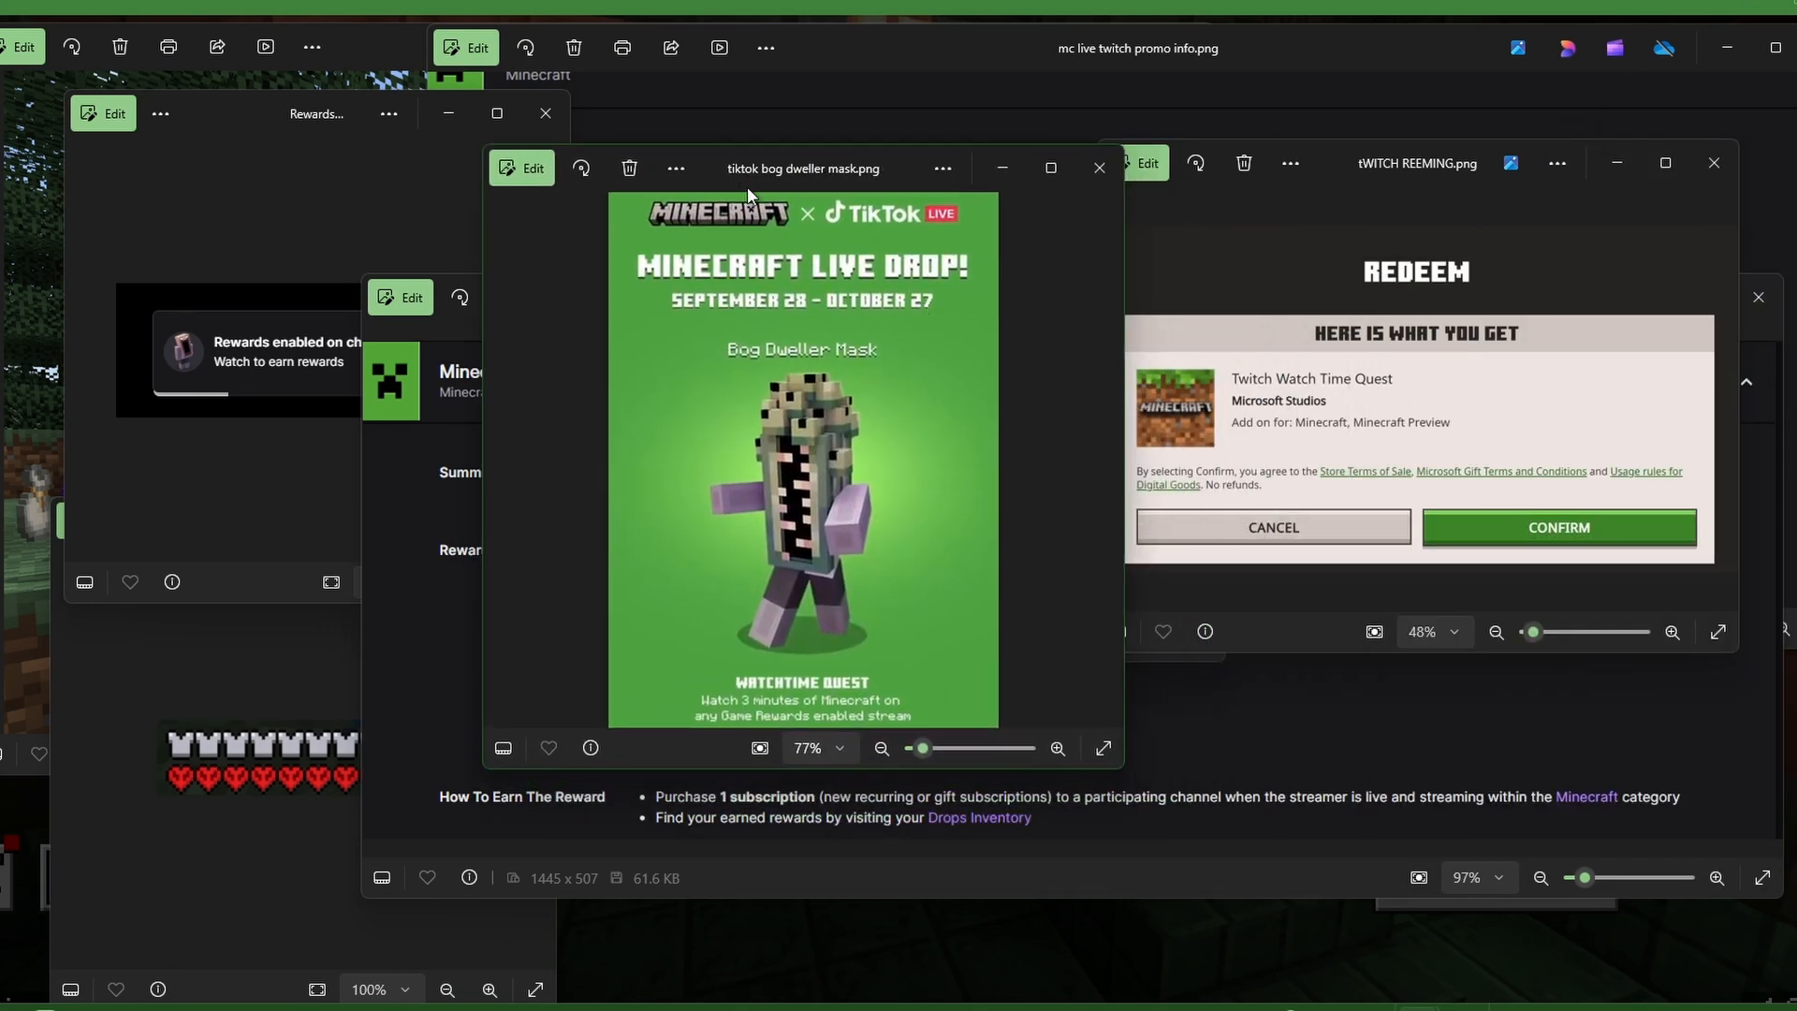
mouse_move(800, 432)
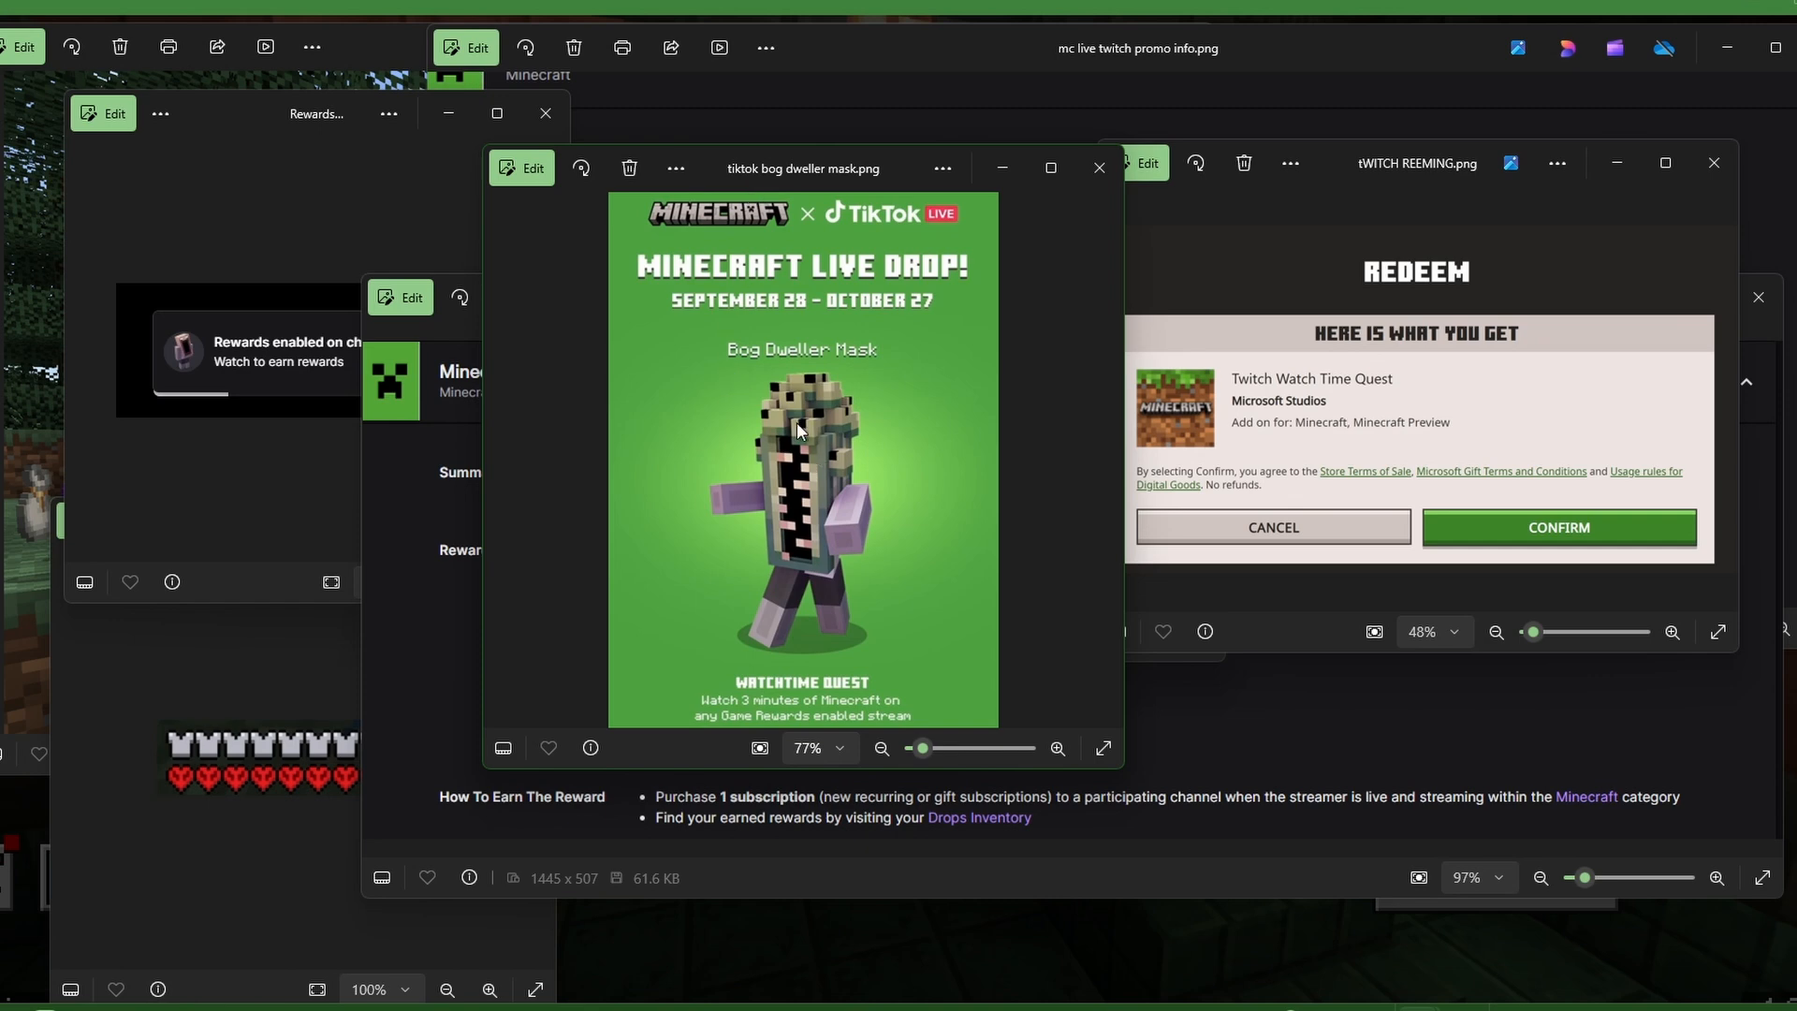
left_click_drag(802, 169, 339, 220)
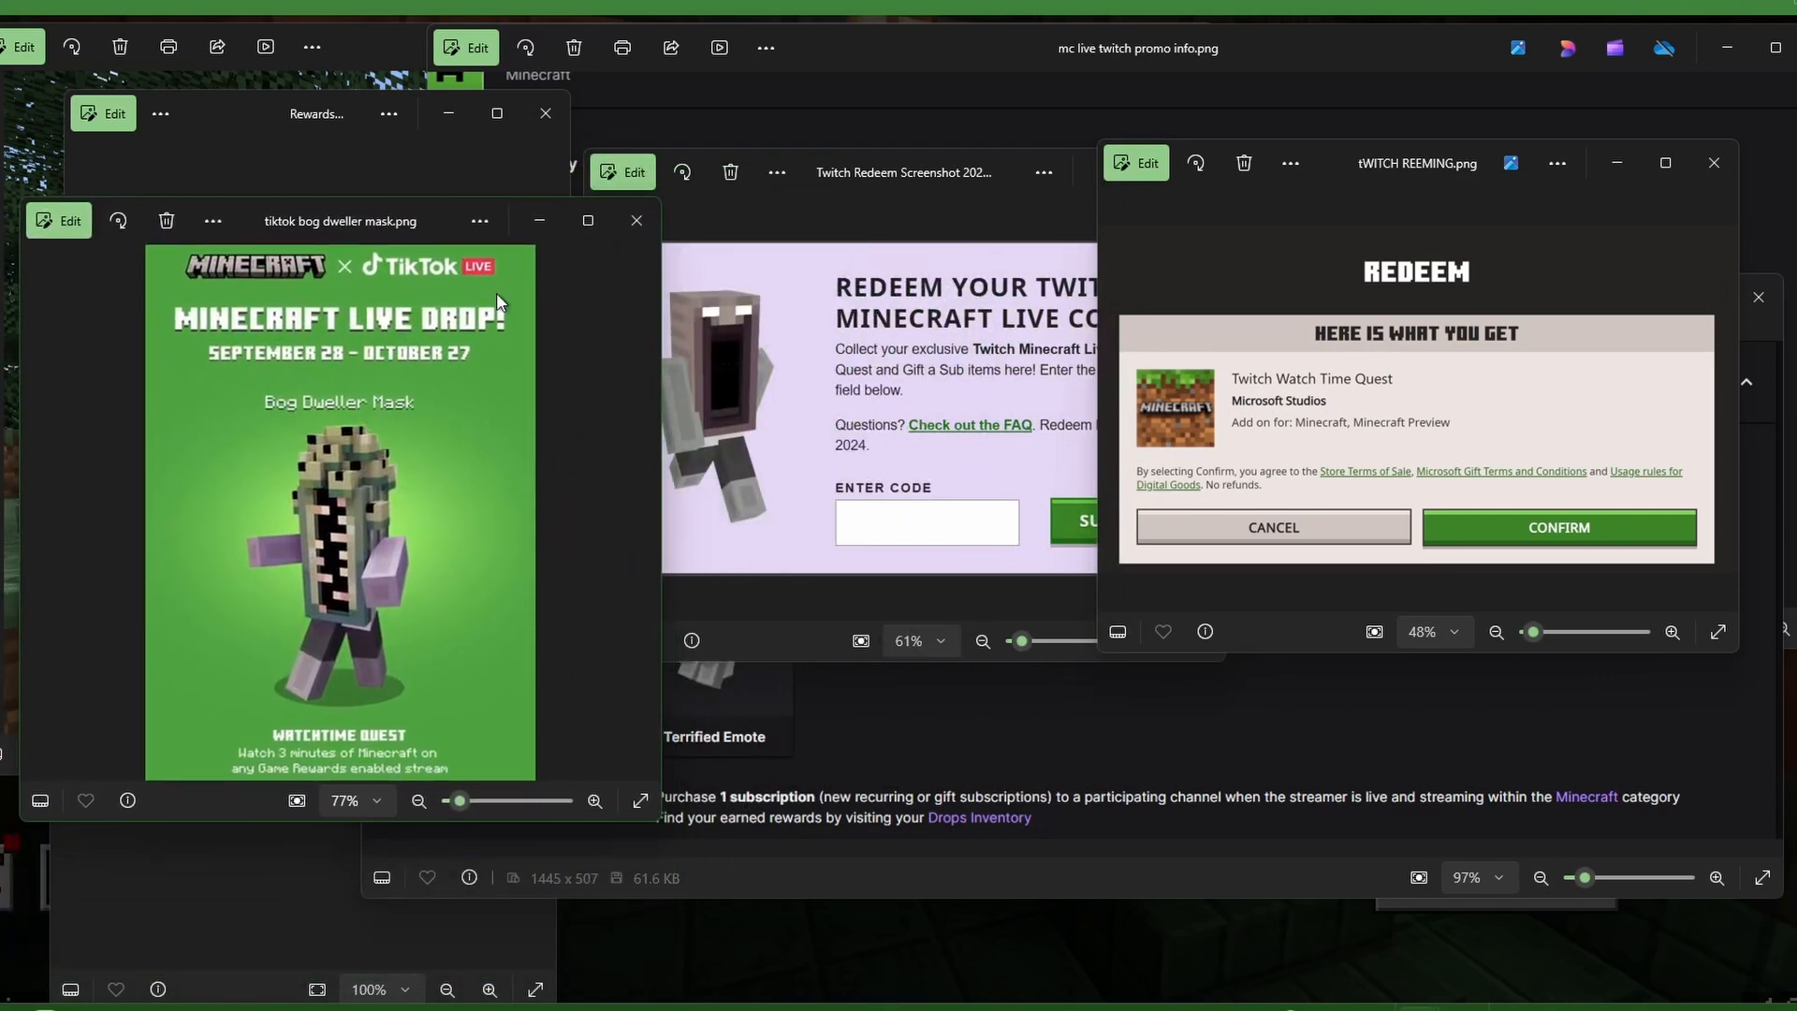
mouse_move(332, 755)
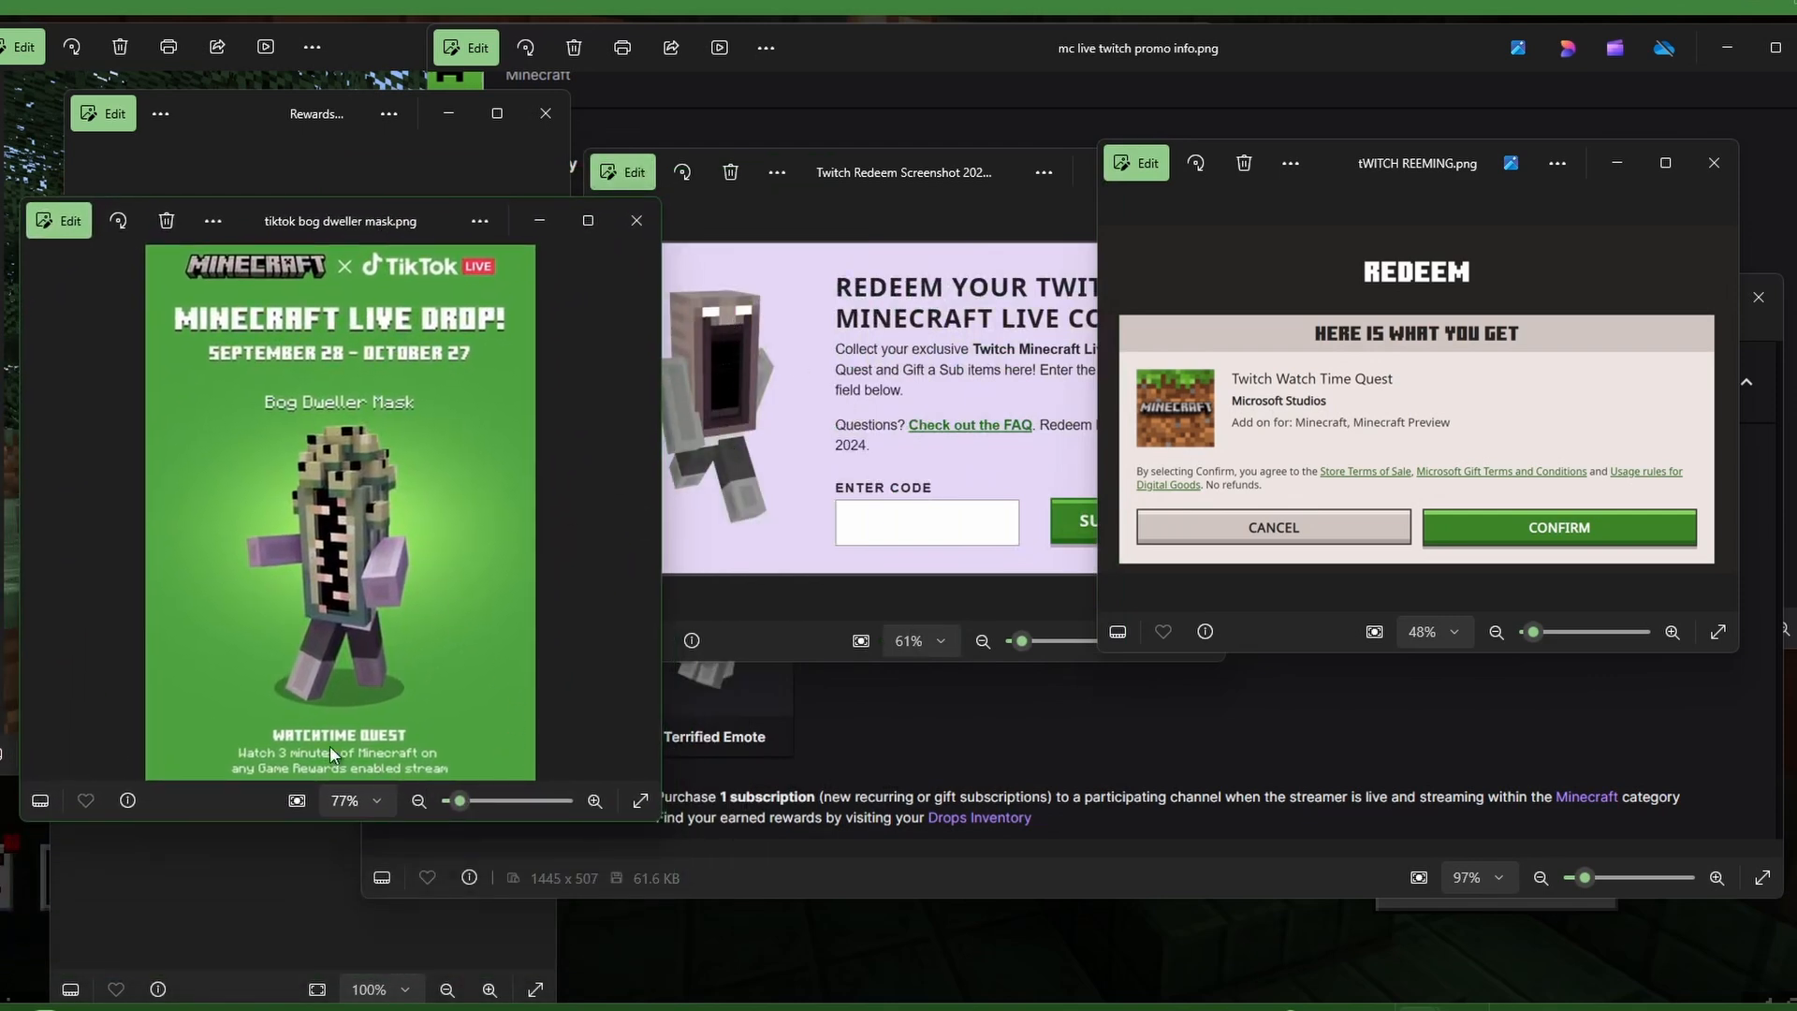
mouse_move(272, 811)
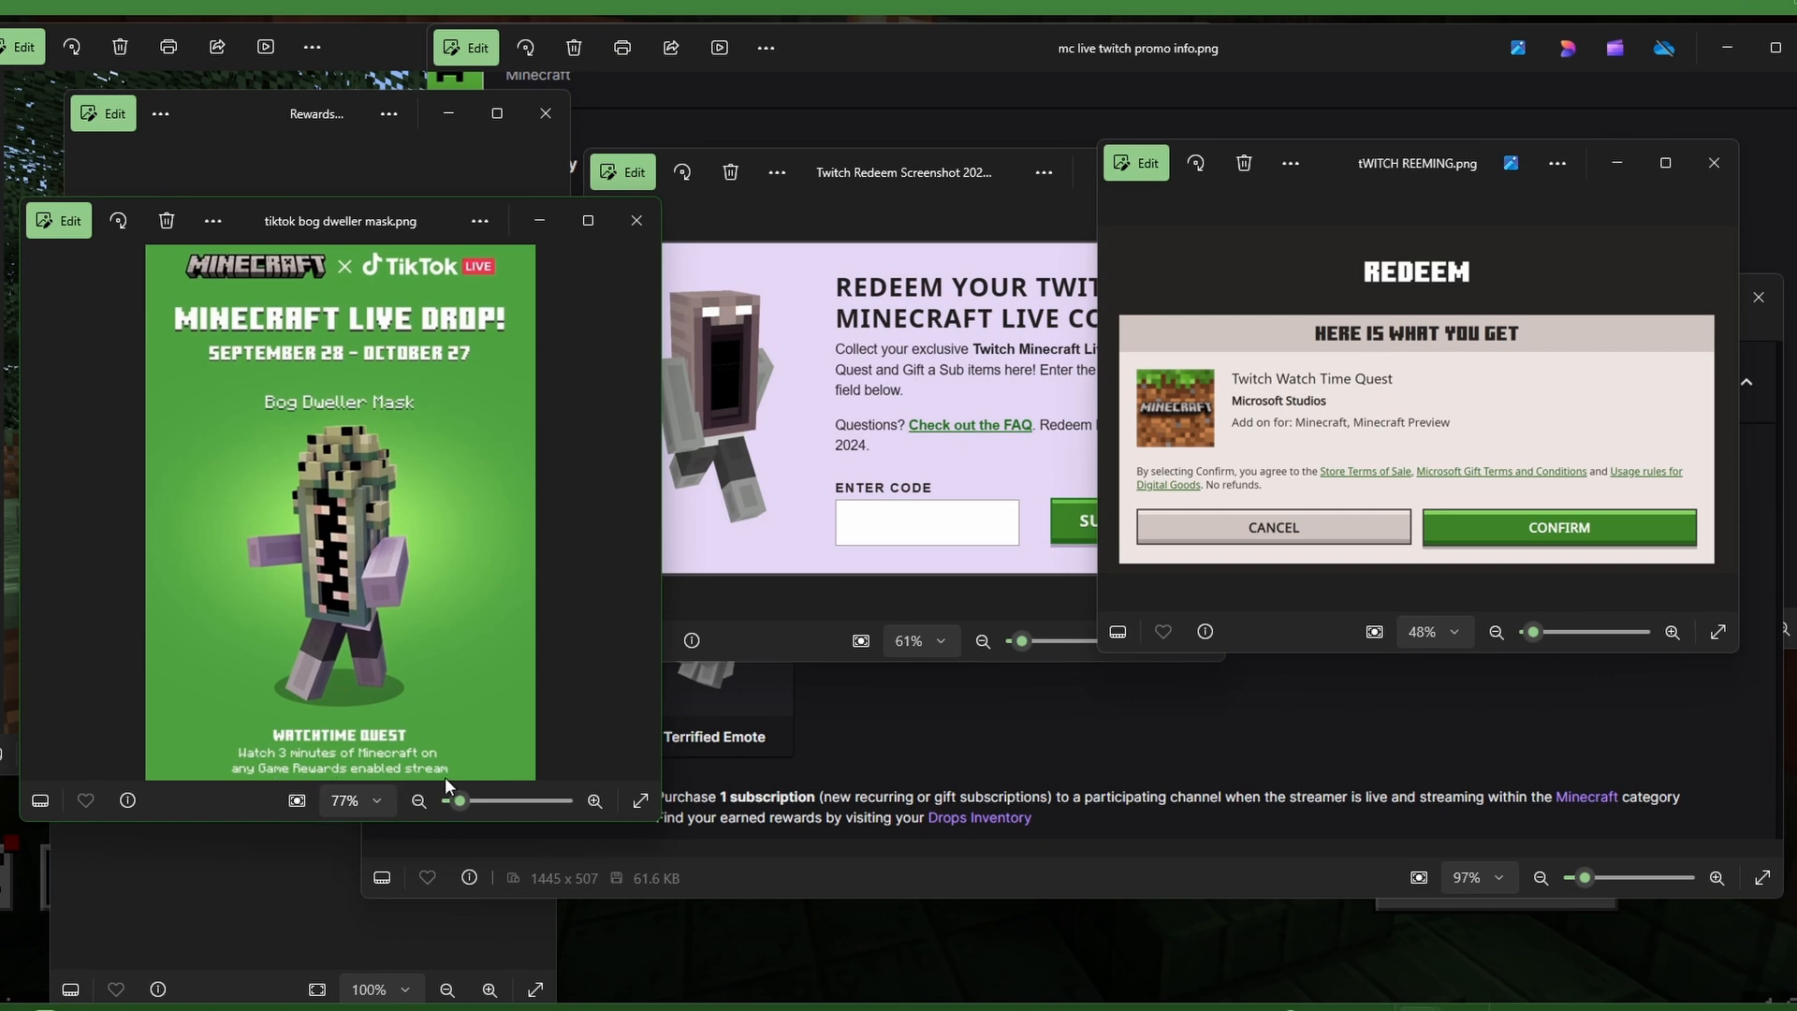
mouse_move(393, 274)
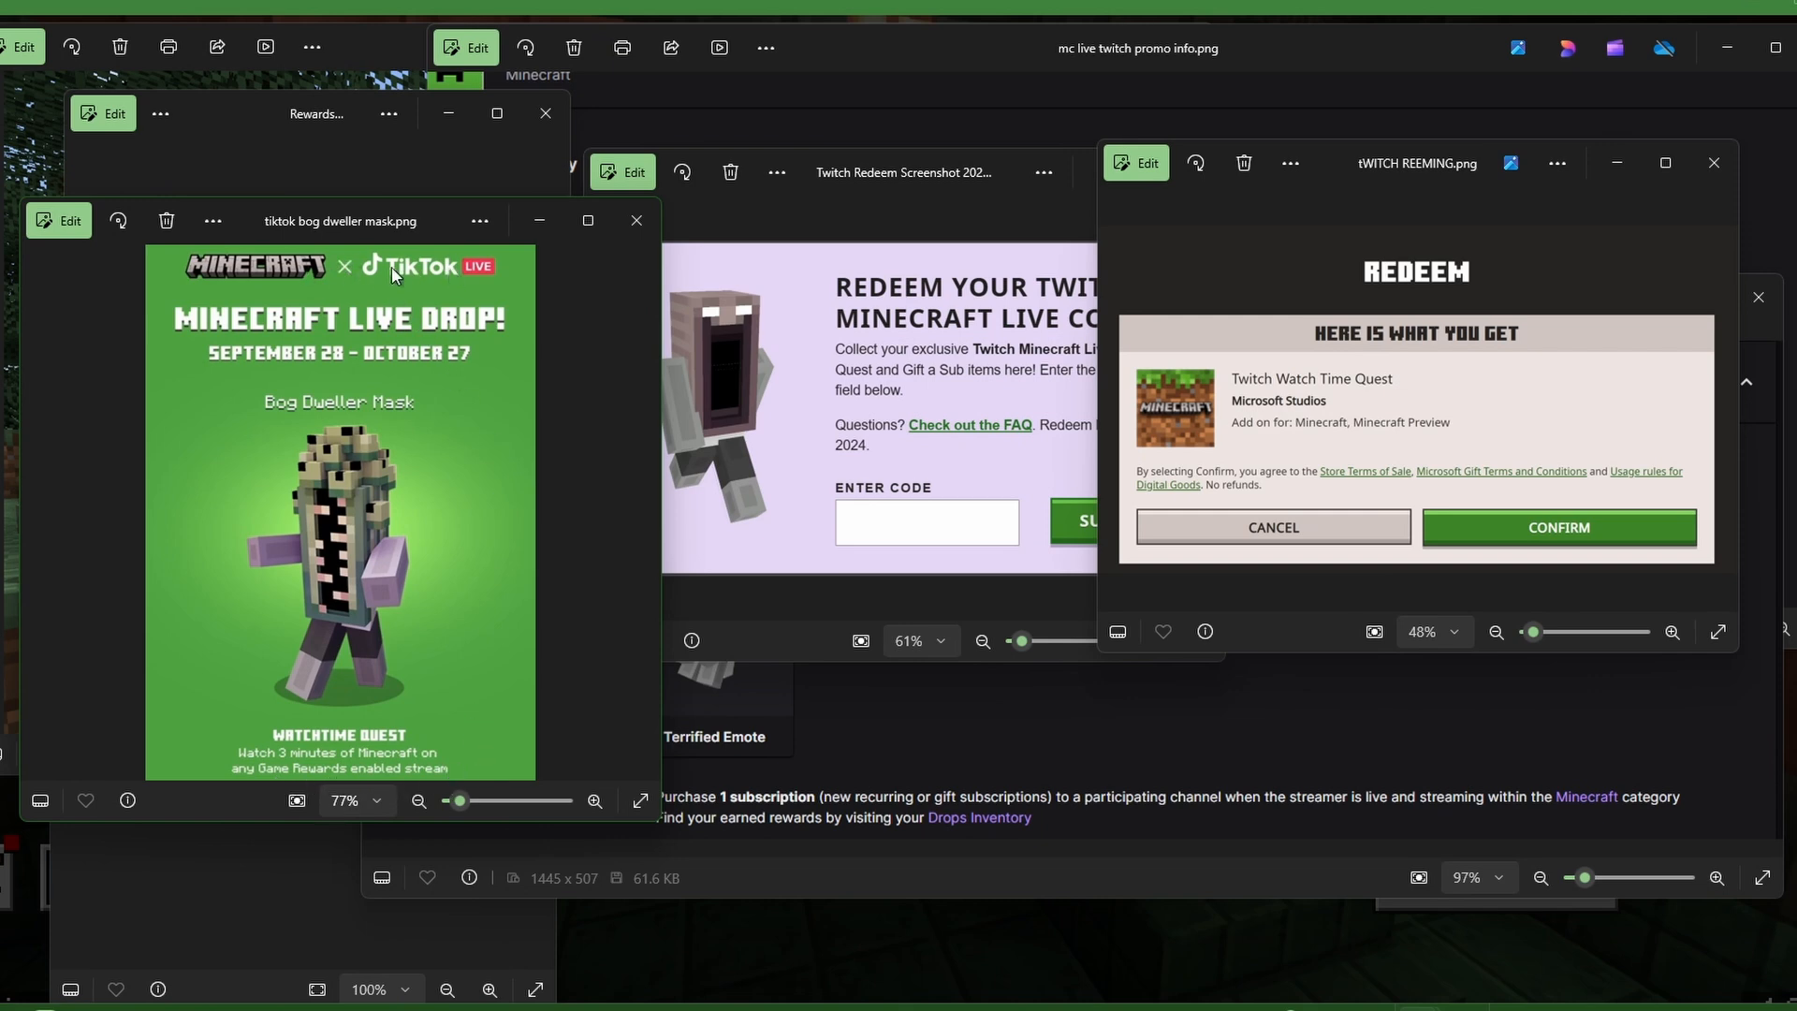
mouse_move(460, 449)
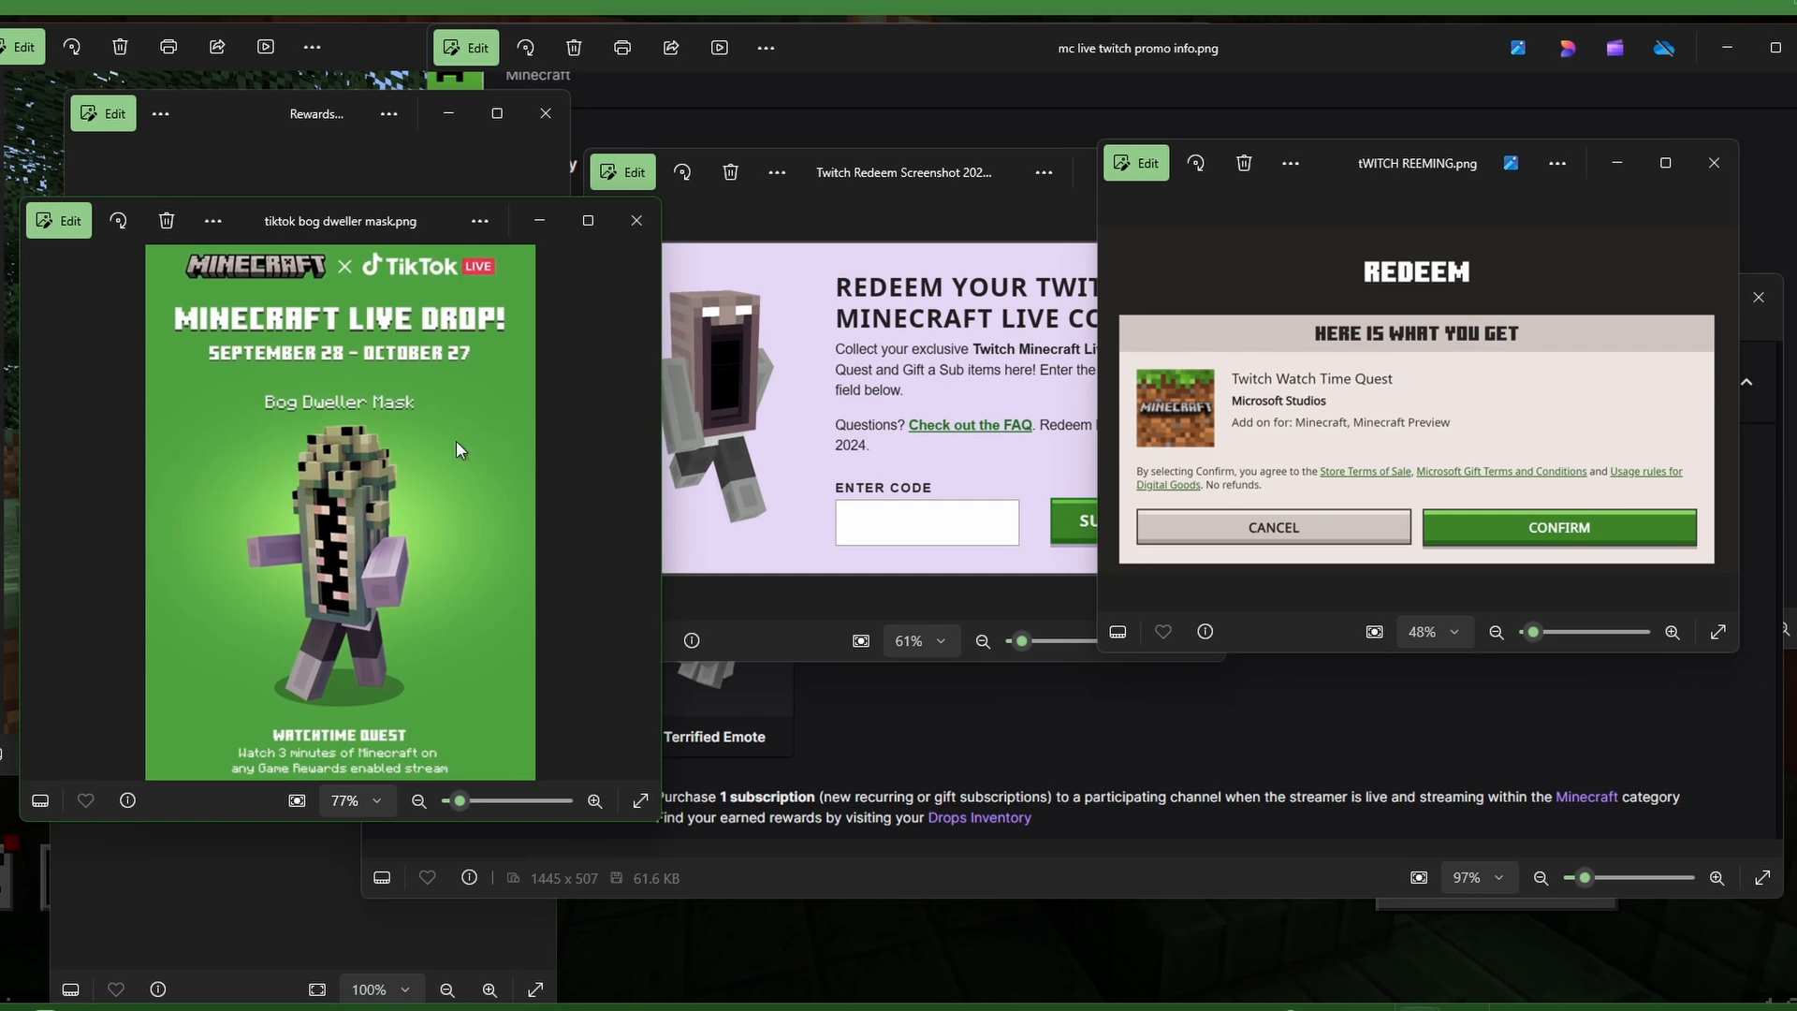
mouse_move(458, 649)
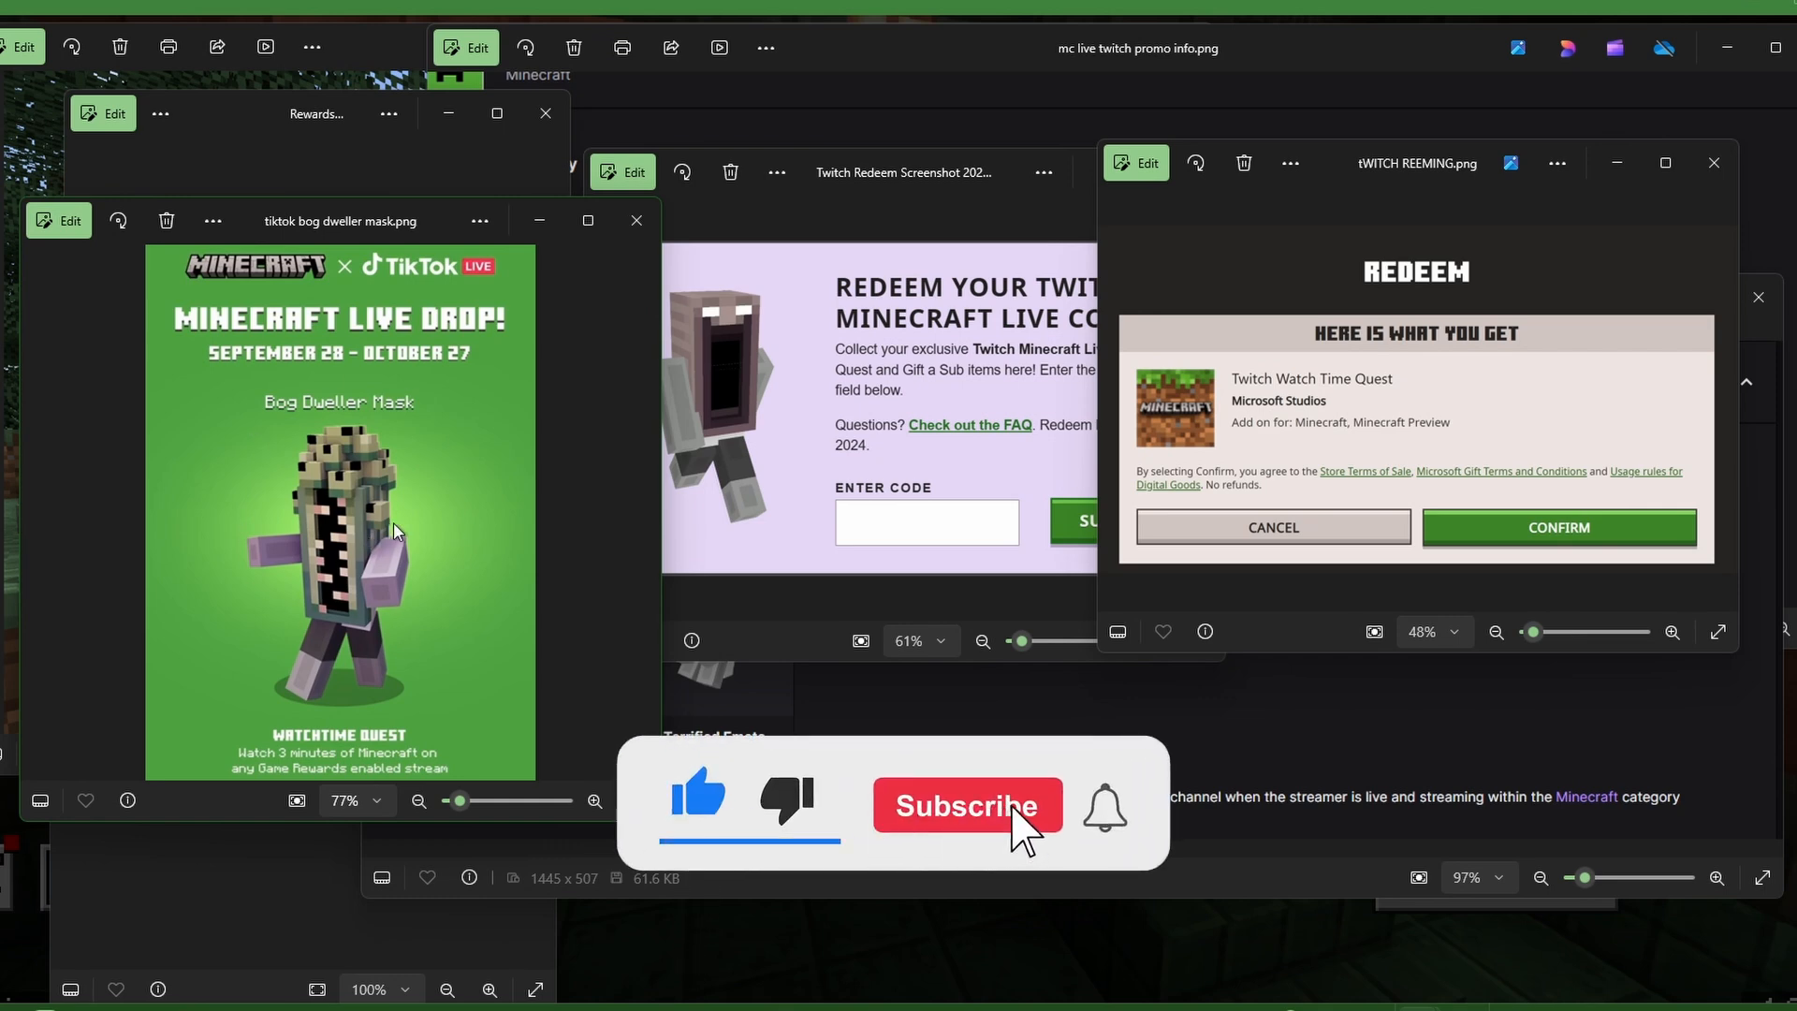
left_click(968, 806)
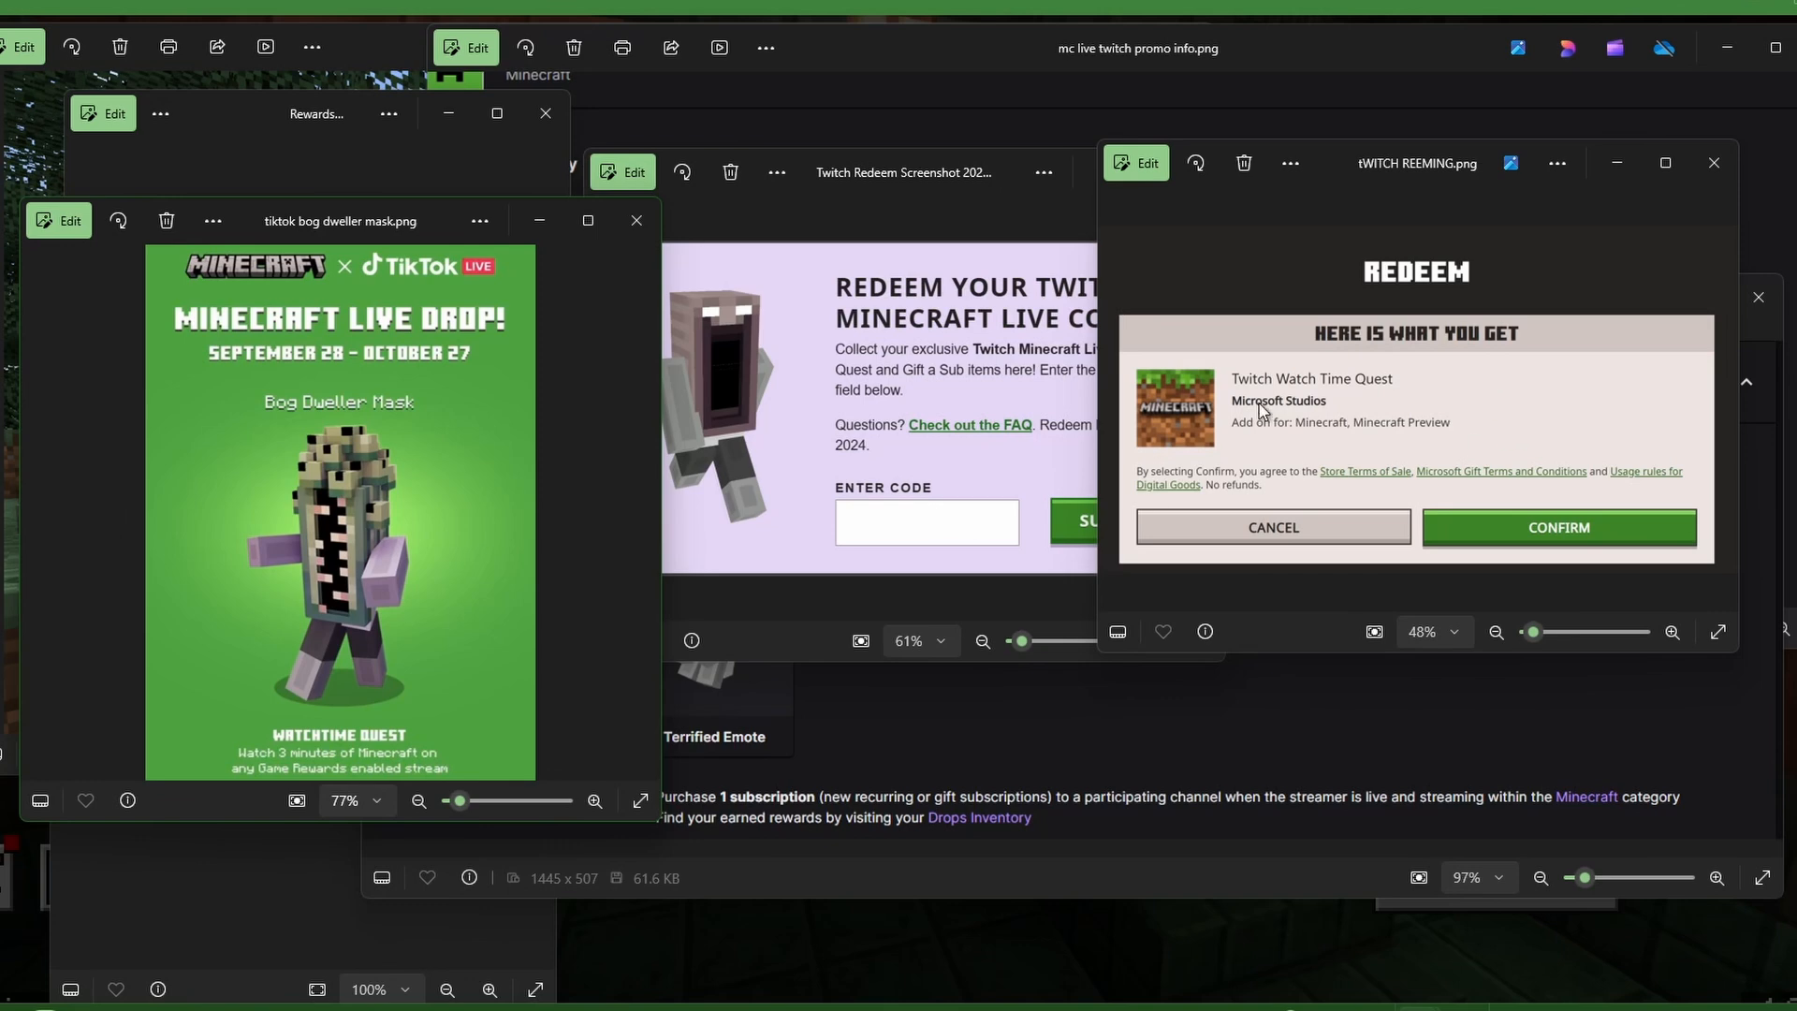
mouse_move(1246, 394)
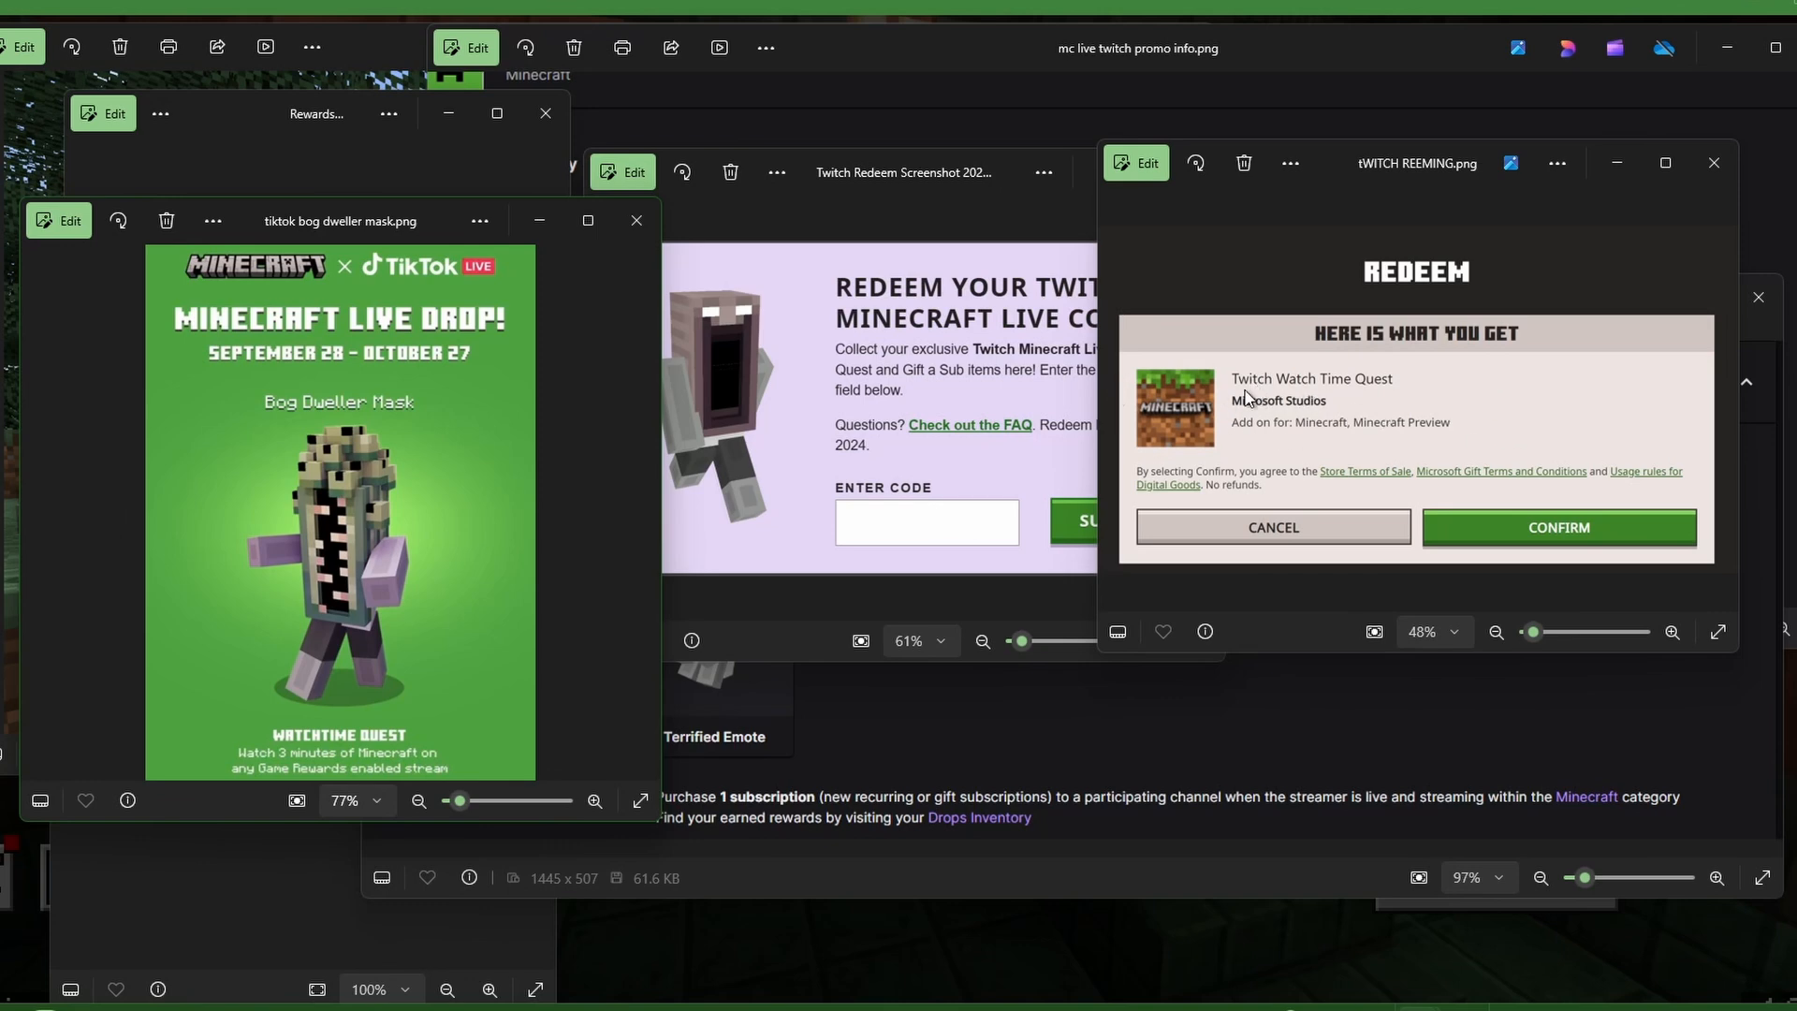
mouse_move(1391, 447)
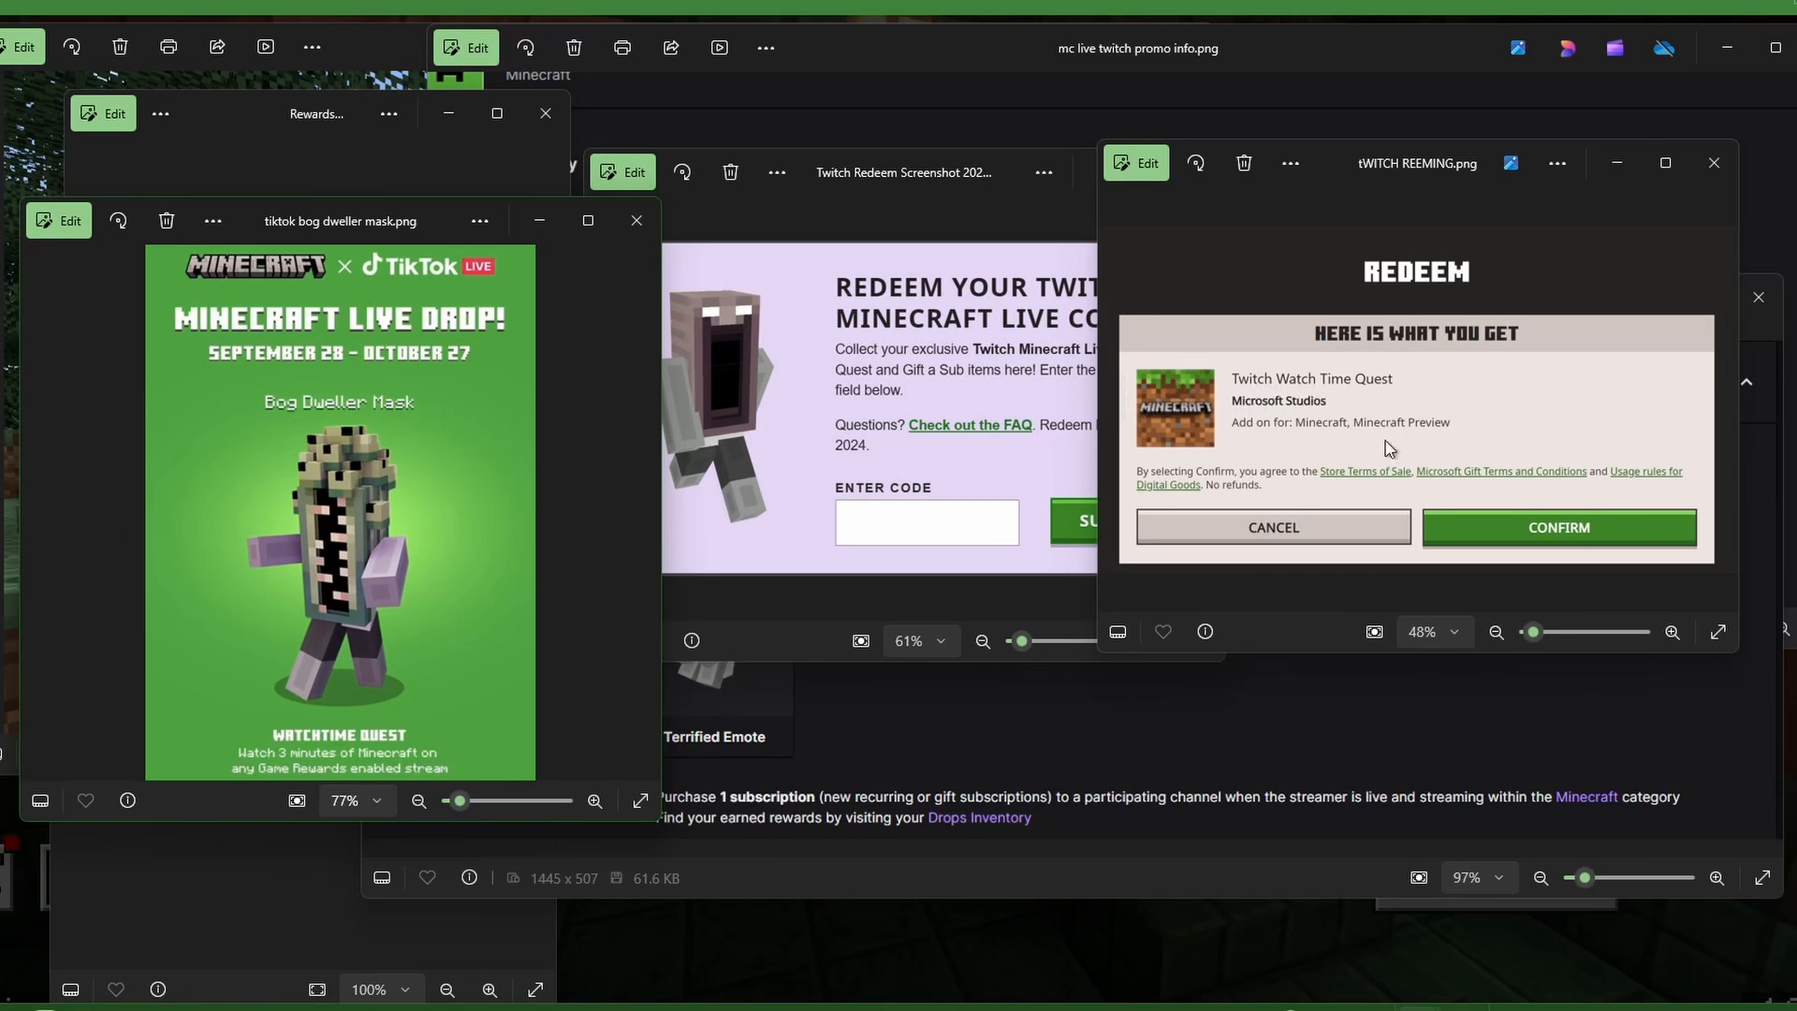
mouse_move(1453, 416)
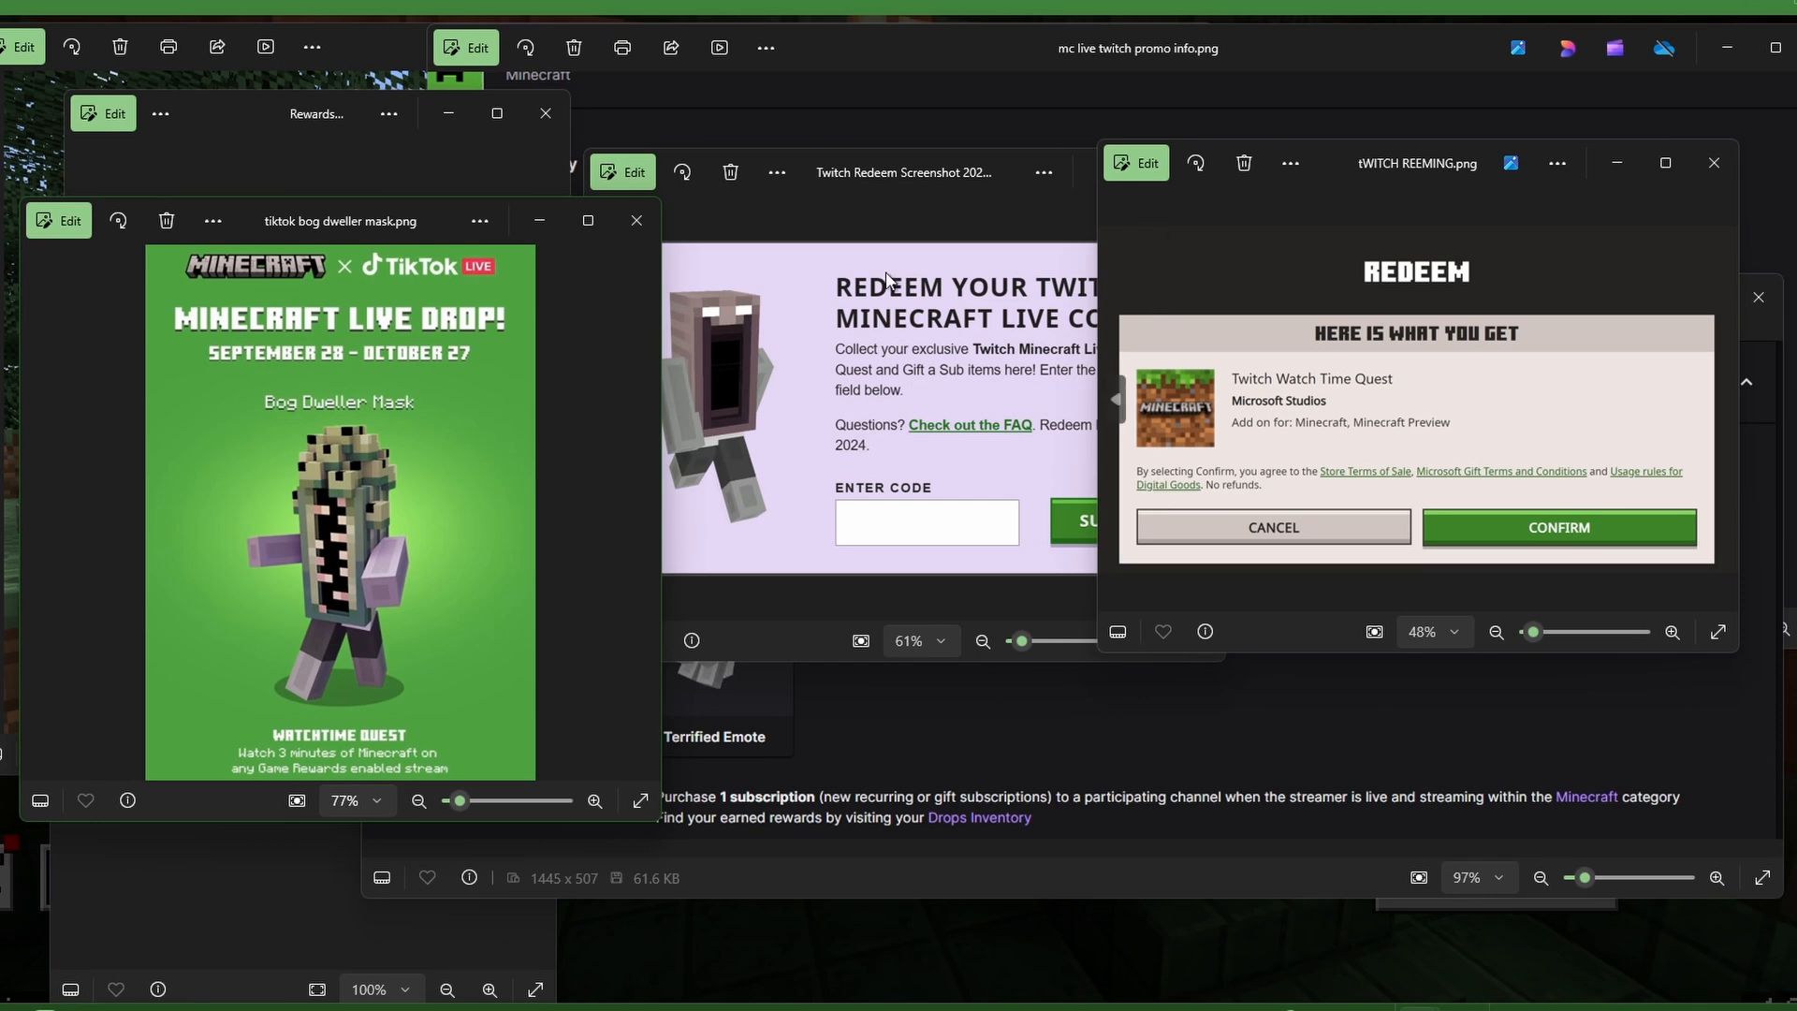
mouse_move(922, 204)
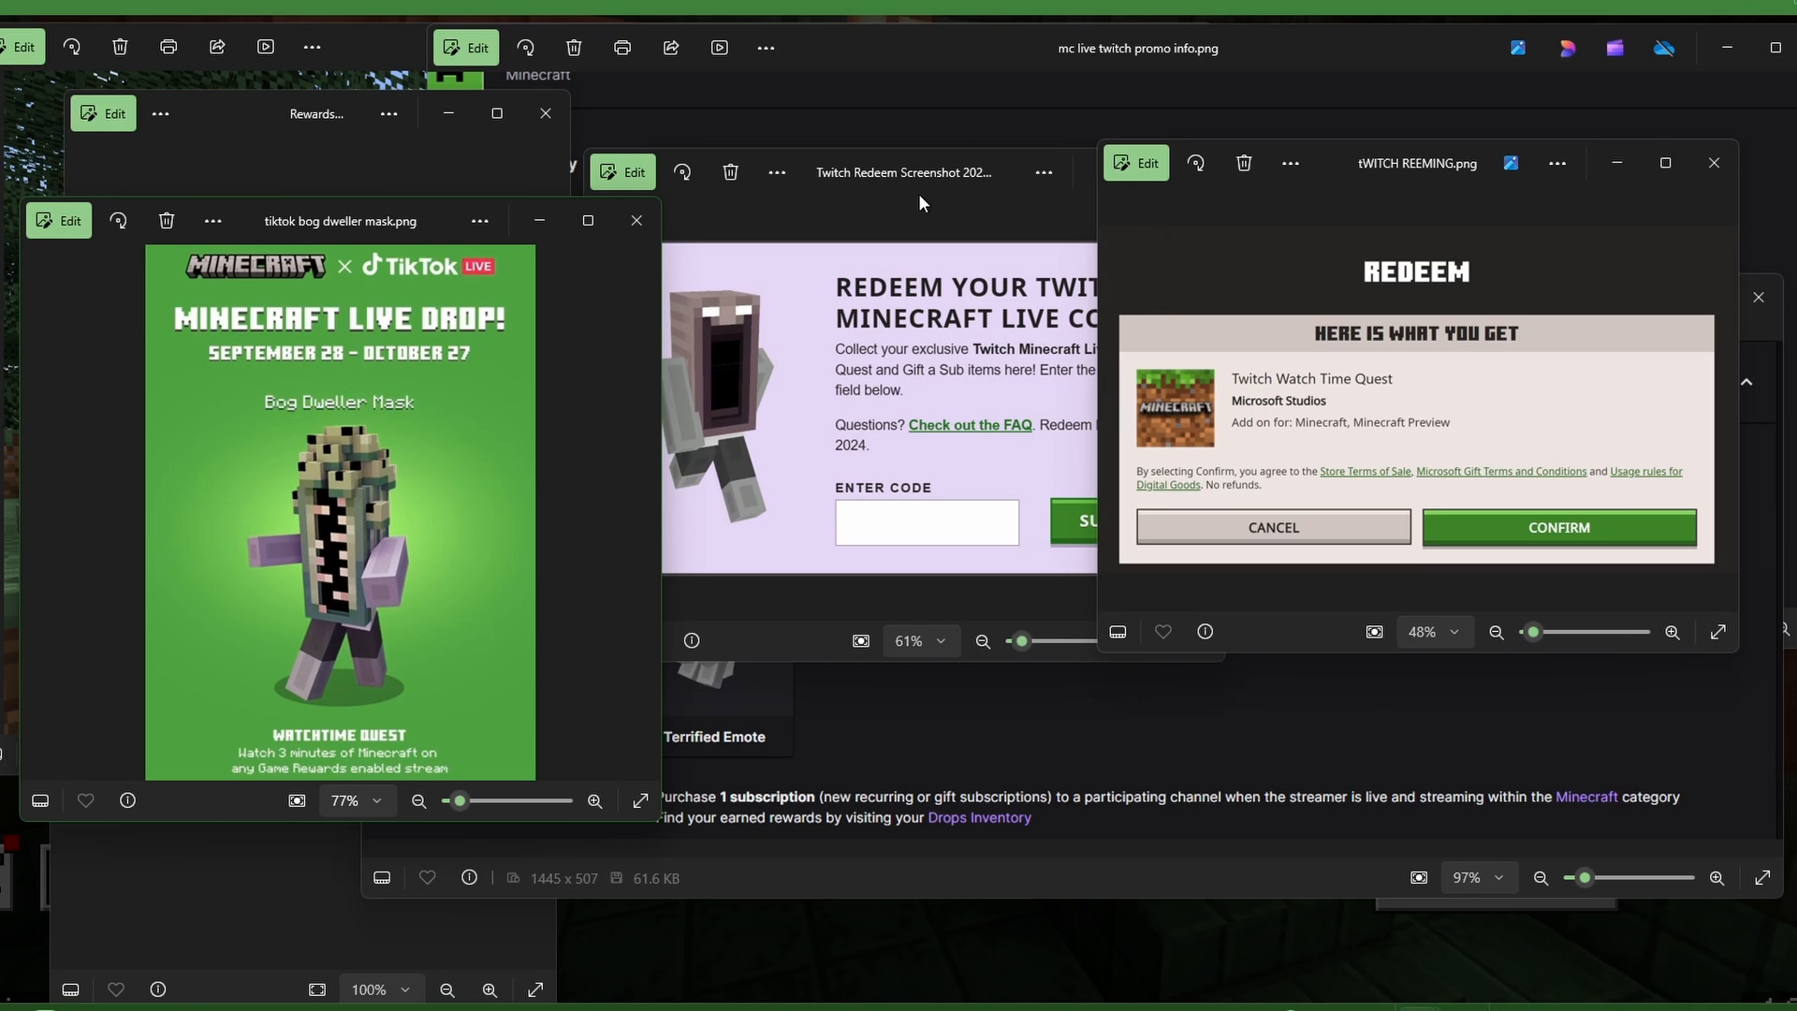
mouse_move(1360, 480)
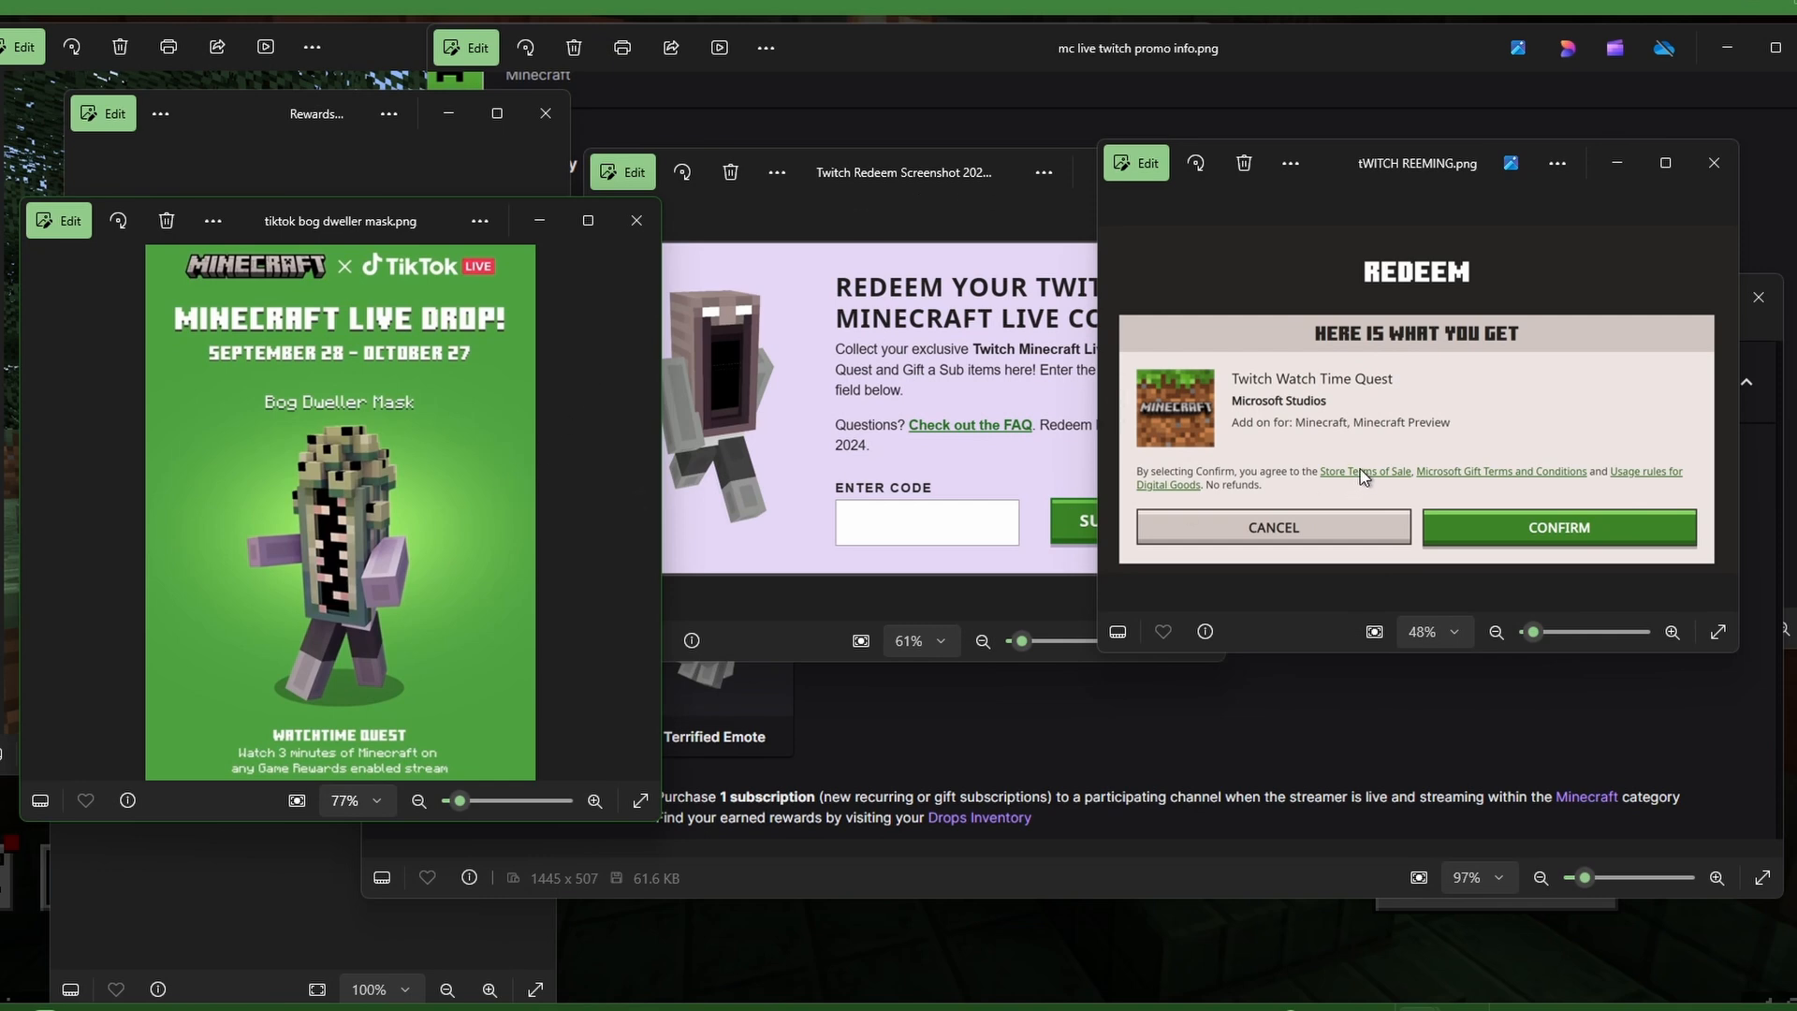
mouse_move(1357, 453)
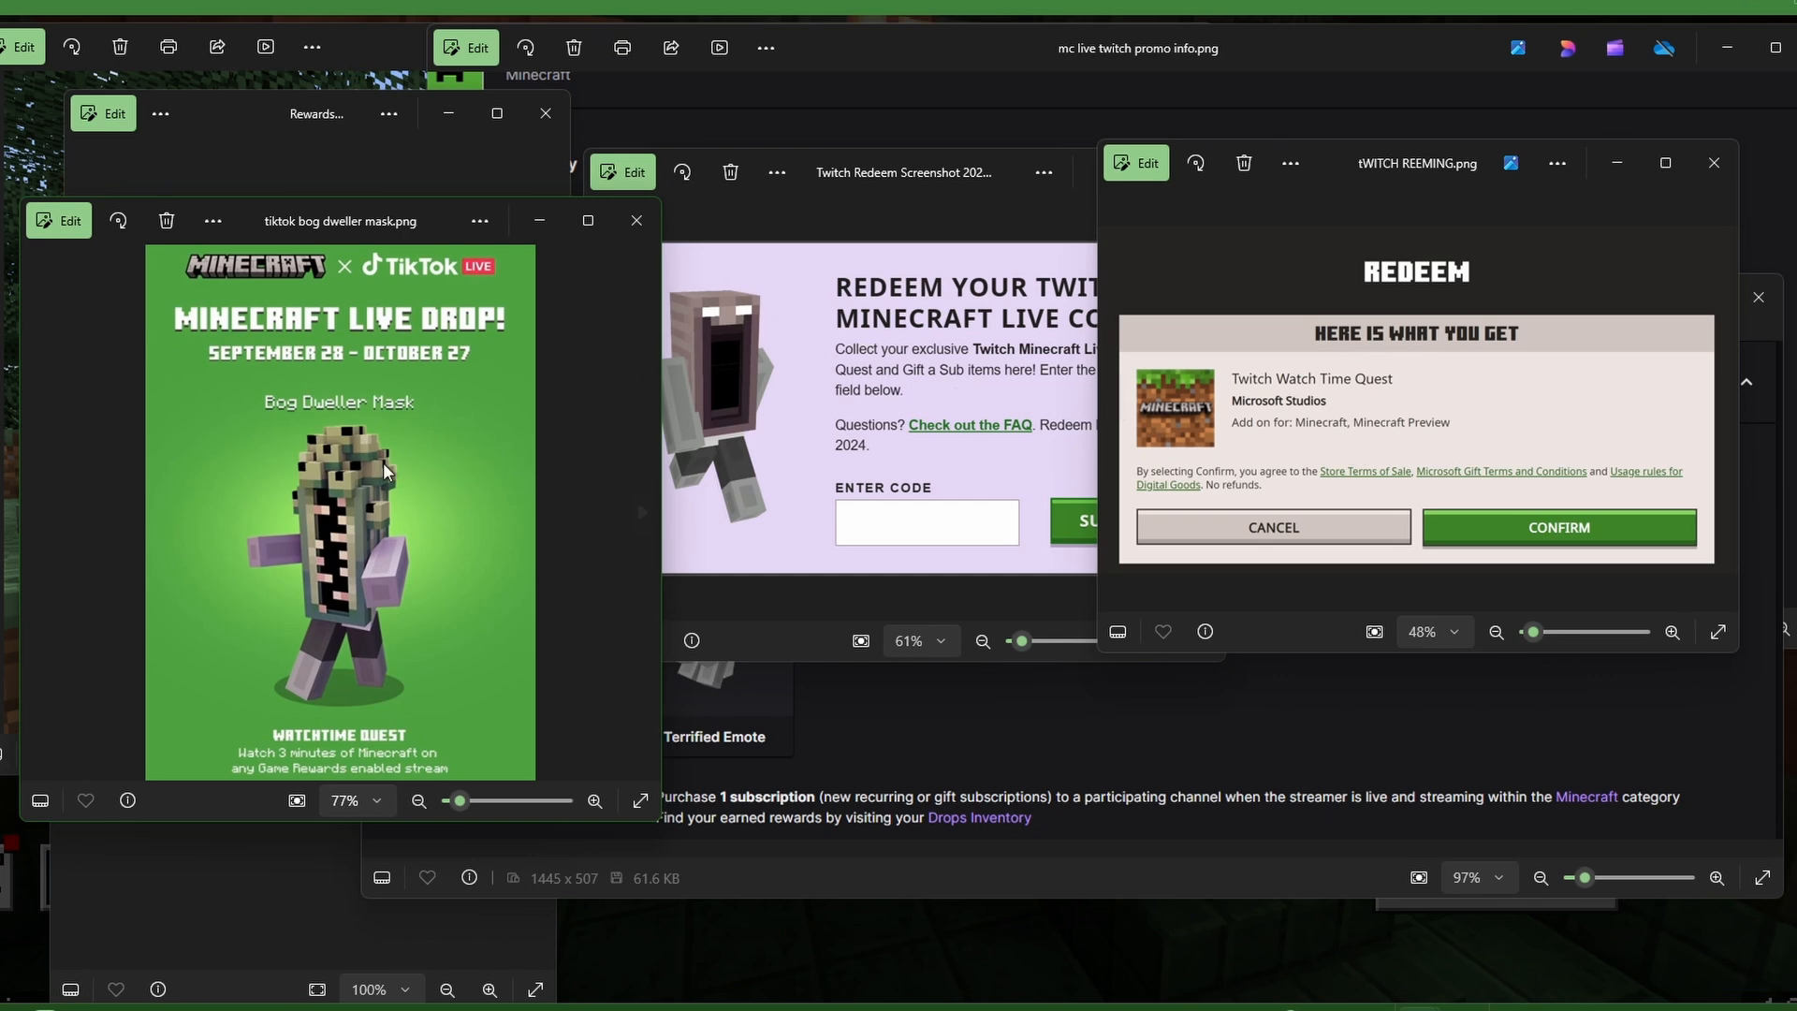
mouse_move(739, 371)
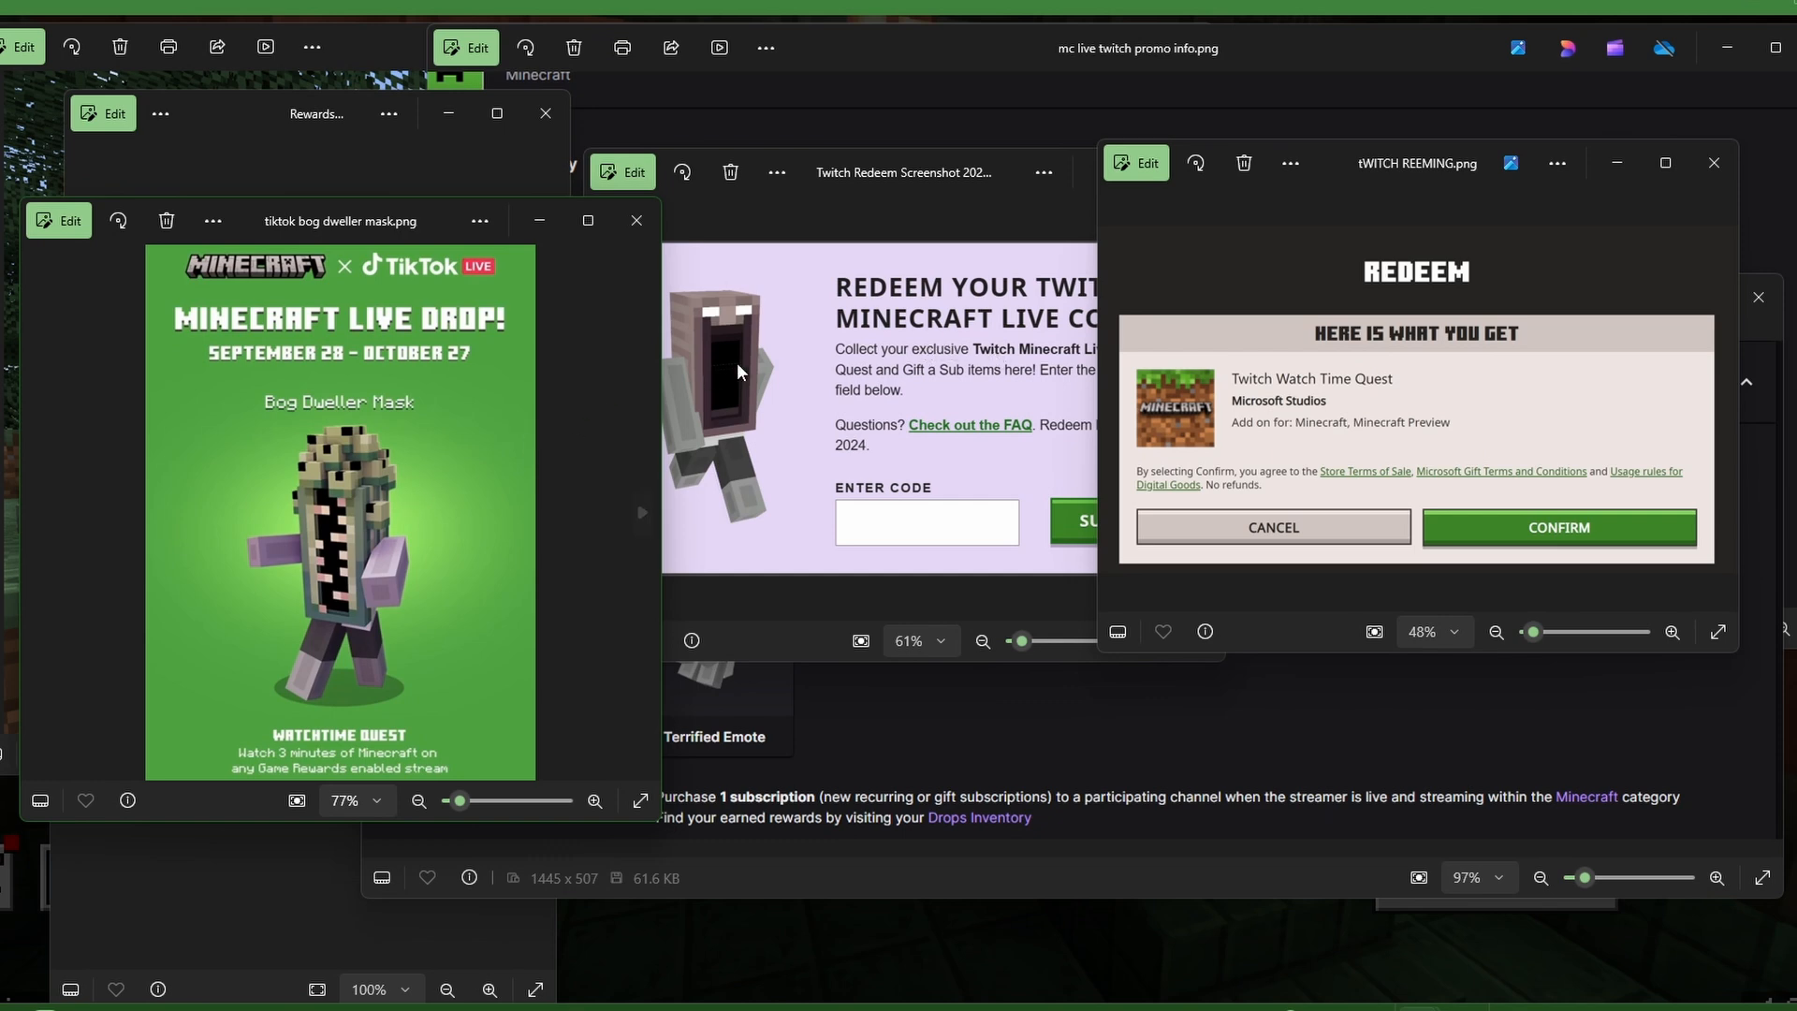